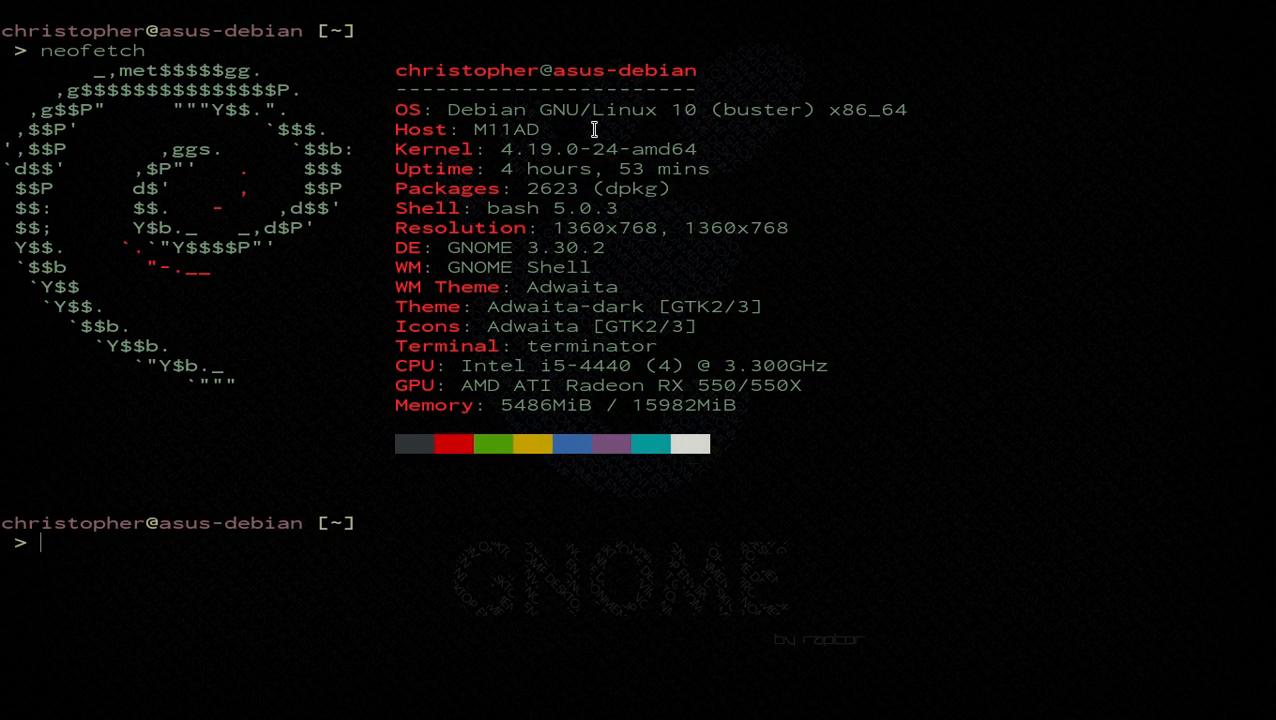
Write 'apt search qemu-k' at the Terminator prompt under the neofetch output, unrun
left_click_drag(538, 110, 700, 110)
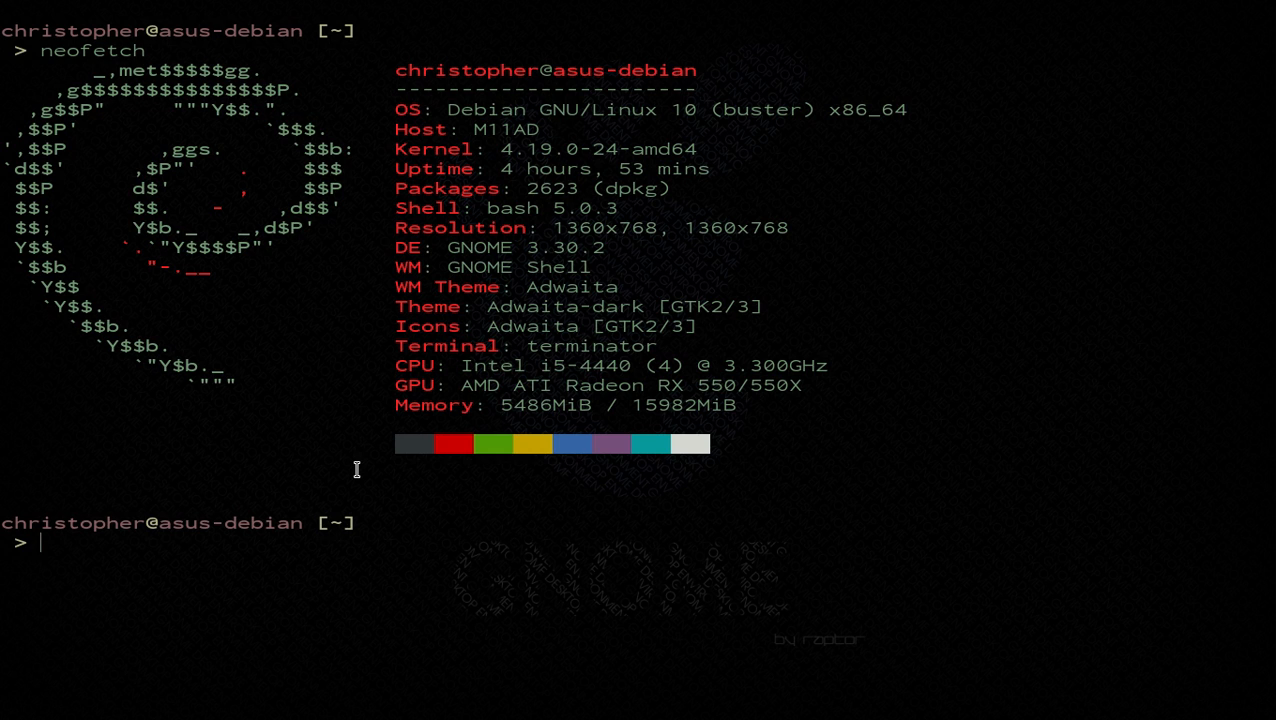
type("a")
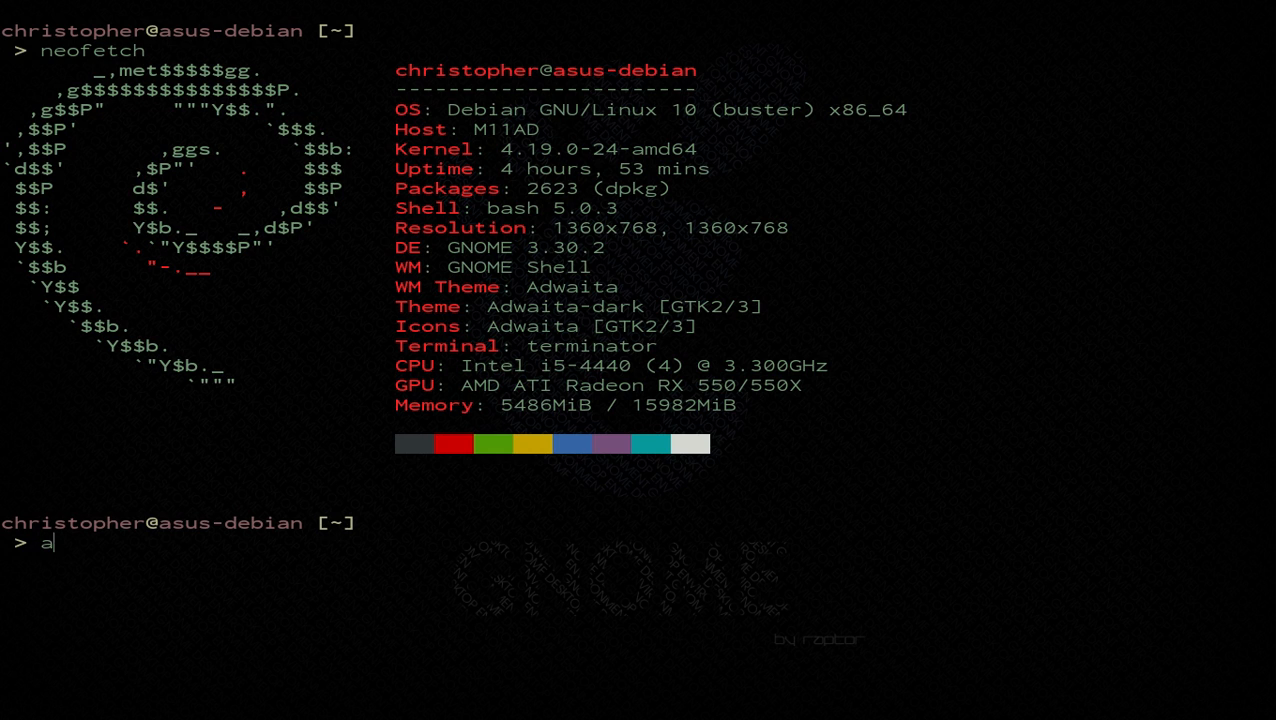
type("pt sea")
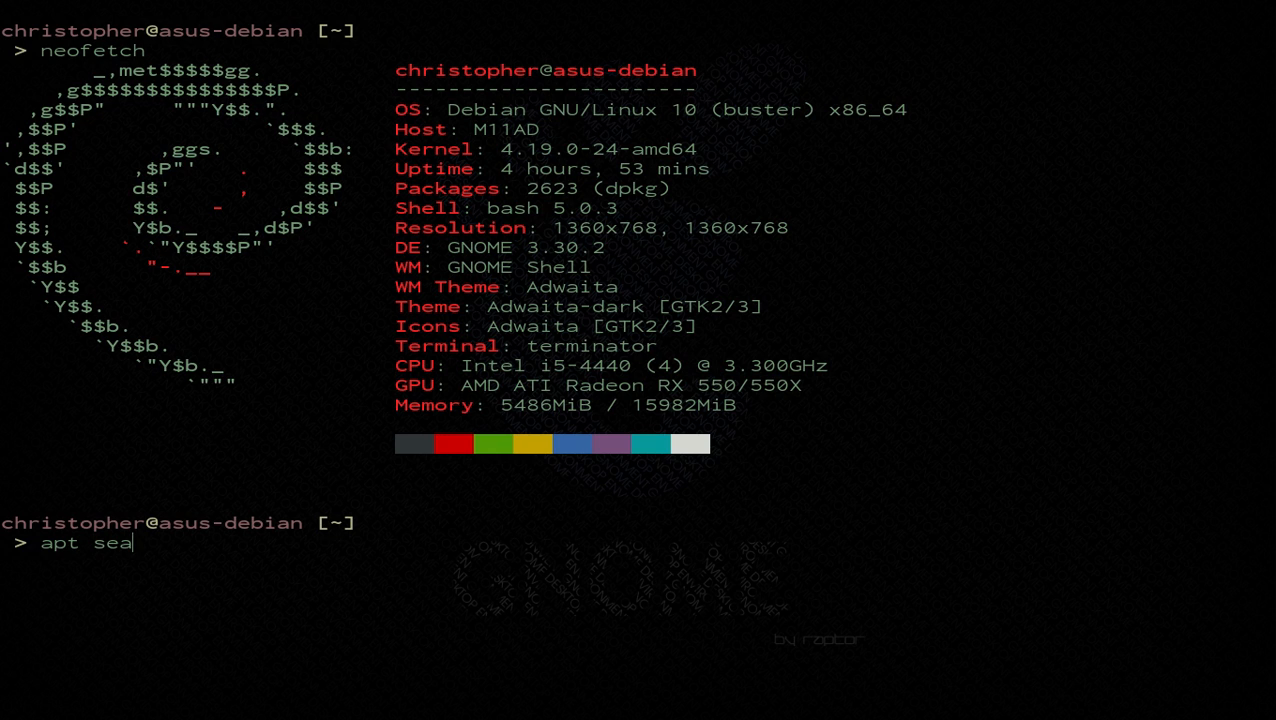
type("rch")
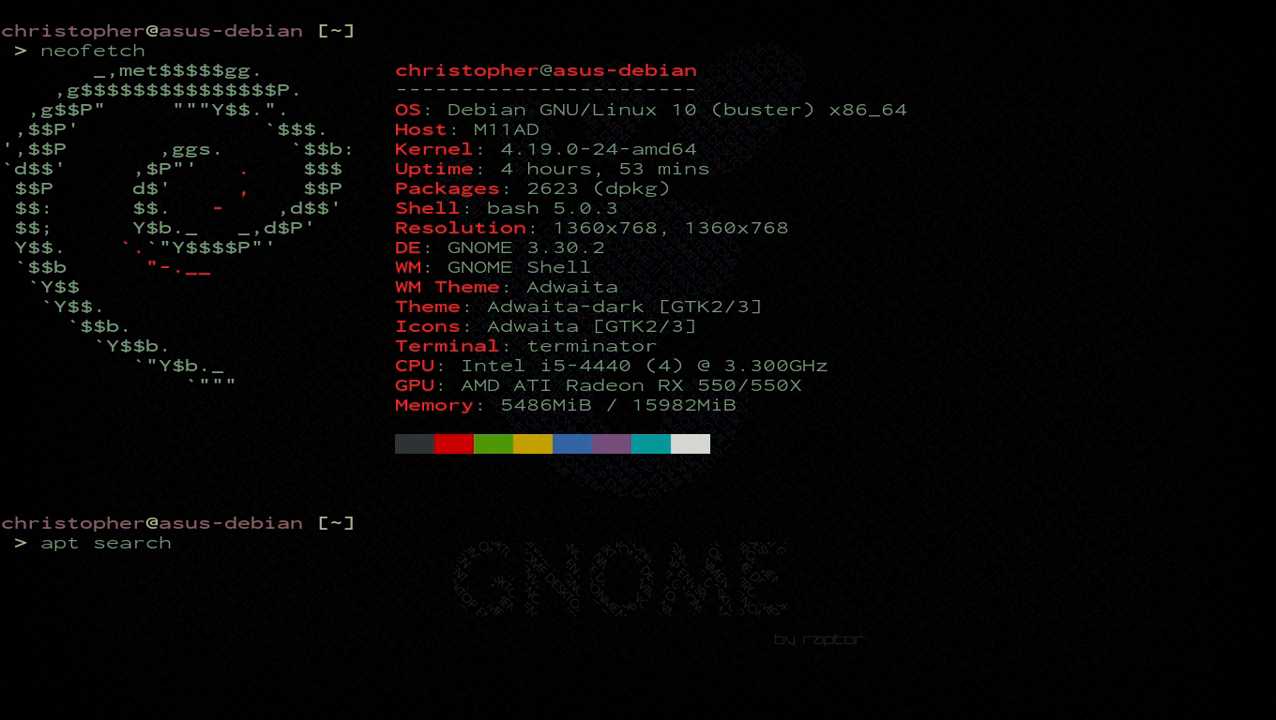
type("qemu-k")
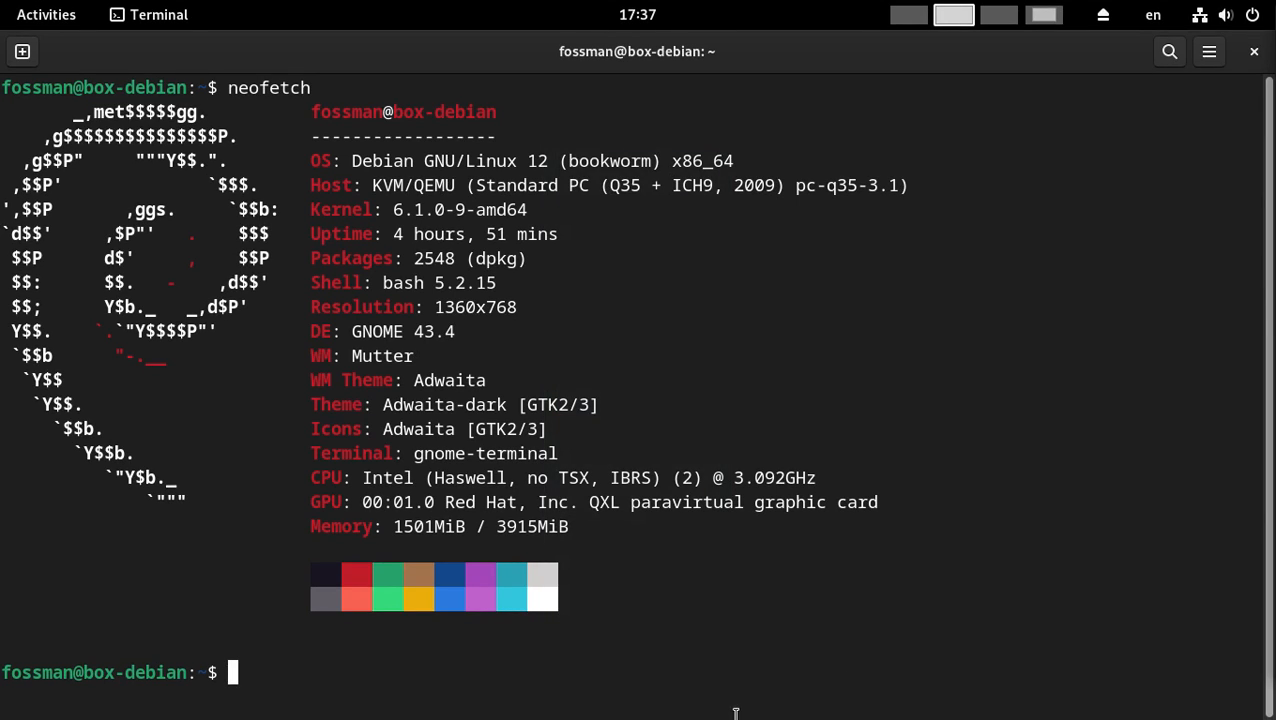
mouse_move(472, 160)
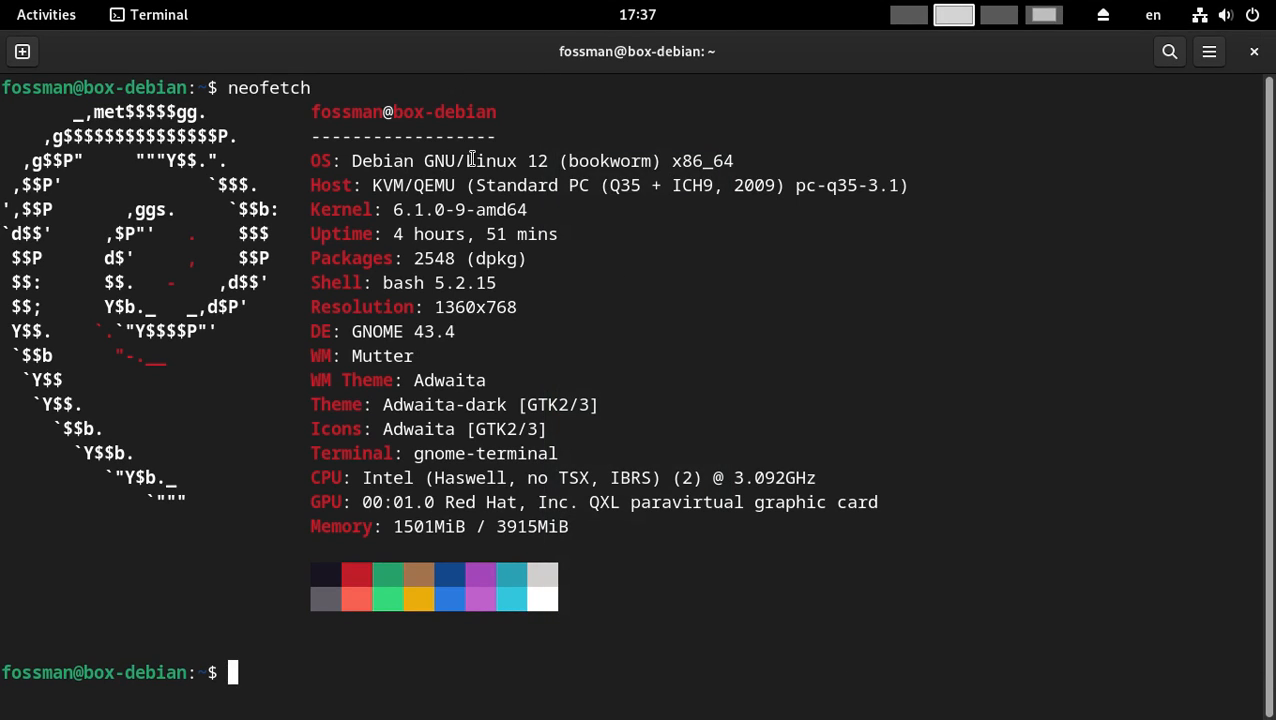
mouse_move(676, 648)
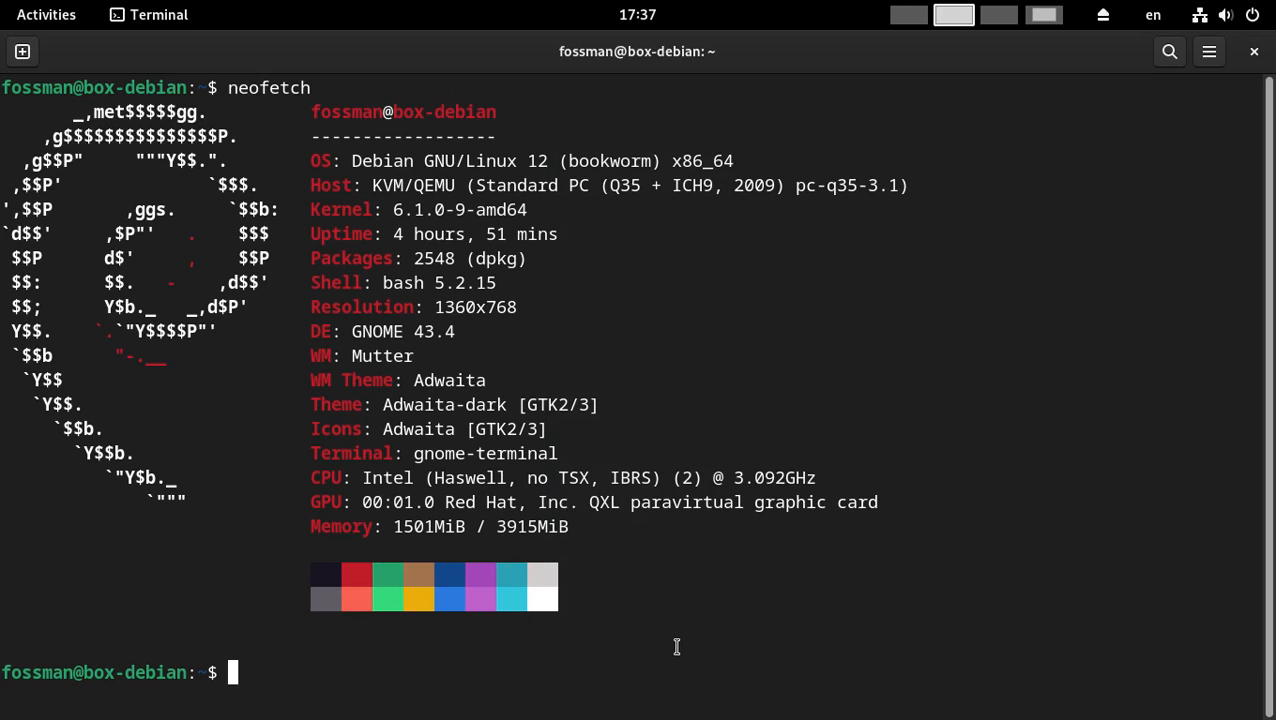
Run 'apt search qemu-kvm' to list the matching packages in the archive
type("apt ser")
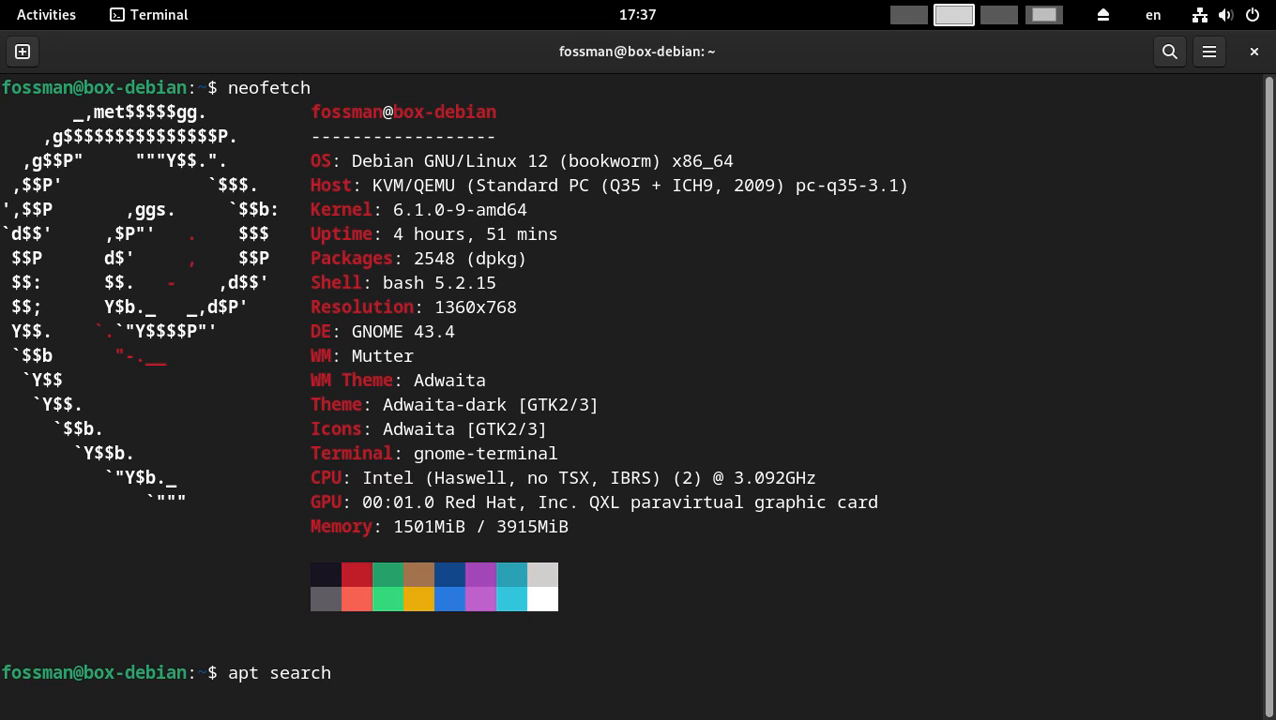
type("qemu-")
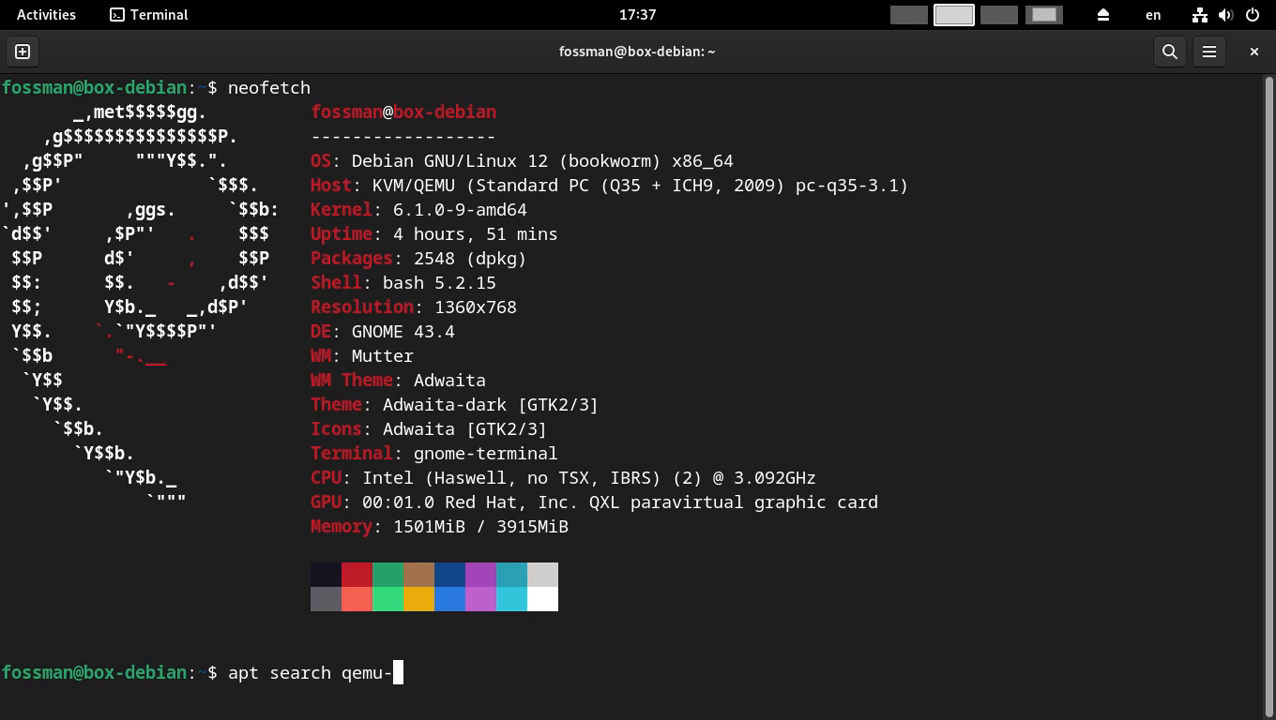
type("kvm")
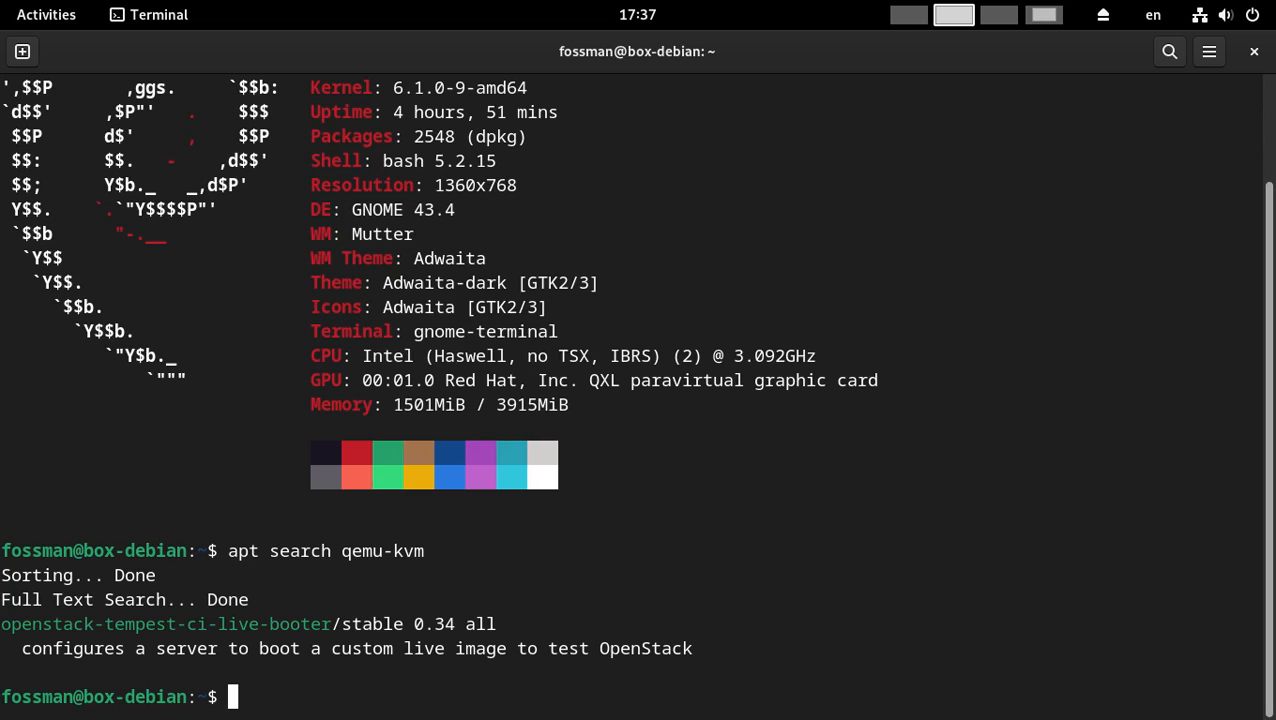
mouse_move(258, 668)
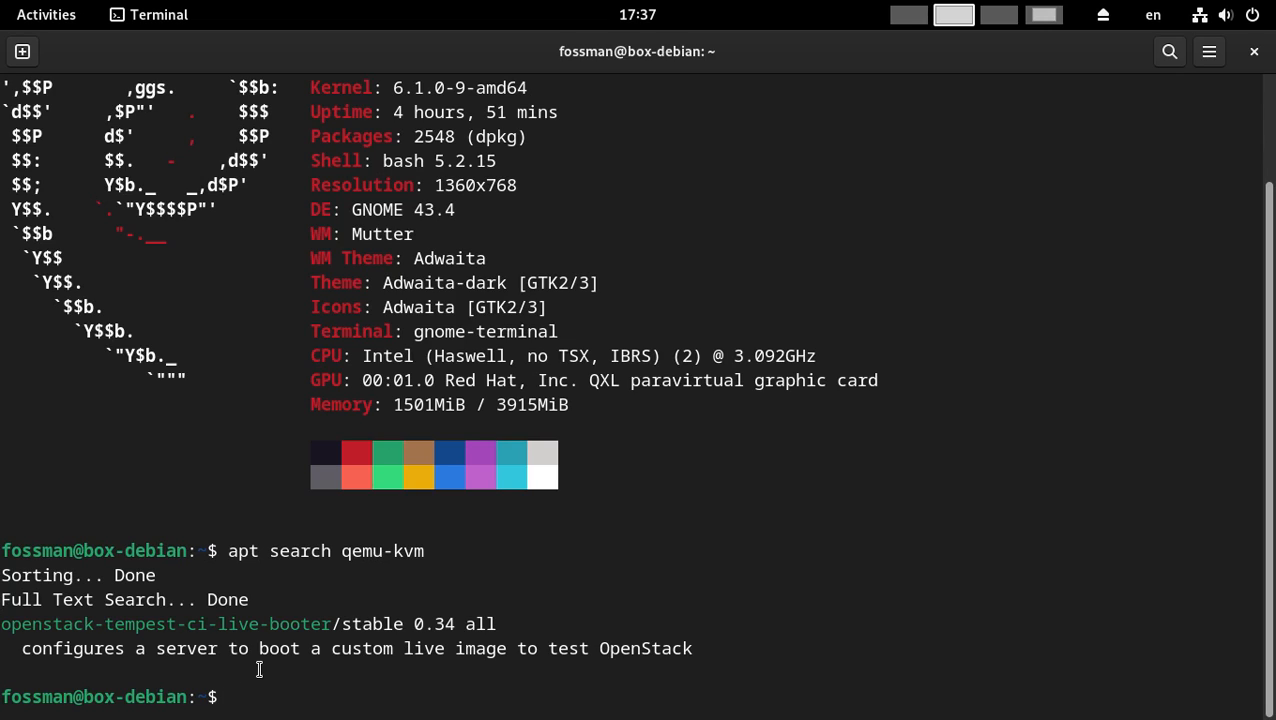
mouse_move(426, 696)
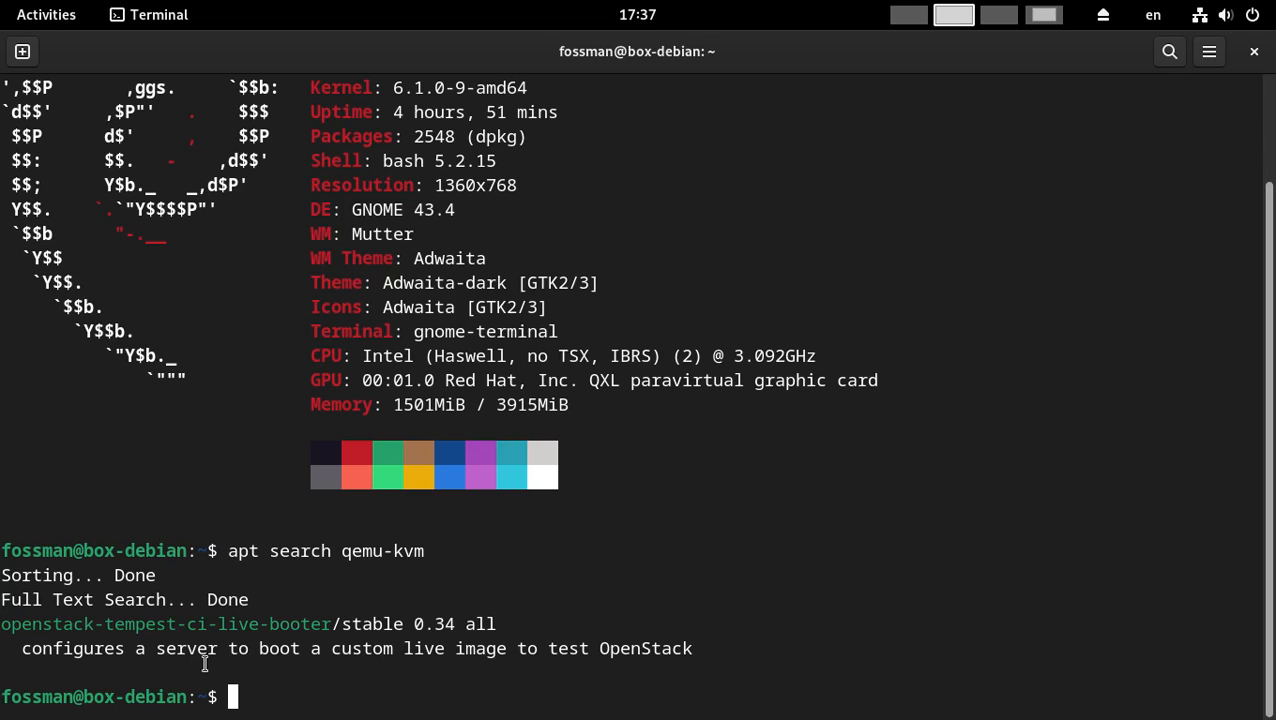
mouse_move(782, 522)
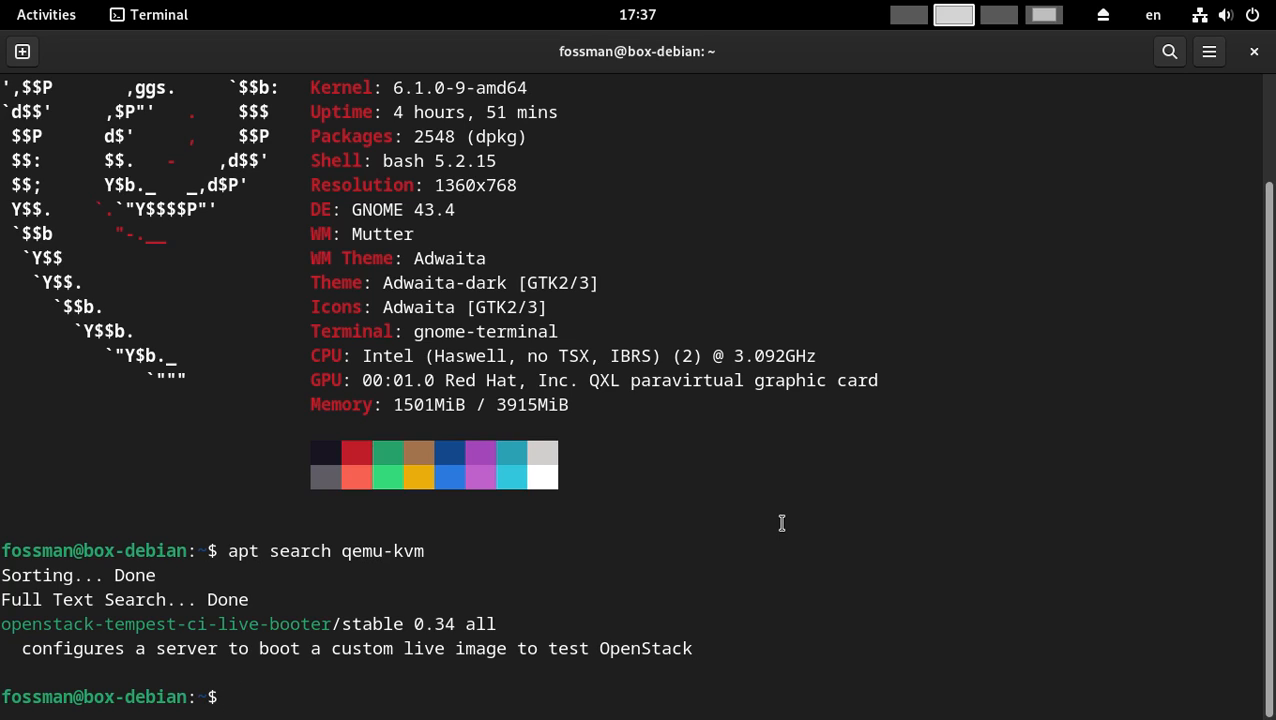
Run 'apt show qemu-system' to display the emulation metapackage details, then begin a clear command
type("apt")
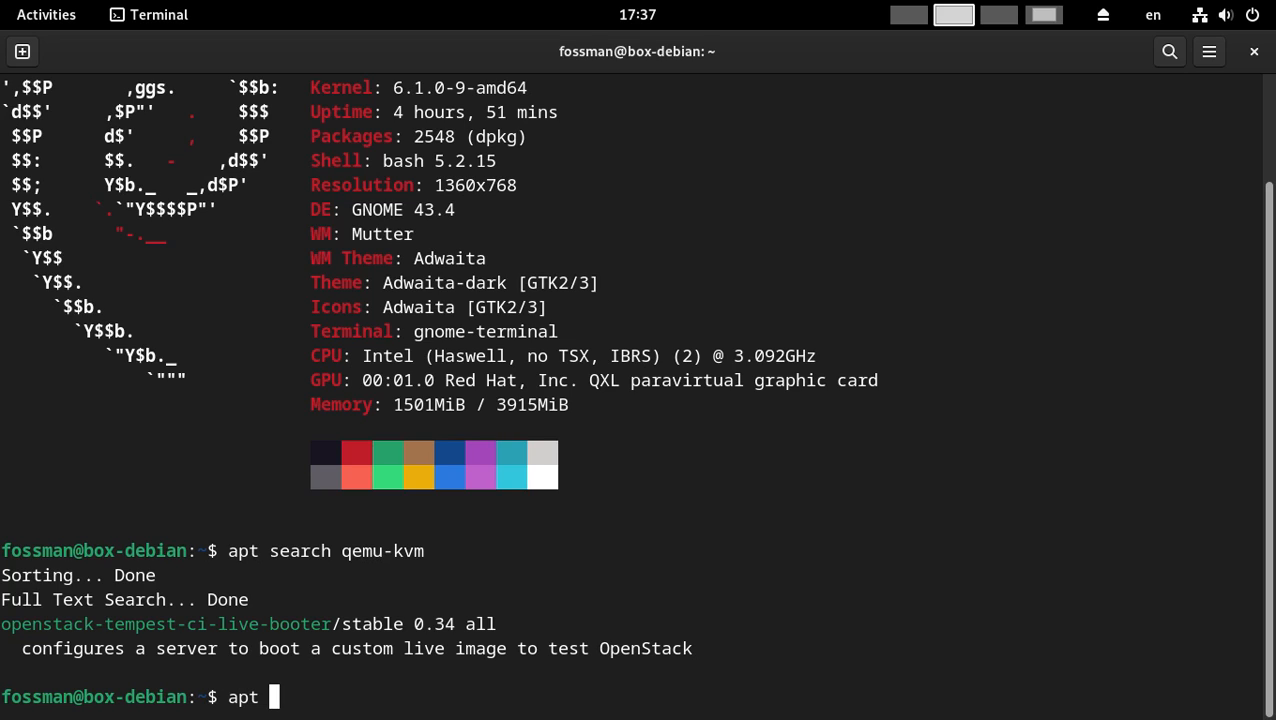
type("show")
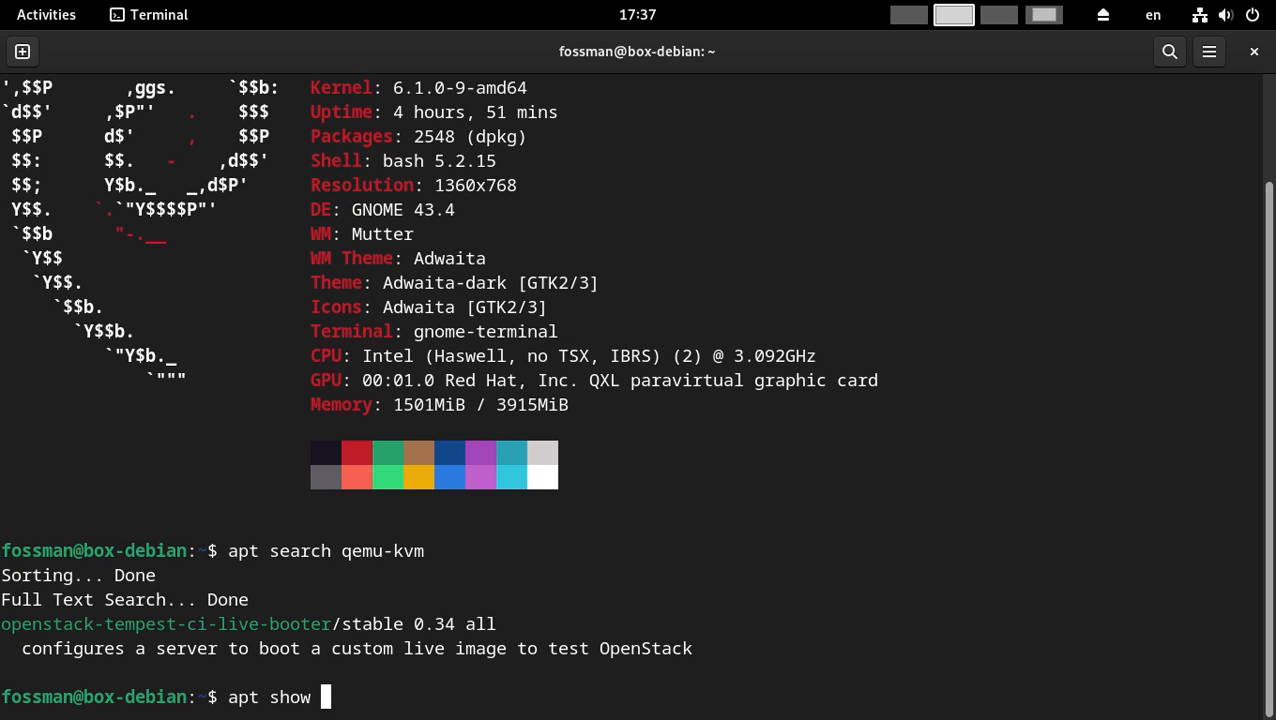
type("qemu-s")
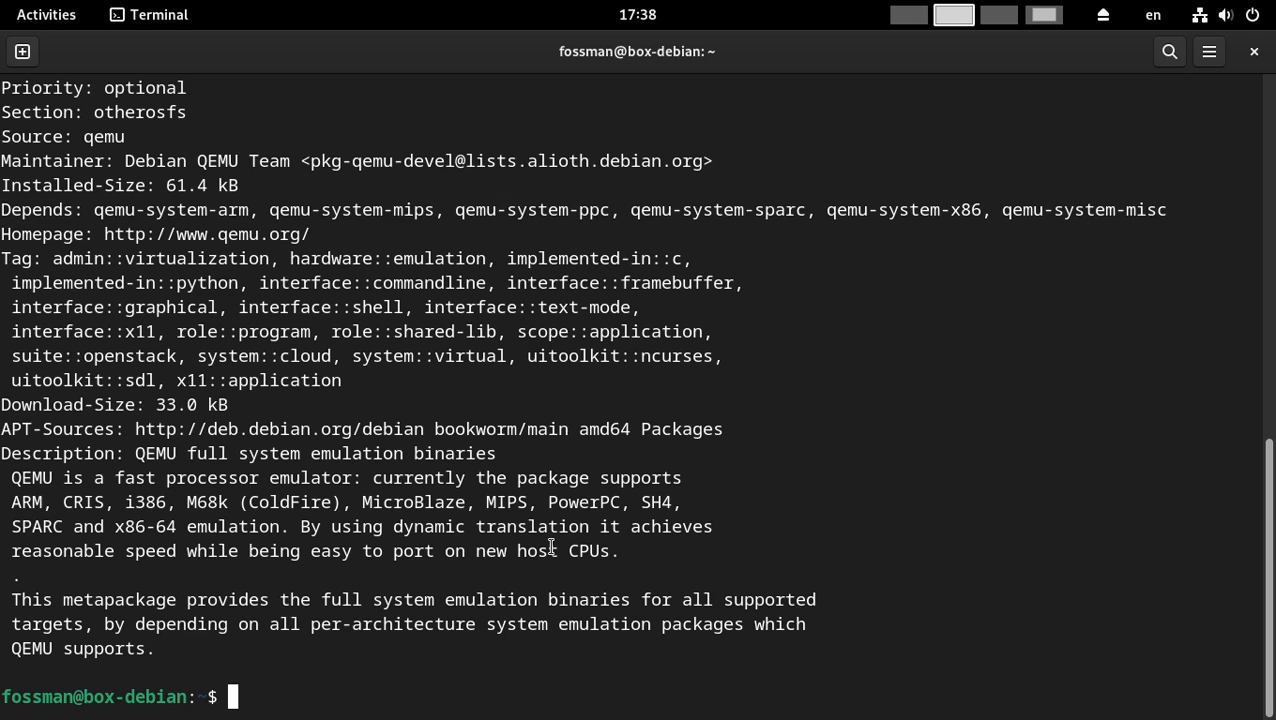
type("clesar")
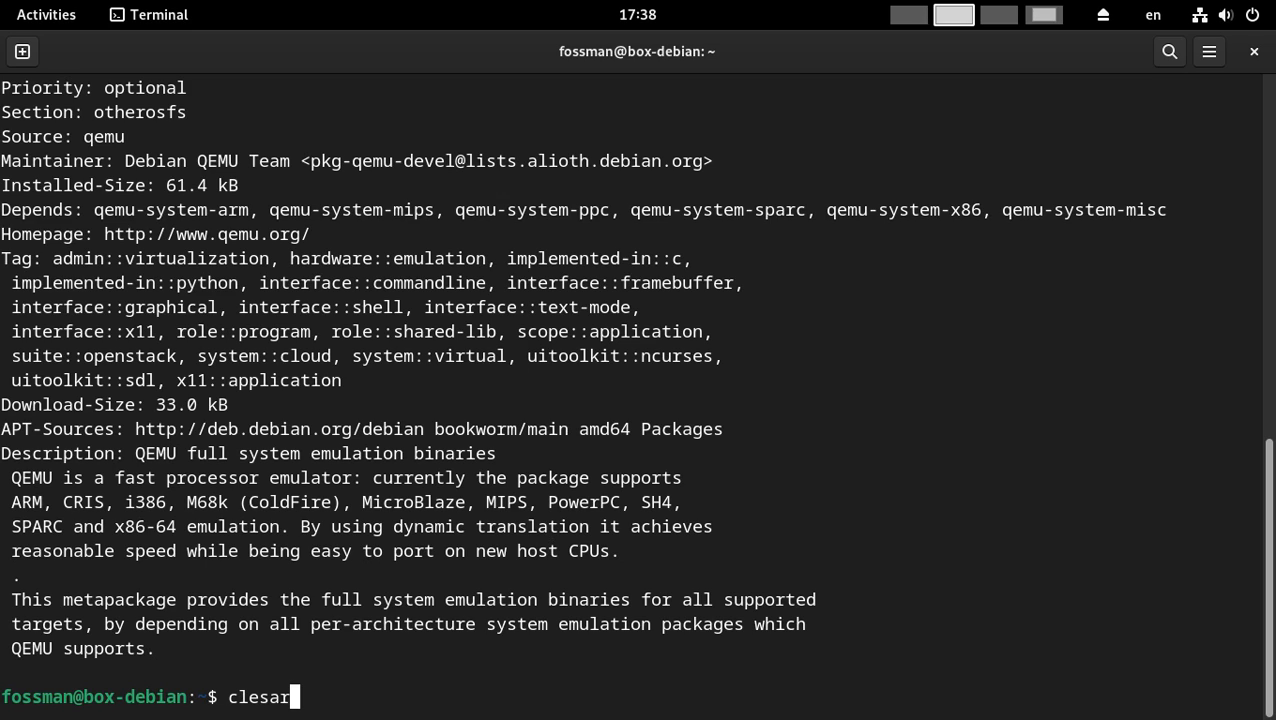
Clear the screen, cd into Modules (Tab-completed) and on into Websites
key("BackSpace")
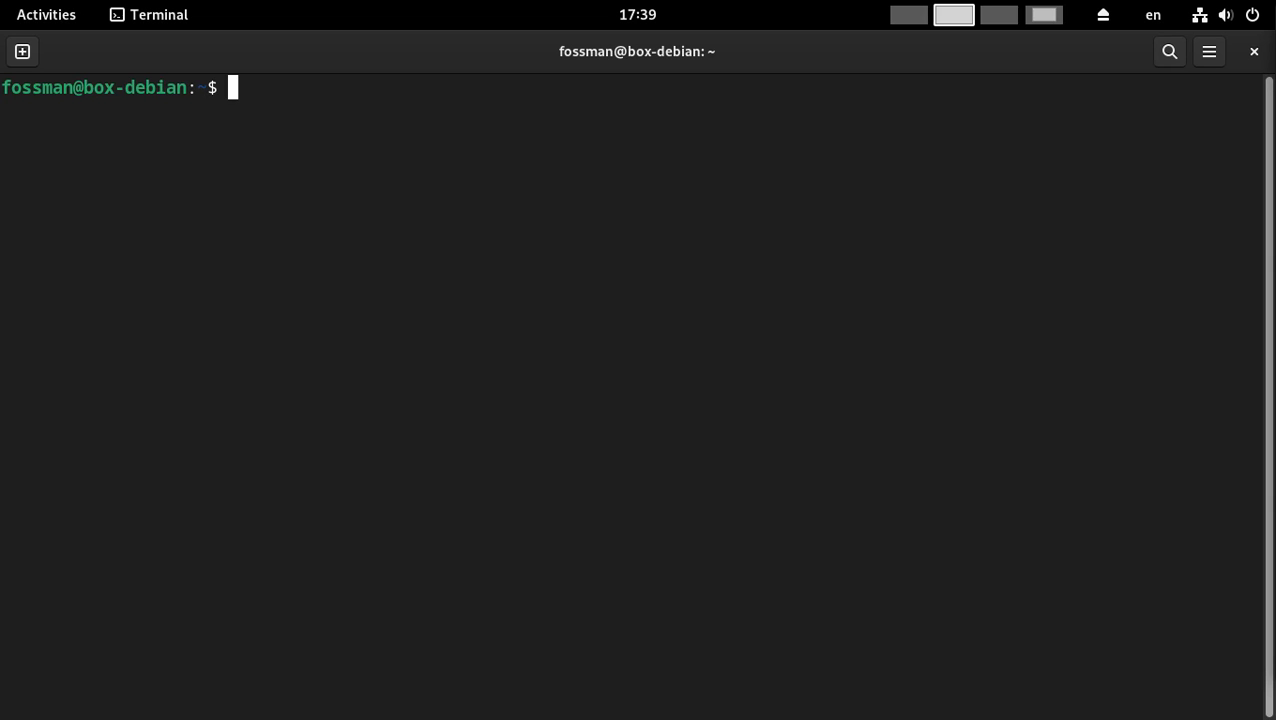
mouse_move(1146, 218)
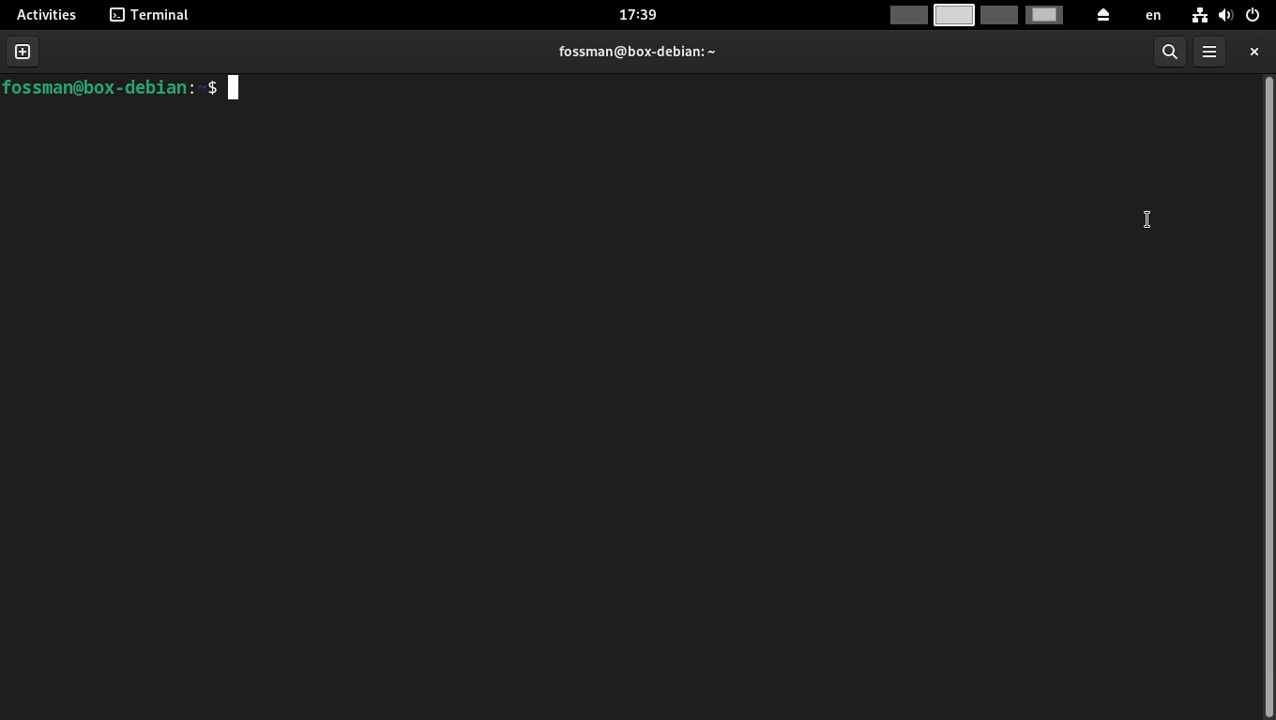
type("cd")
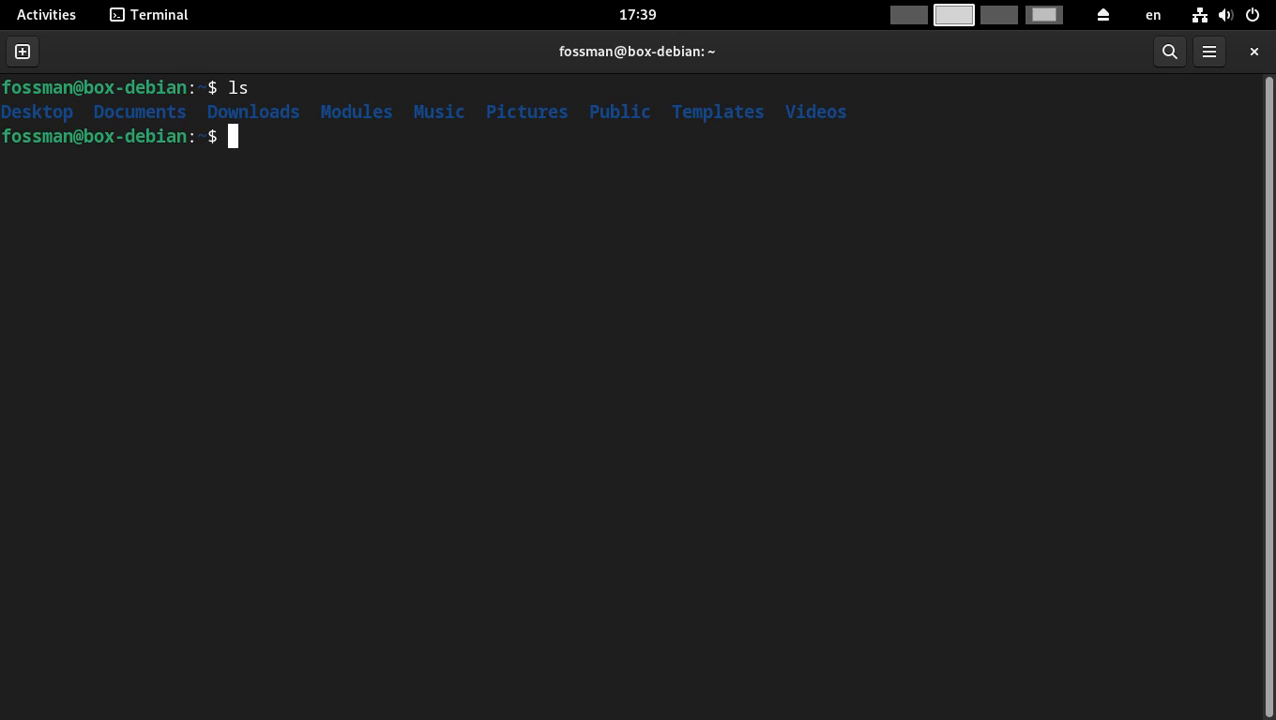
type("cd Mo")
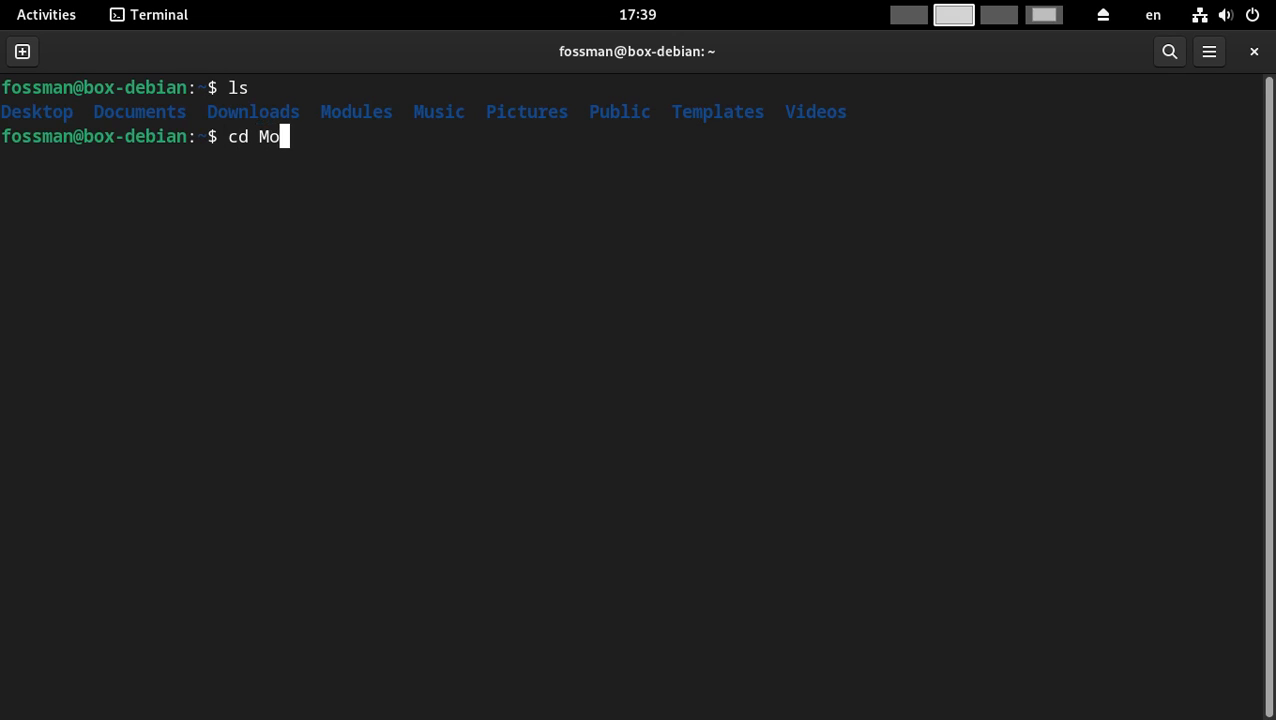
key("Tab")
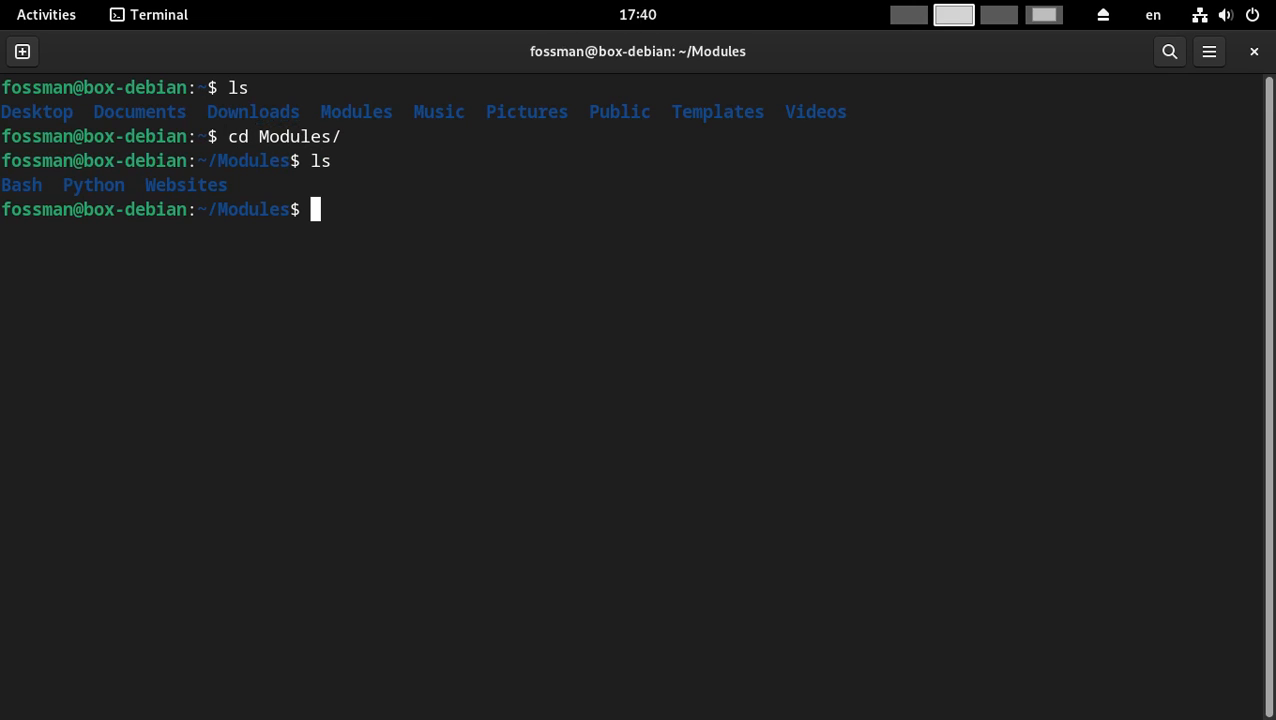
type("cd Websites/")
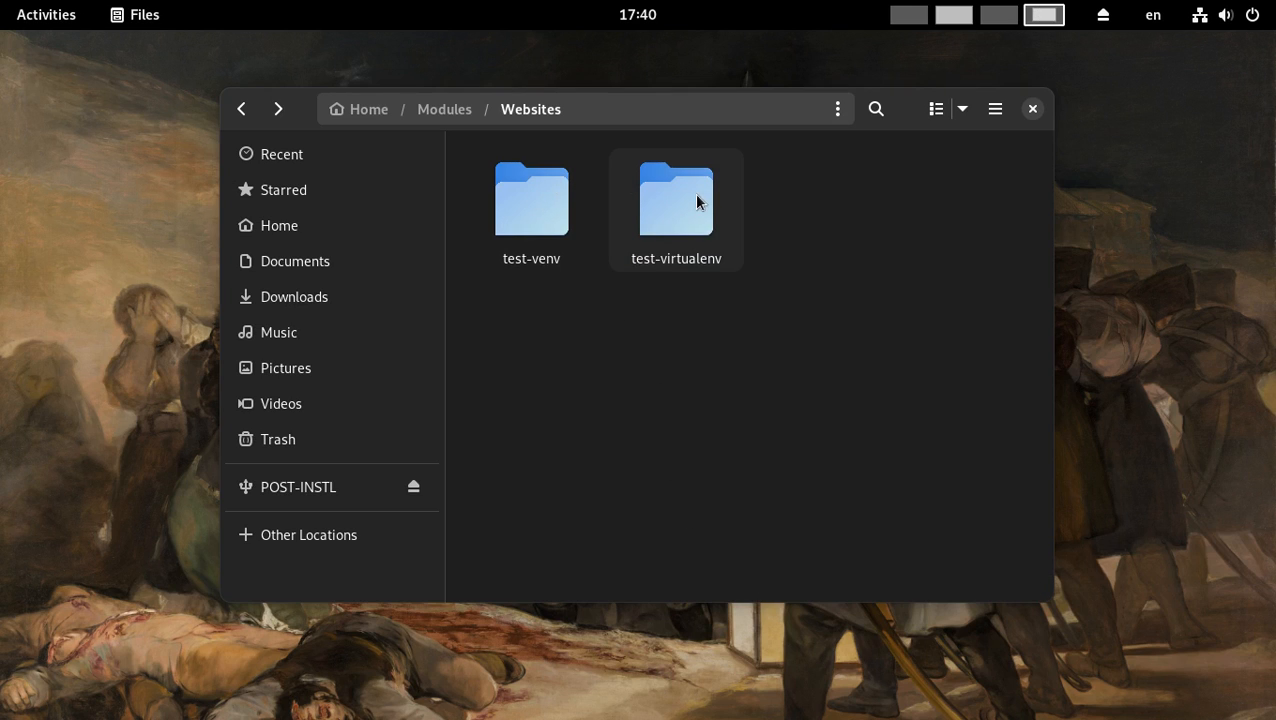
Browse Modules/Websites, selecting the test-venv and test-virtualenv folders in turn
left_click(676, 198)
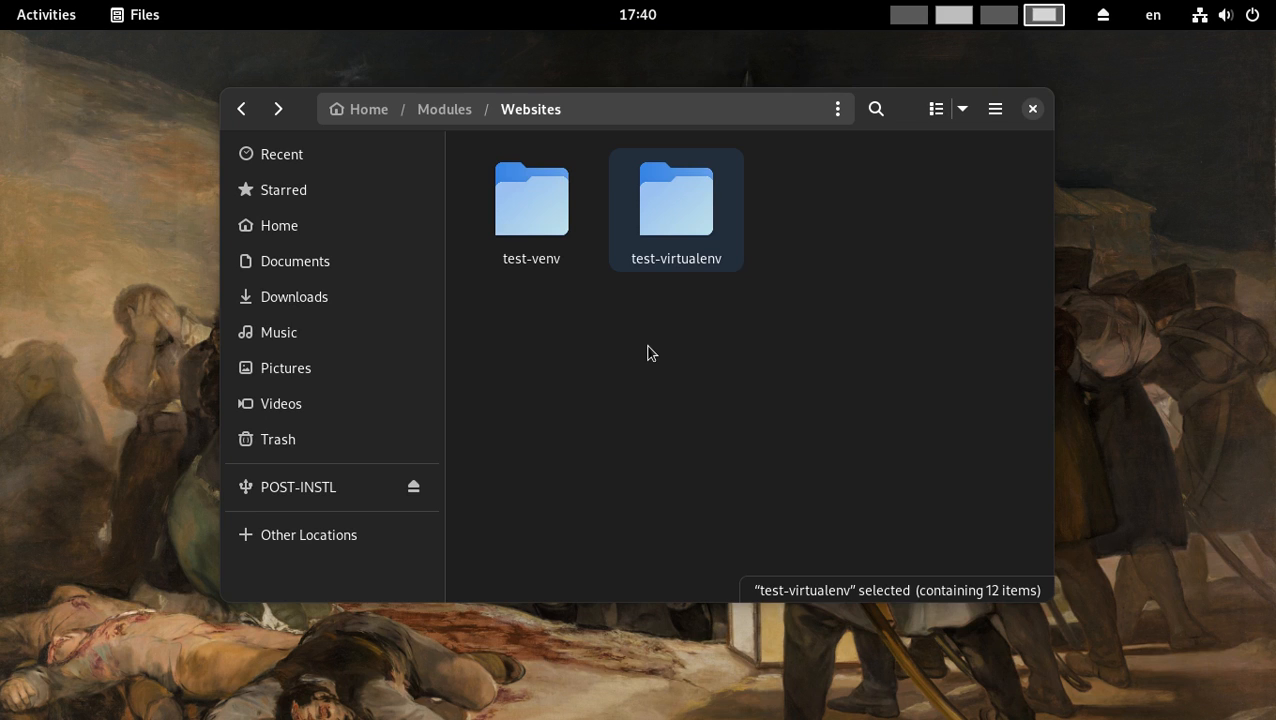
mouse_move(656, 228)
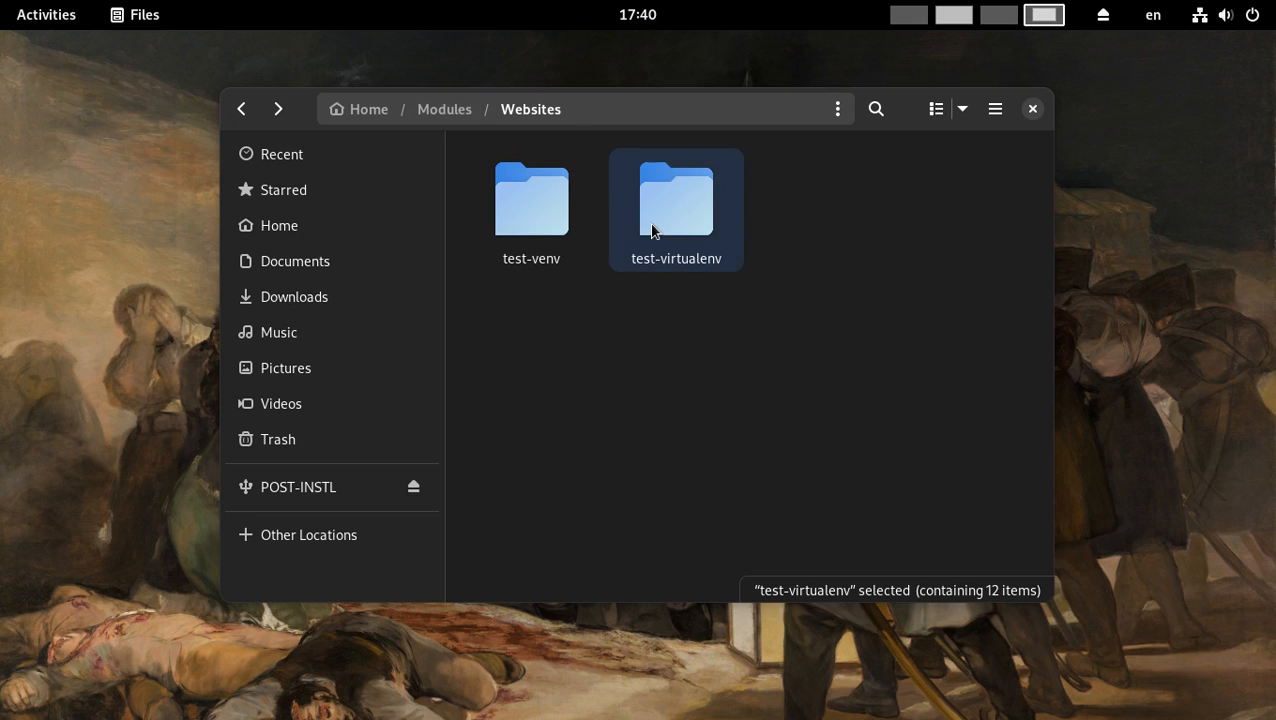
mouse_move(892, 394)
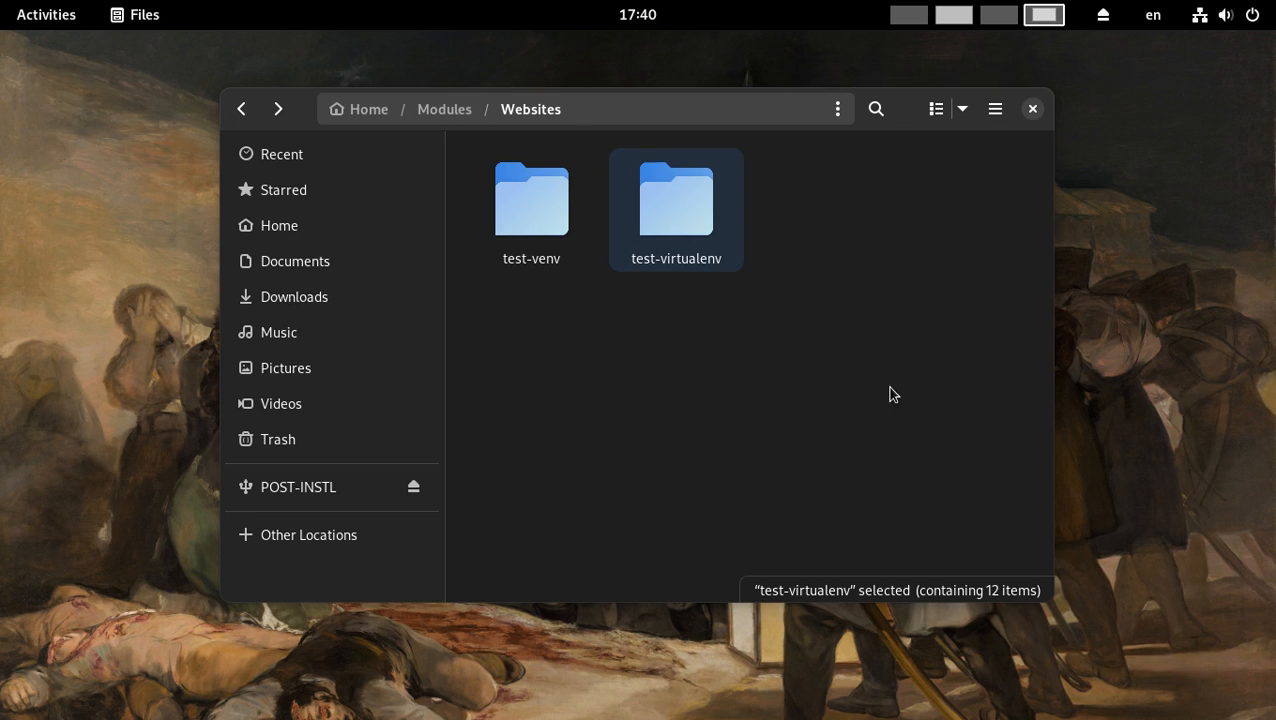
left_click(532, 198)
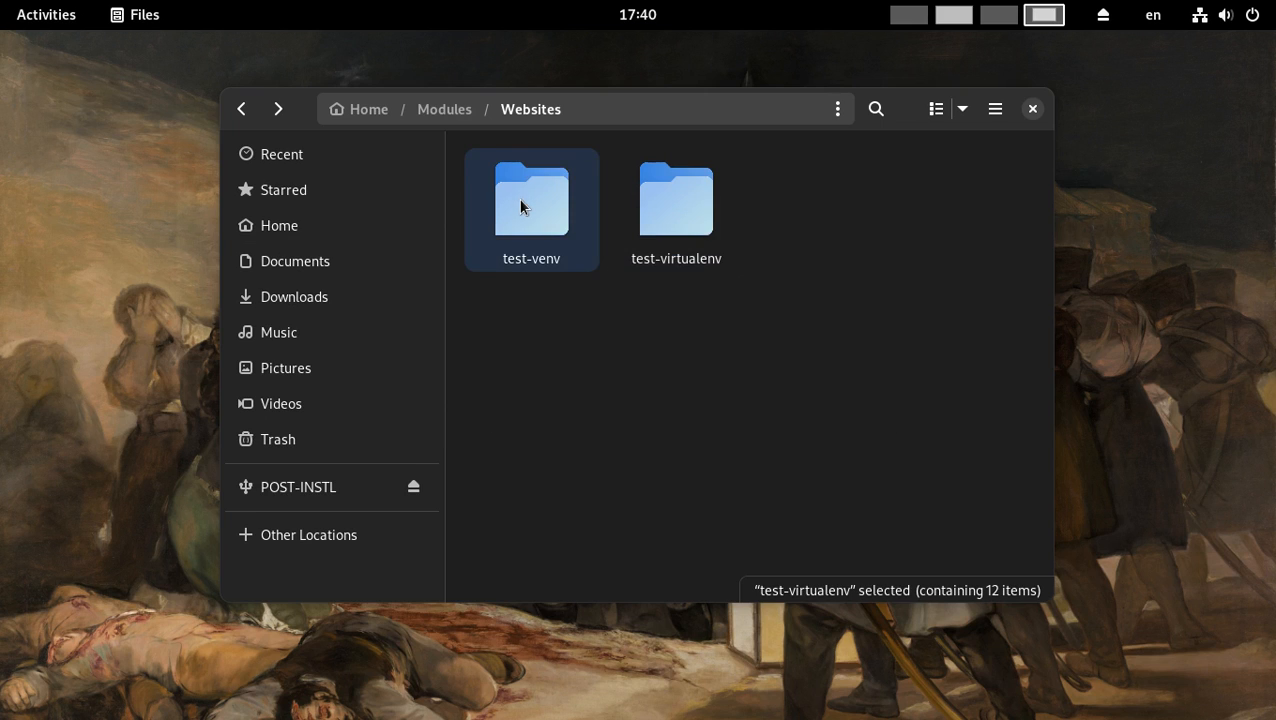
left_click(532, 200)
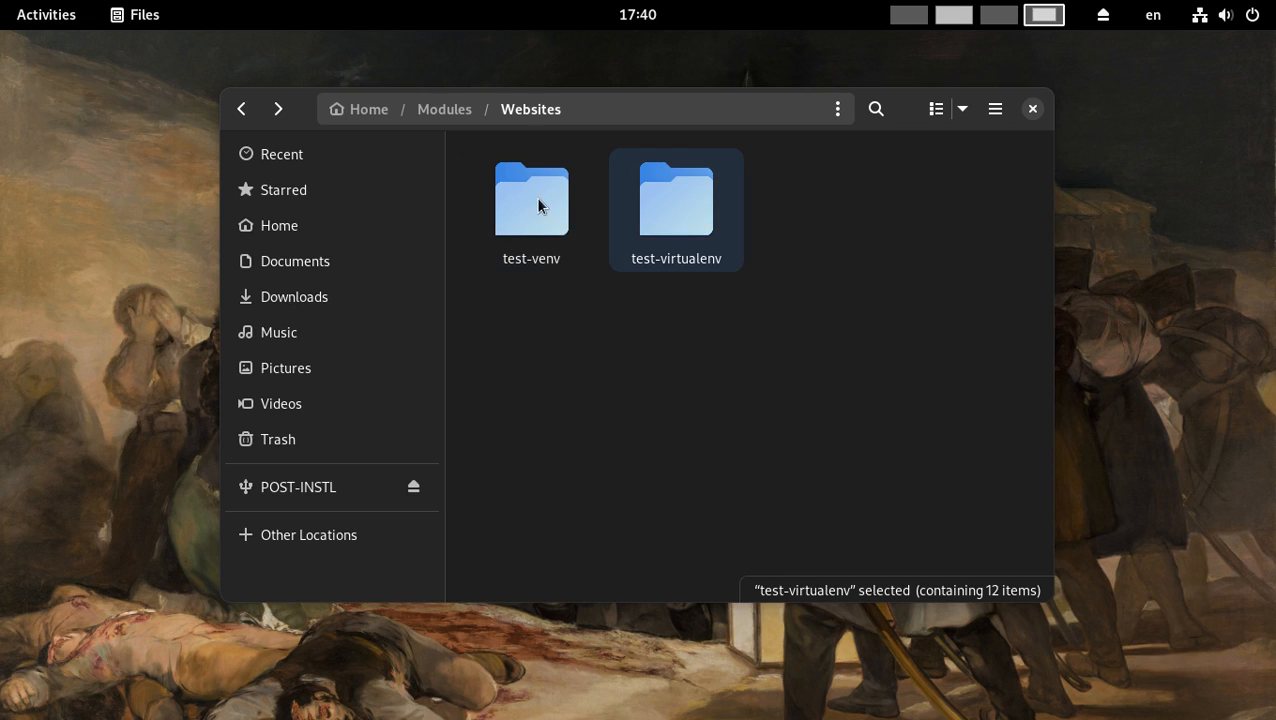
left_click(532, 200)
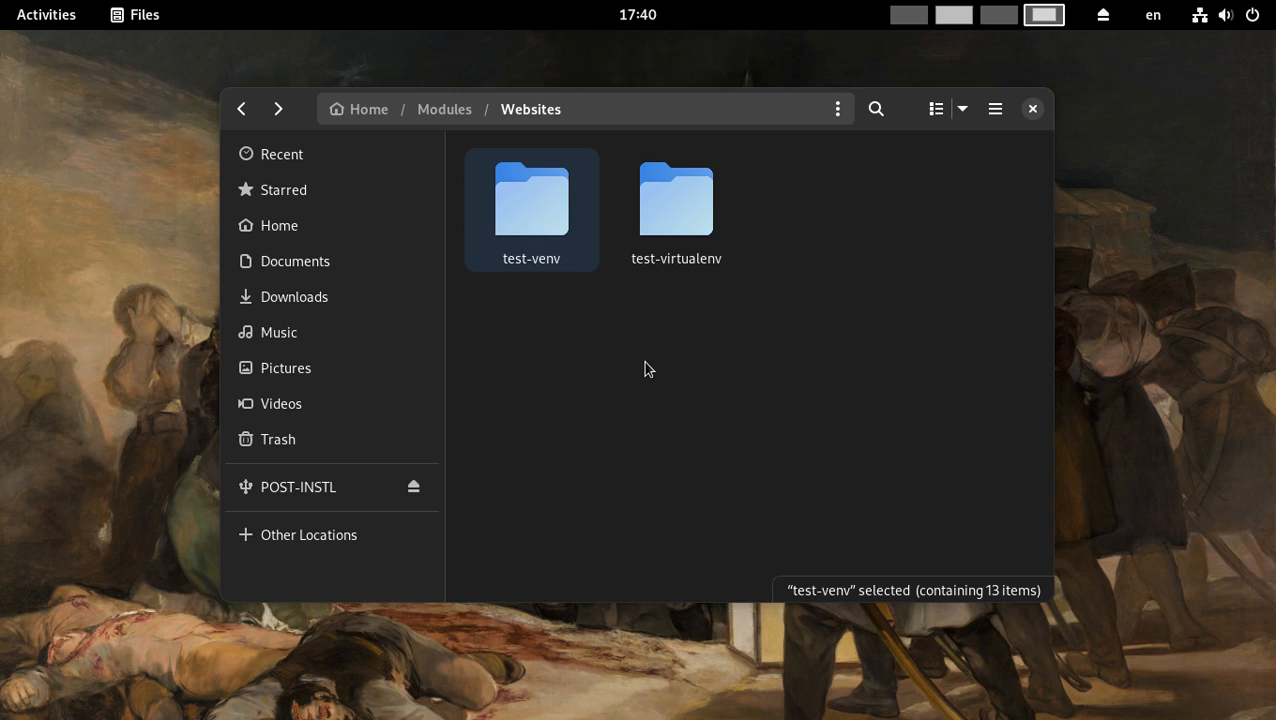
mouse_move(714, 540)
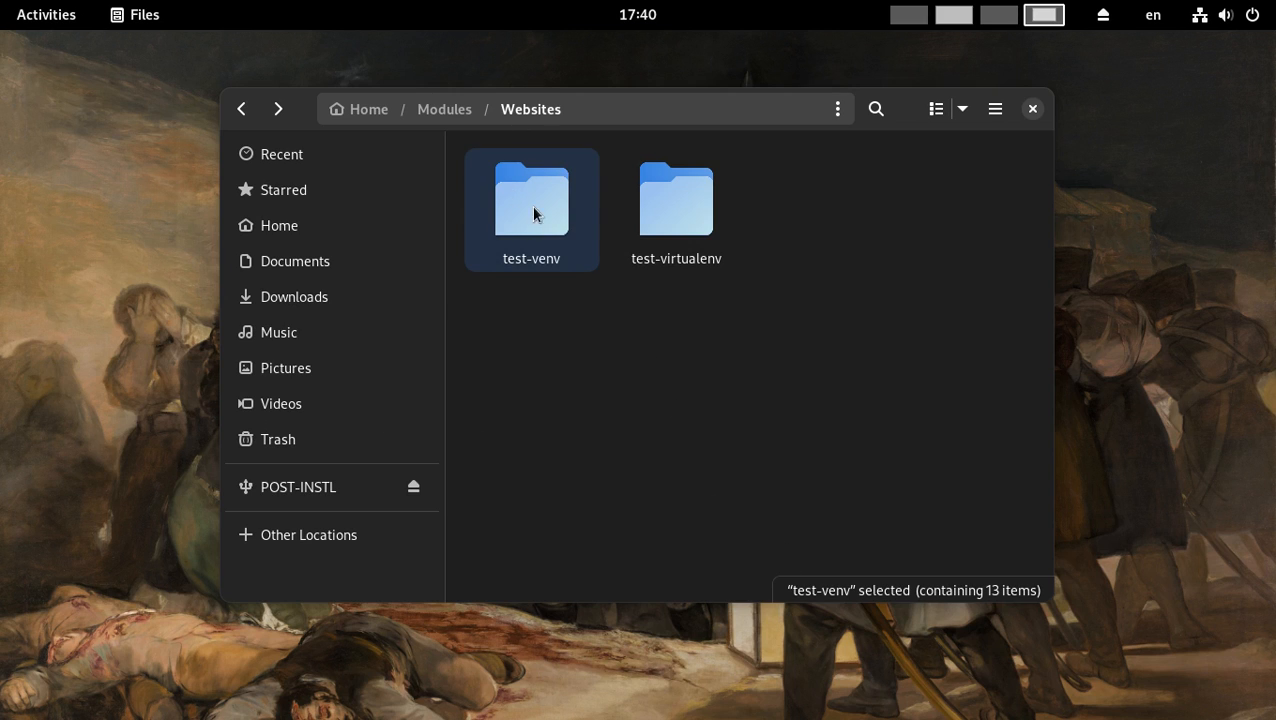
Open a virtualenv folder, return to Websites, then open the test-virtualenv folder
double_click(676, 200)
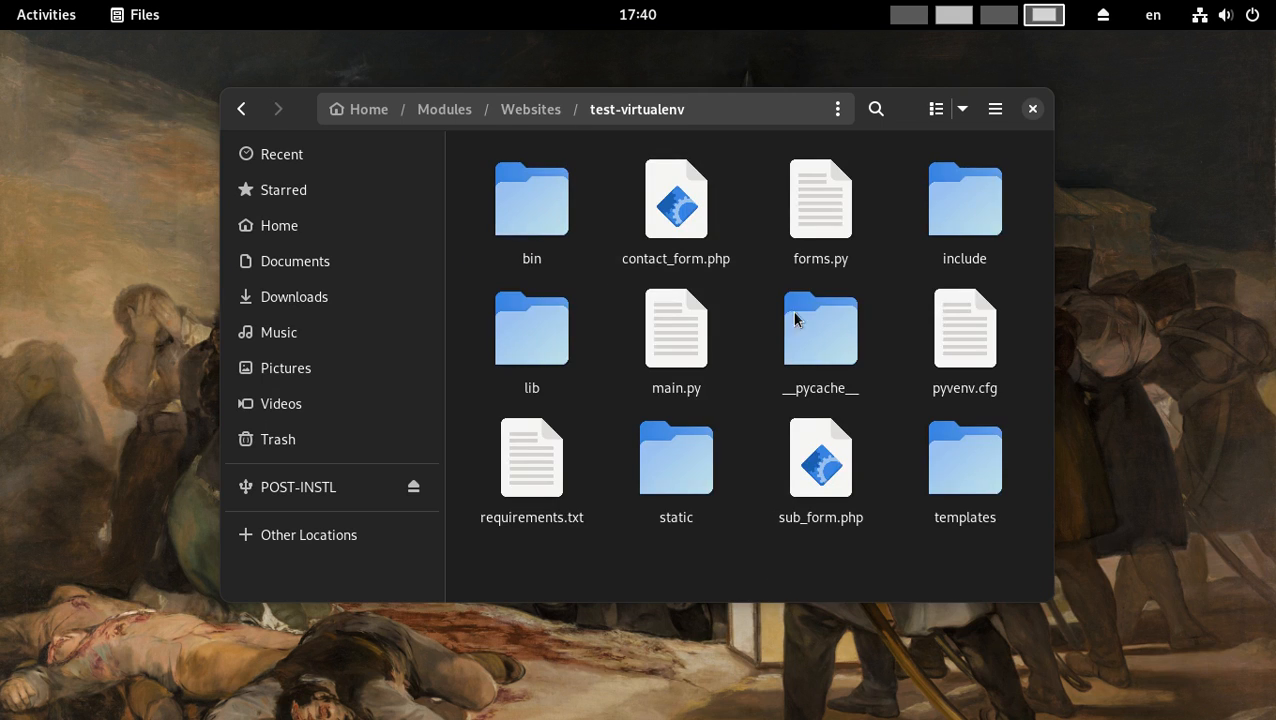
left_click(530, 108)
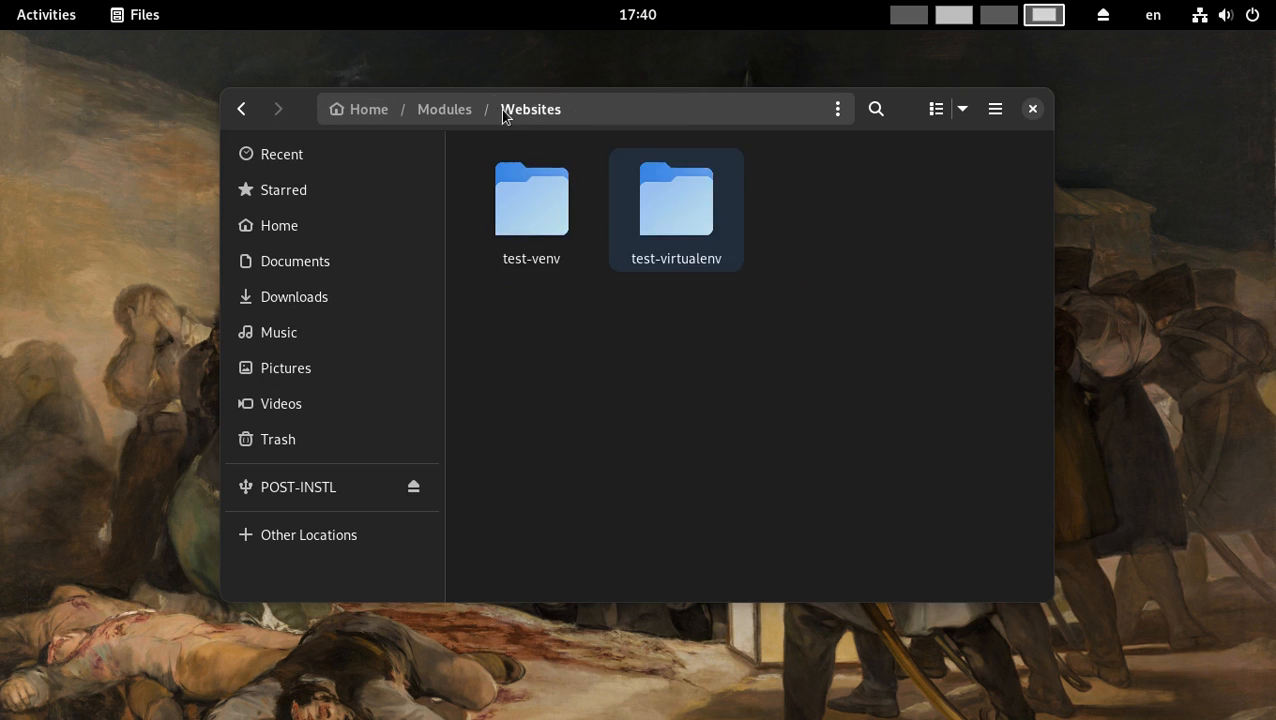
left_click(532, 198)
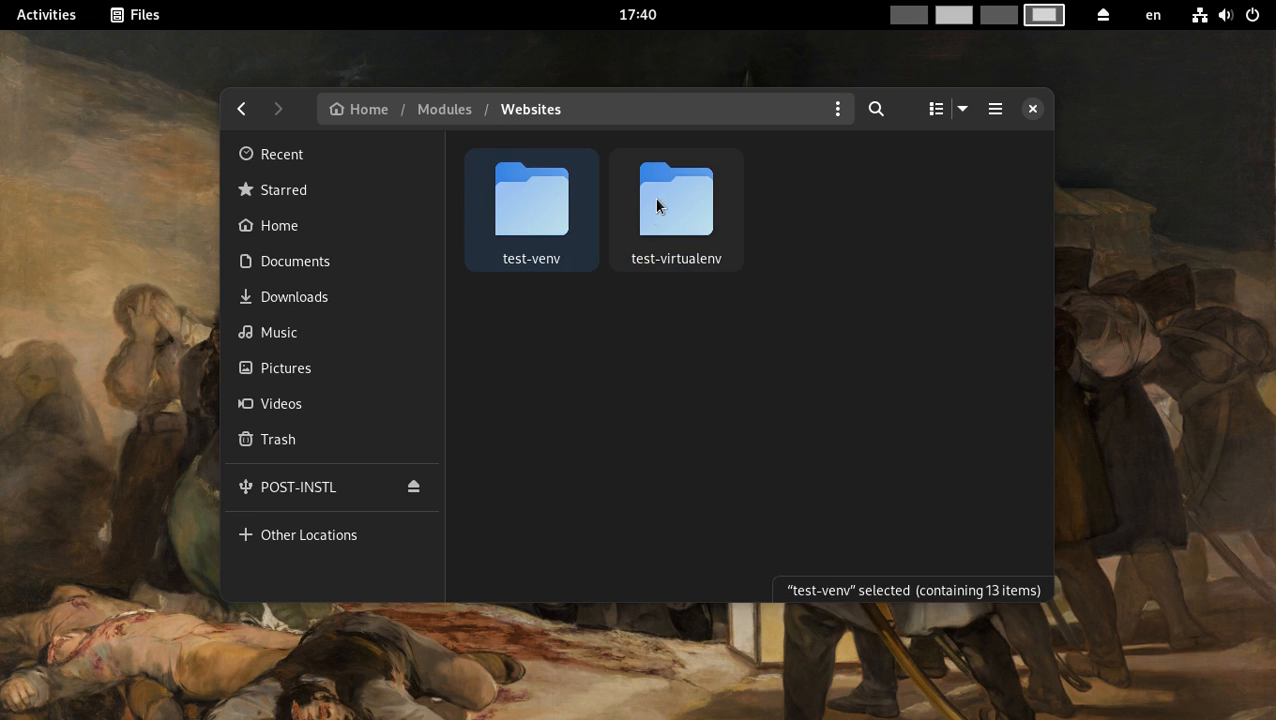
double_click(676, 200)
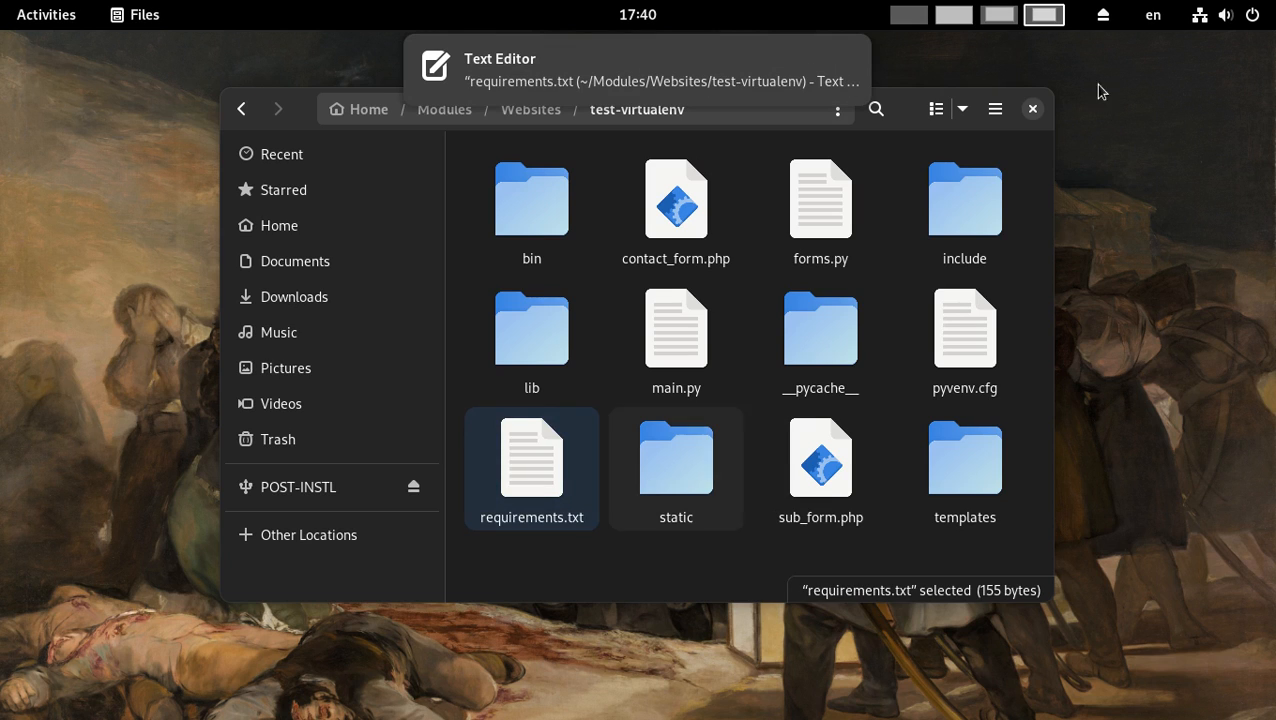
mouse_move(996, 16)
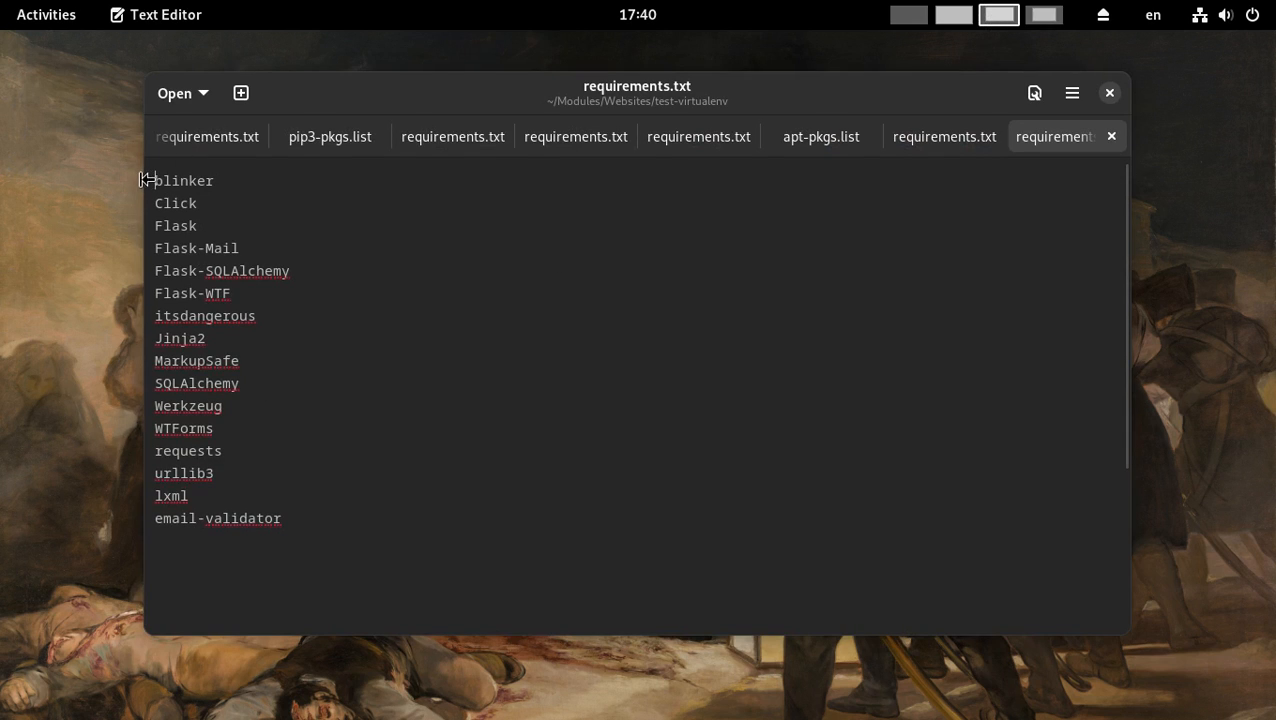
Read the Flask package list in test-virtualenv's requirements.txt, then close it
key("ctrl+a")
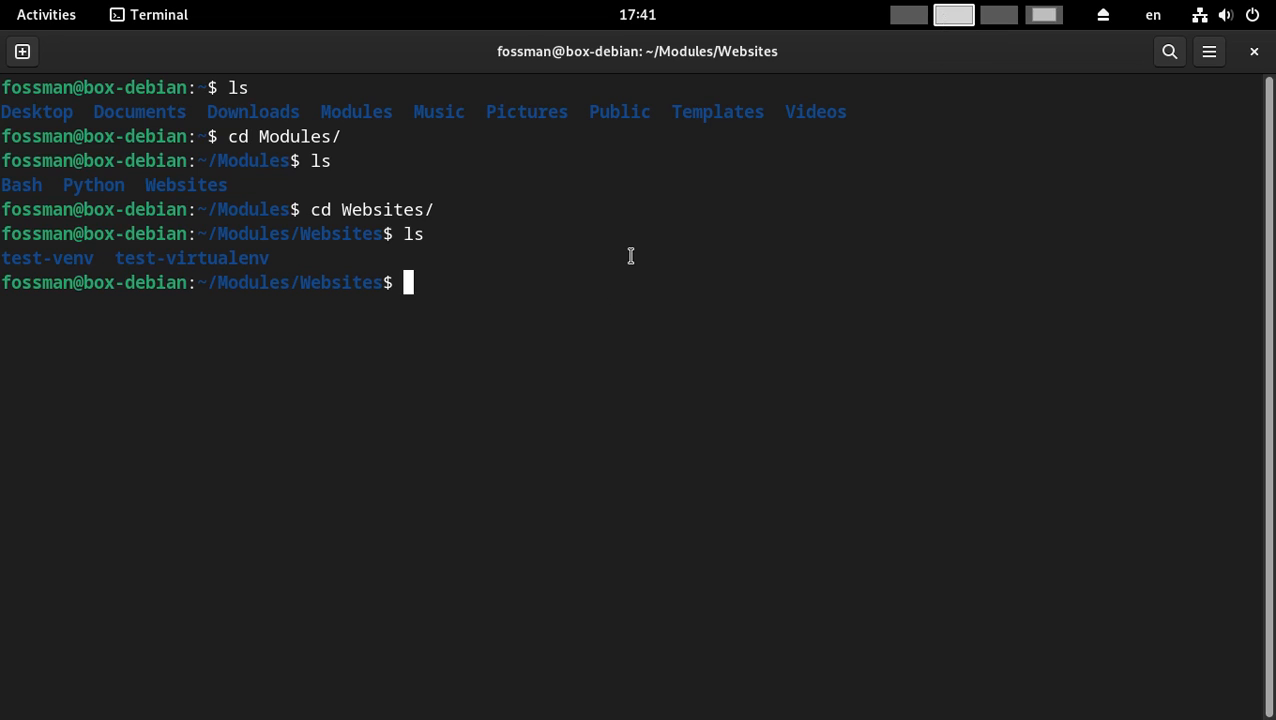
Run 'pip3 list' to see the system-wide Python packages, scroll through them, then clear
type("pip3 list")
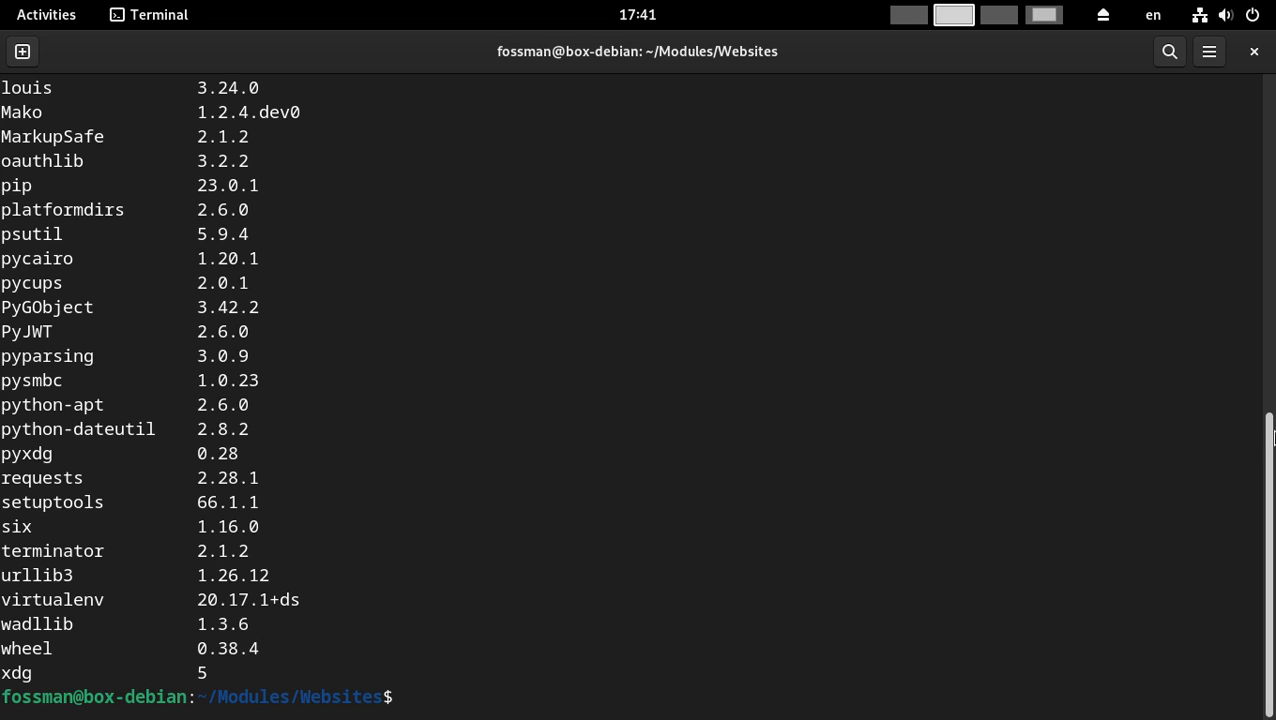
scroll("up", 3)
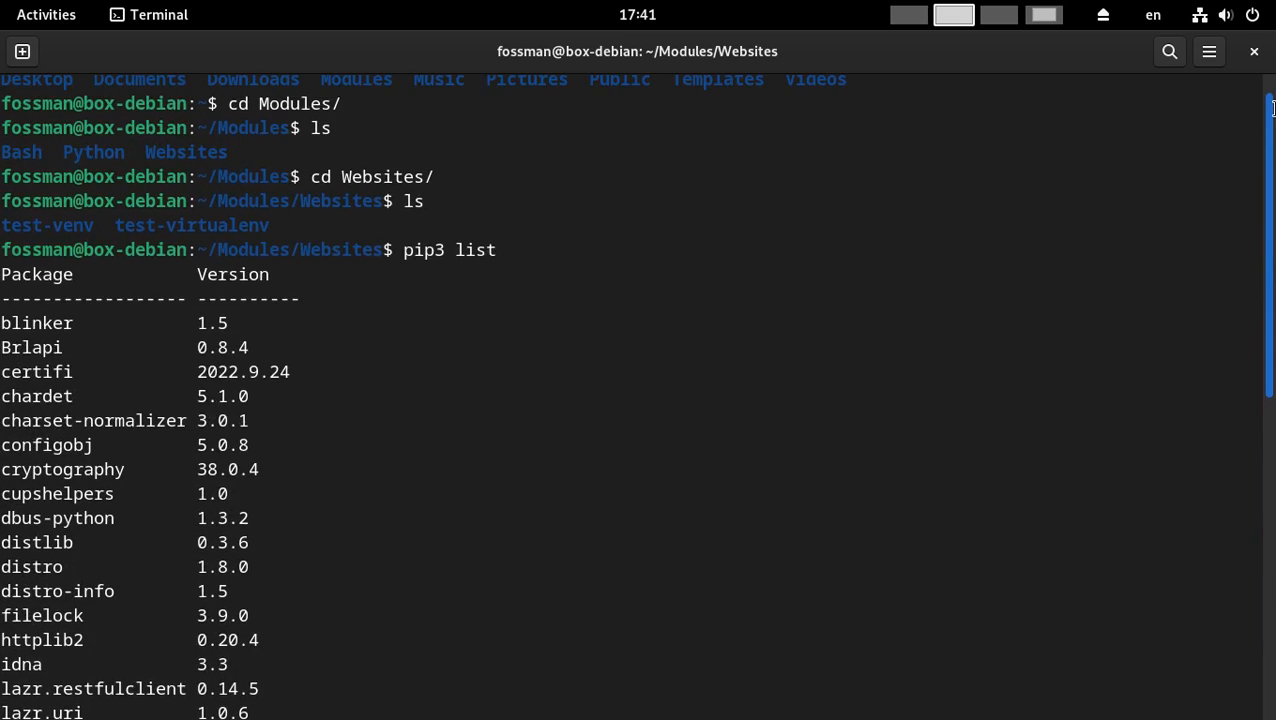
scroll("down", 3)
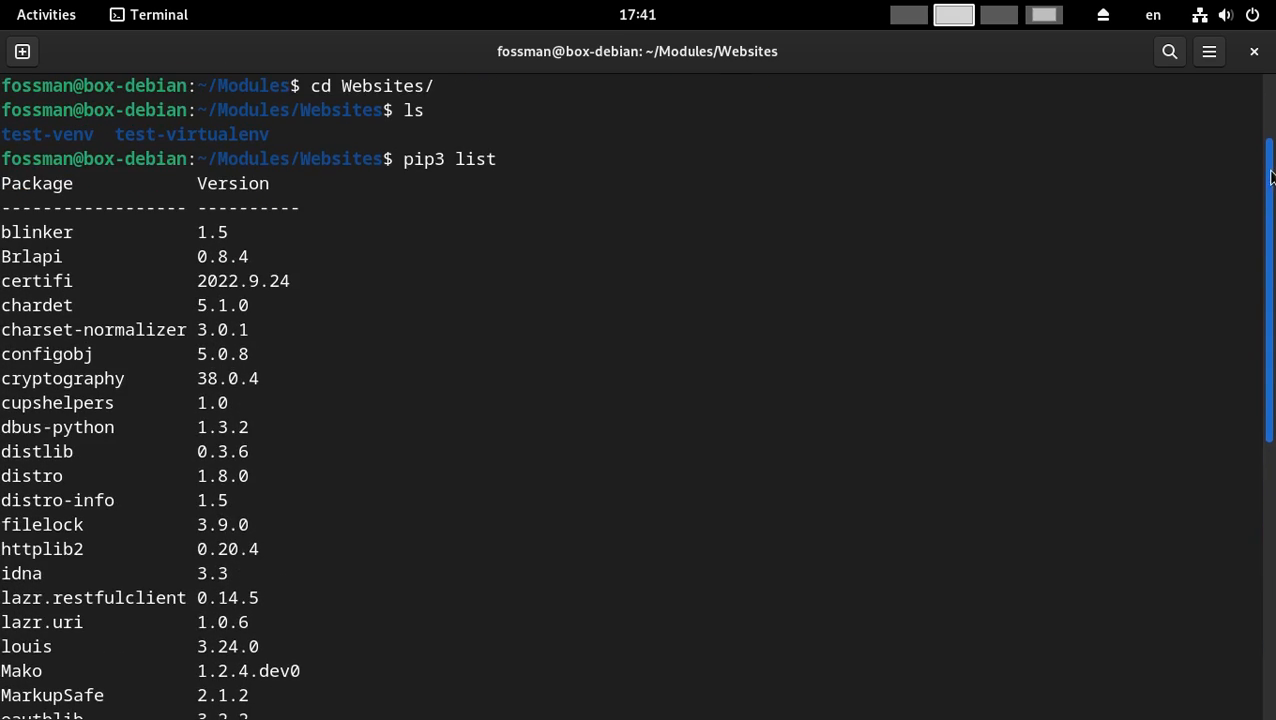
scroll("down", 3)
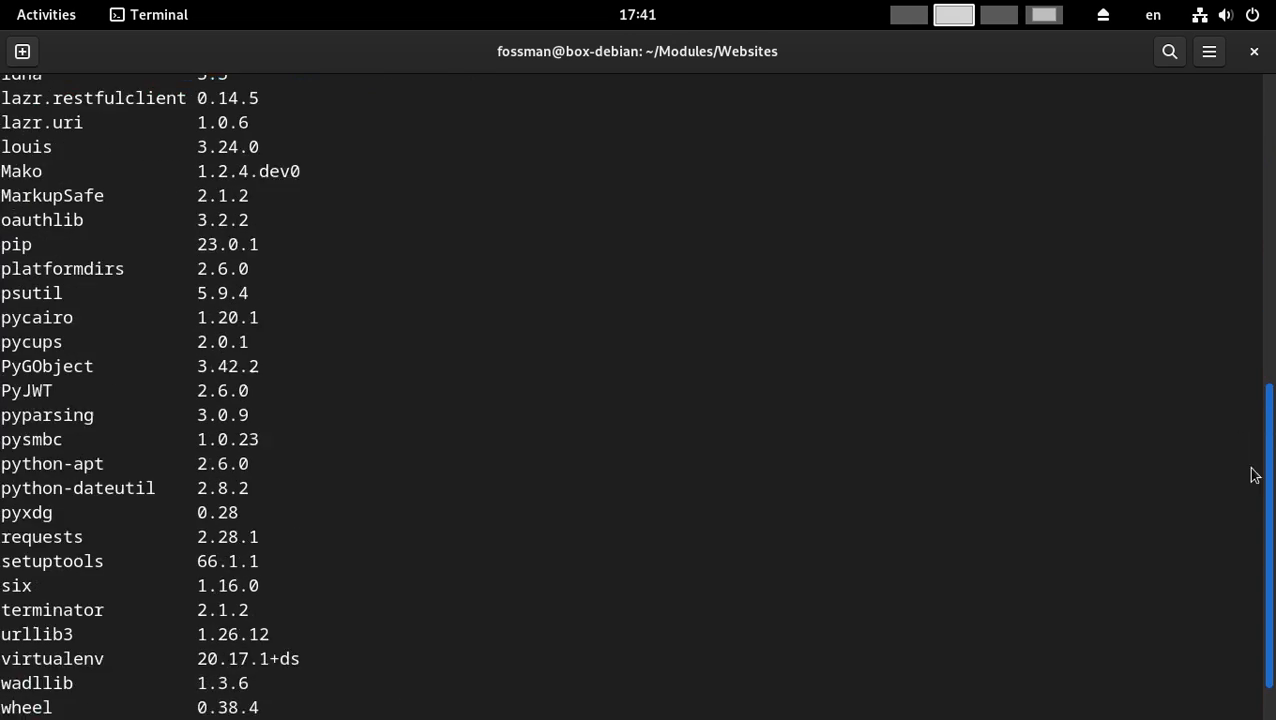
type("clear")
type("ls")
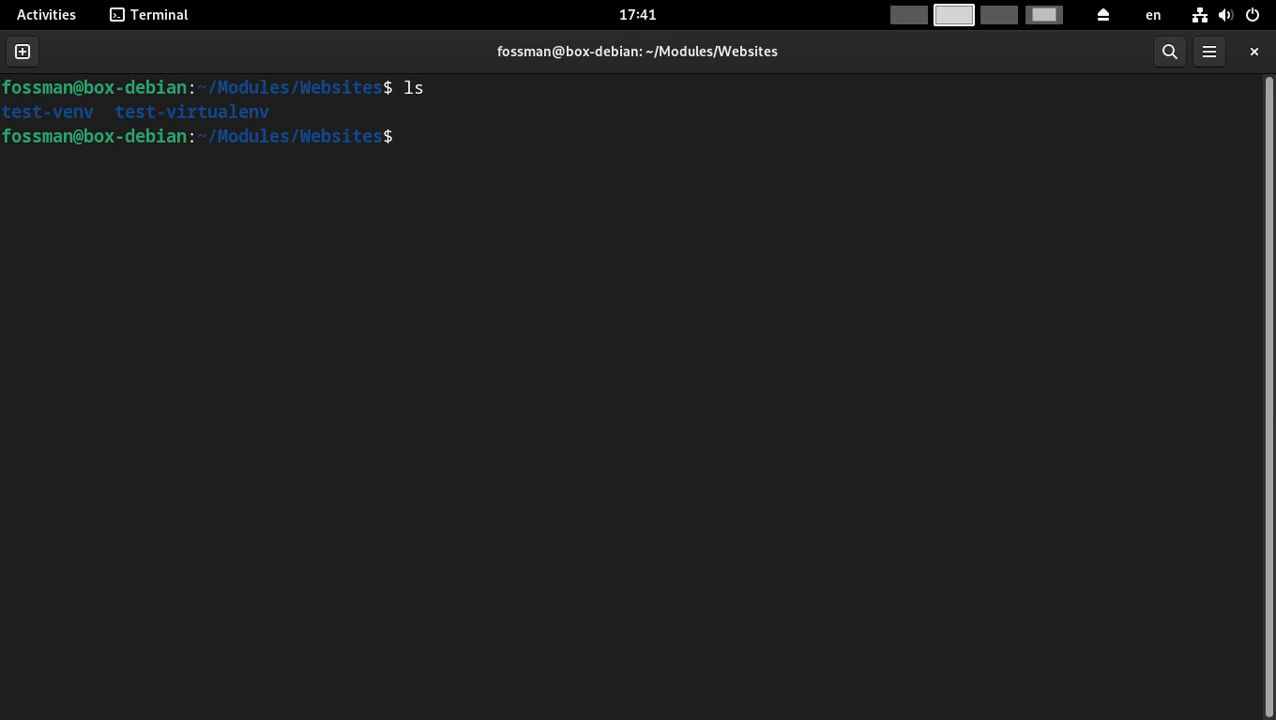
cd into test-virtualenv/bin and source the activate script to enter the environment
type("cd test")
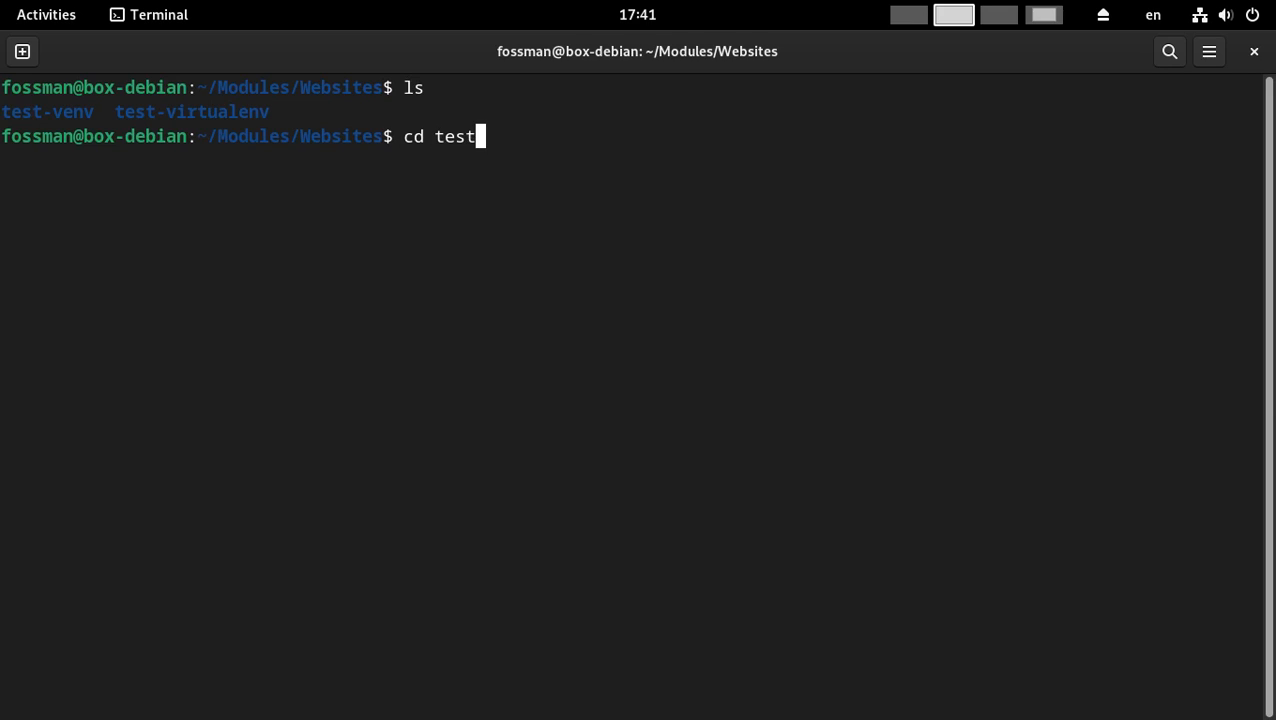
type("-virtualenv/")
type("cd bin/")
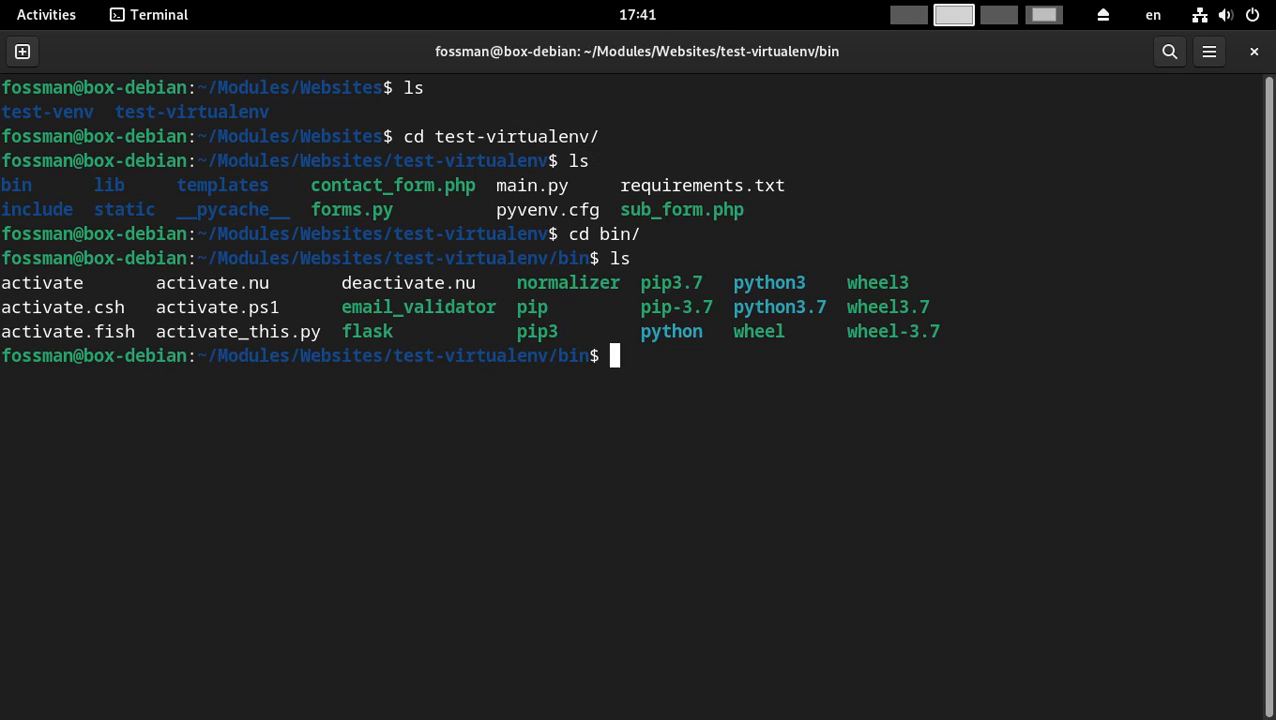
type("source ac")
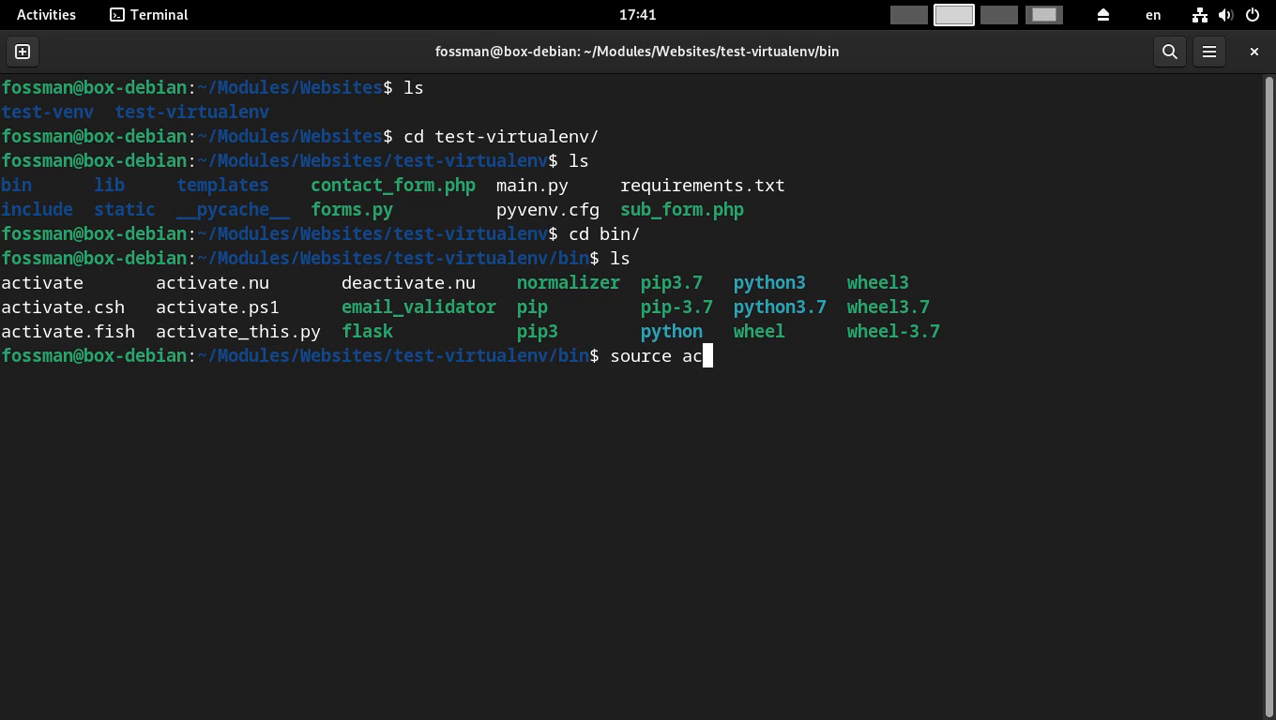
key("Return")
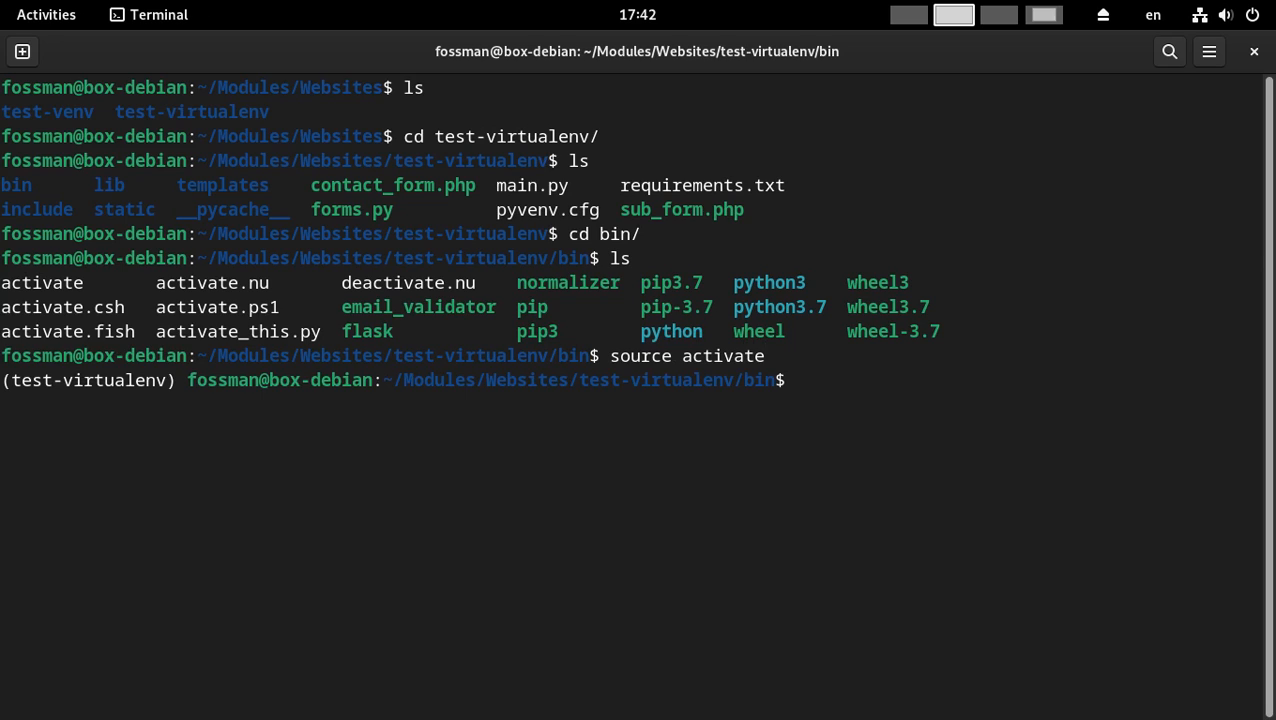
Run 'pip3 list' for the active environment's packages, then cd ../.. back to Websites
double_click(82, 380)
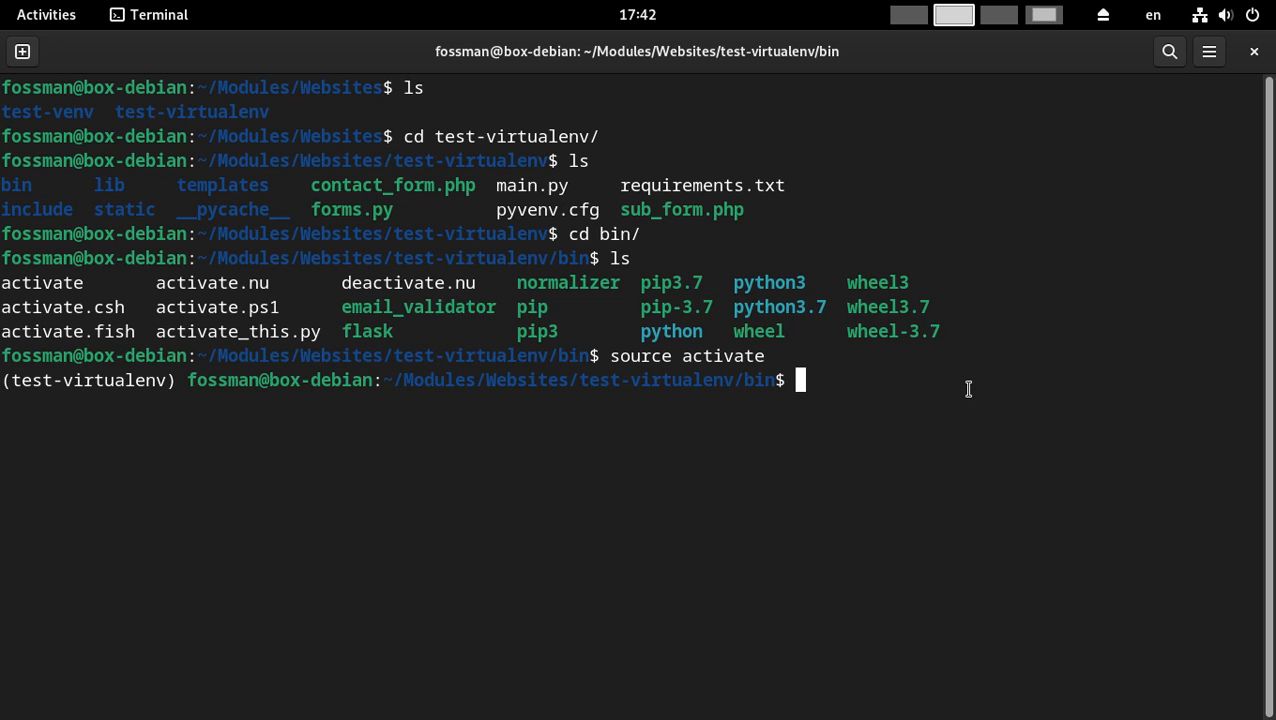
type("pip3 list")
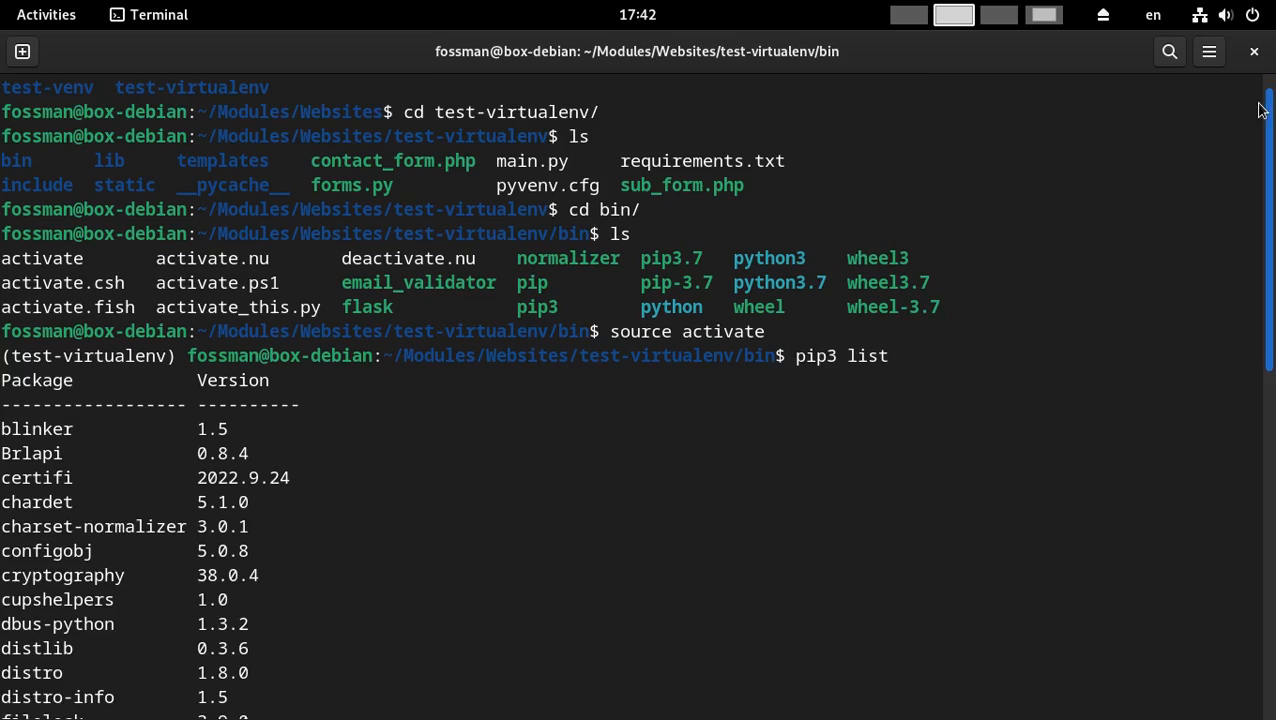
scroll("down", 3)
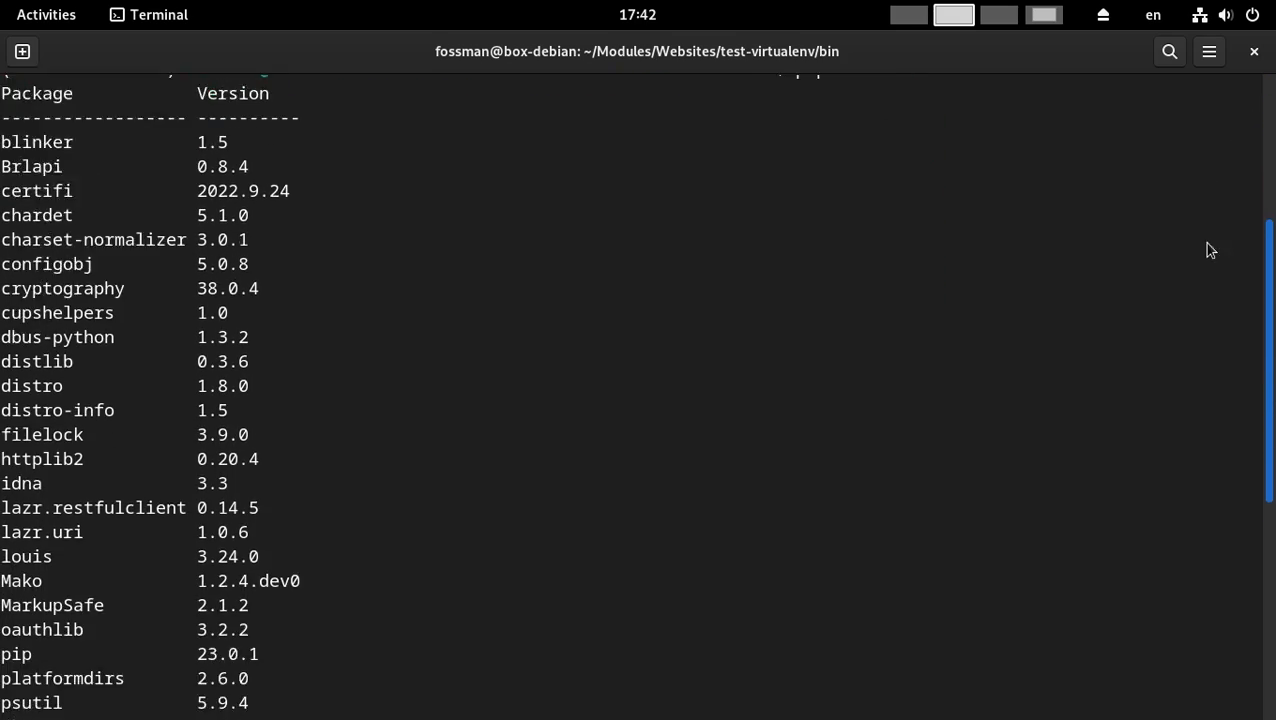
scroll("down", 3)
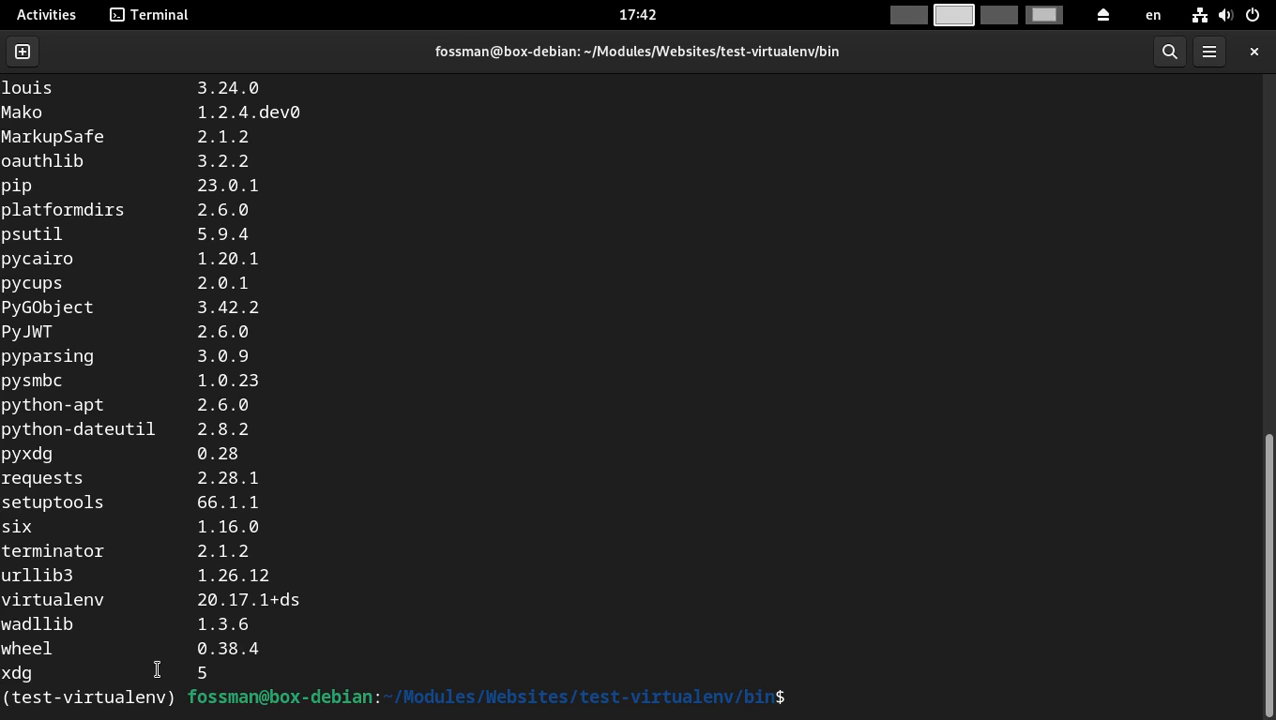
type("ced")
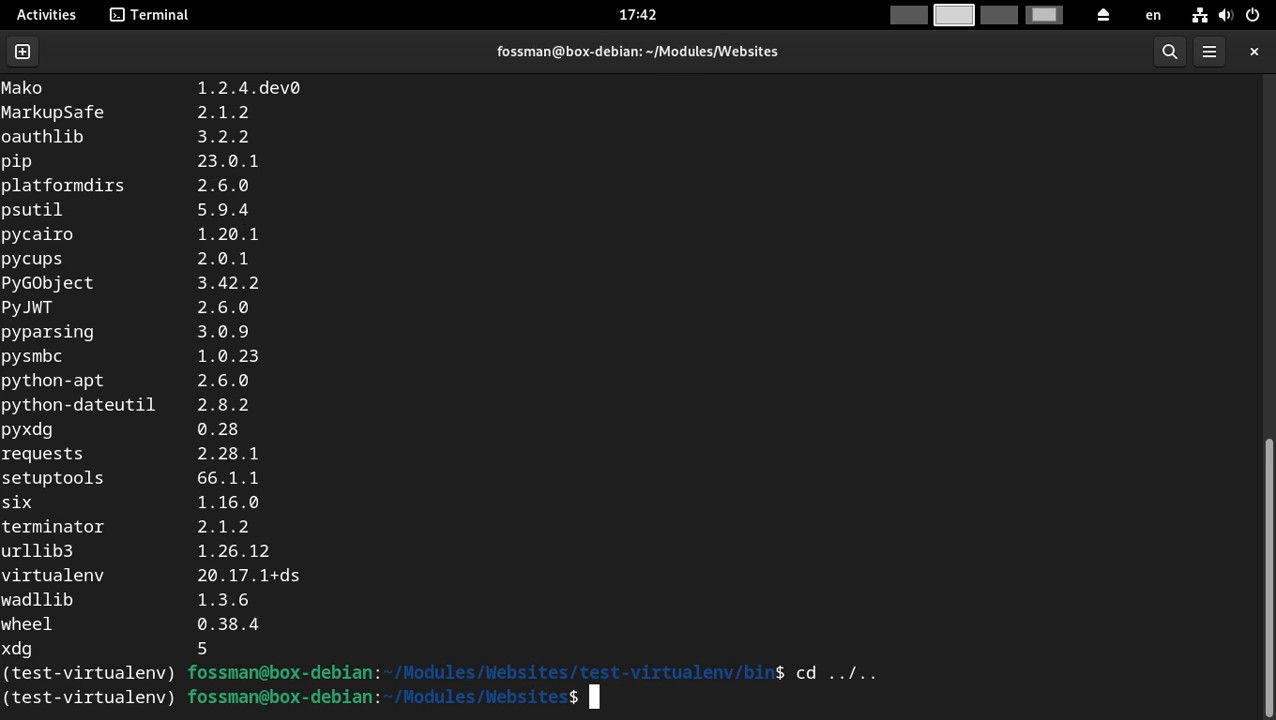
List Websites and cd into the test-venv project folder
type("ls")
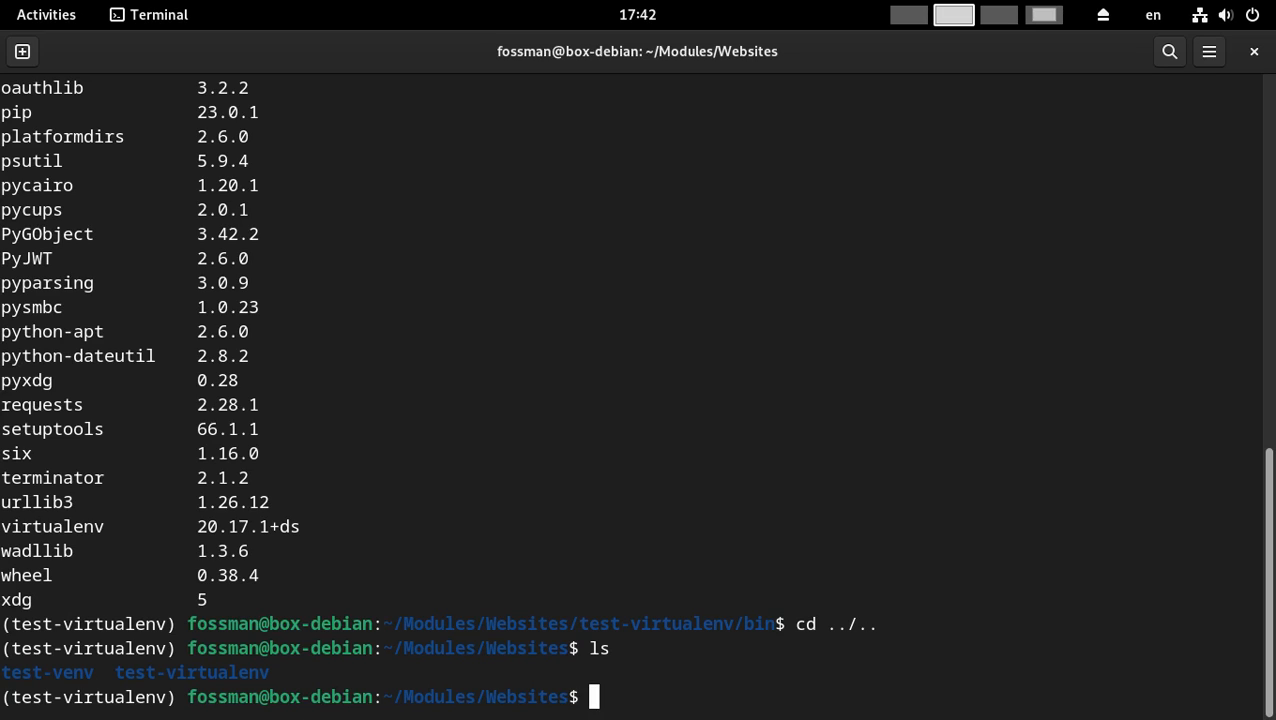
double_click(200, 672)
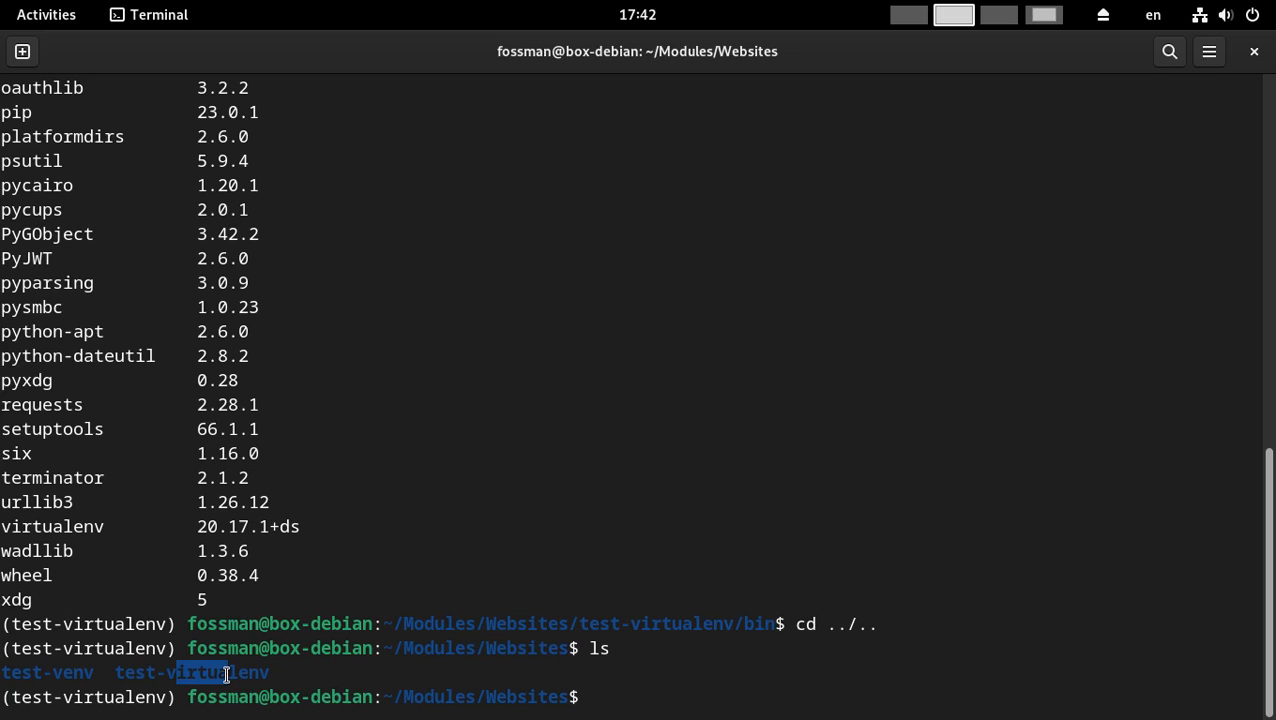
double_click(192, 672)
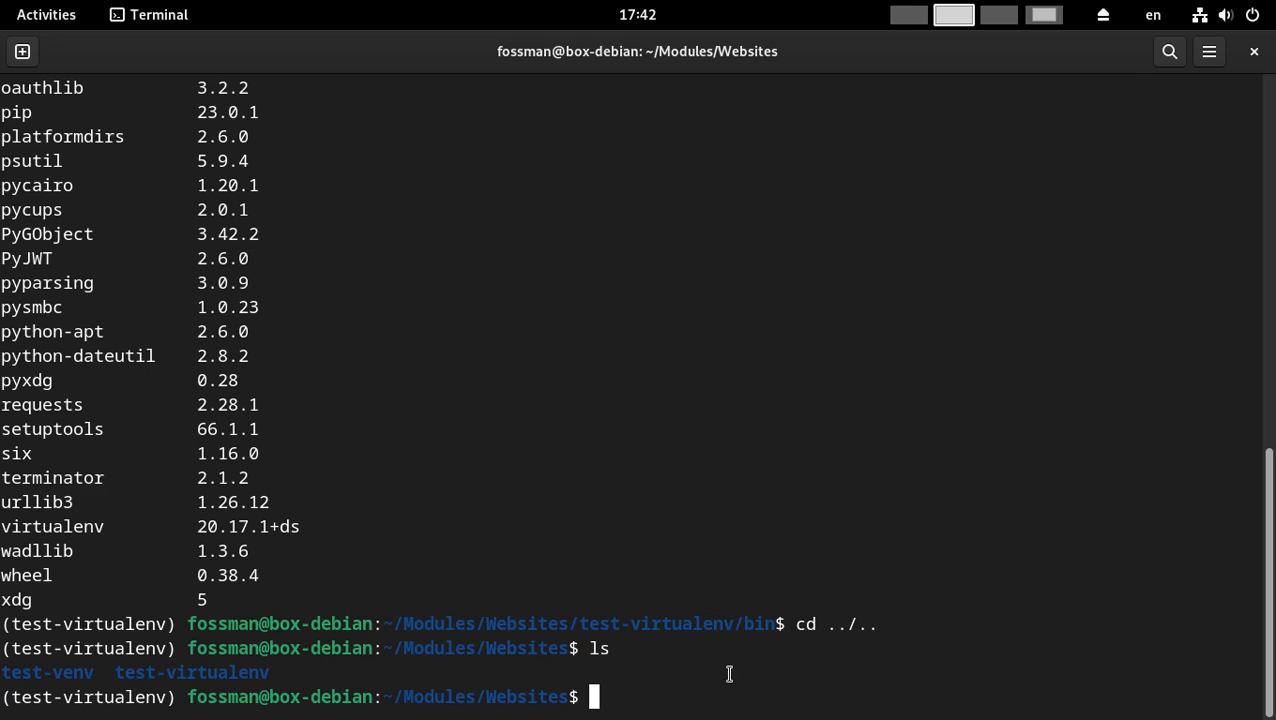
type("cd")
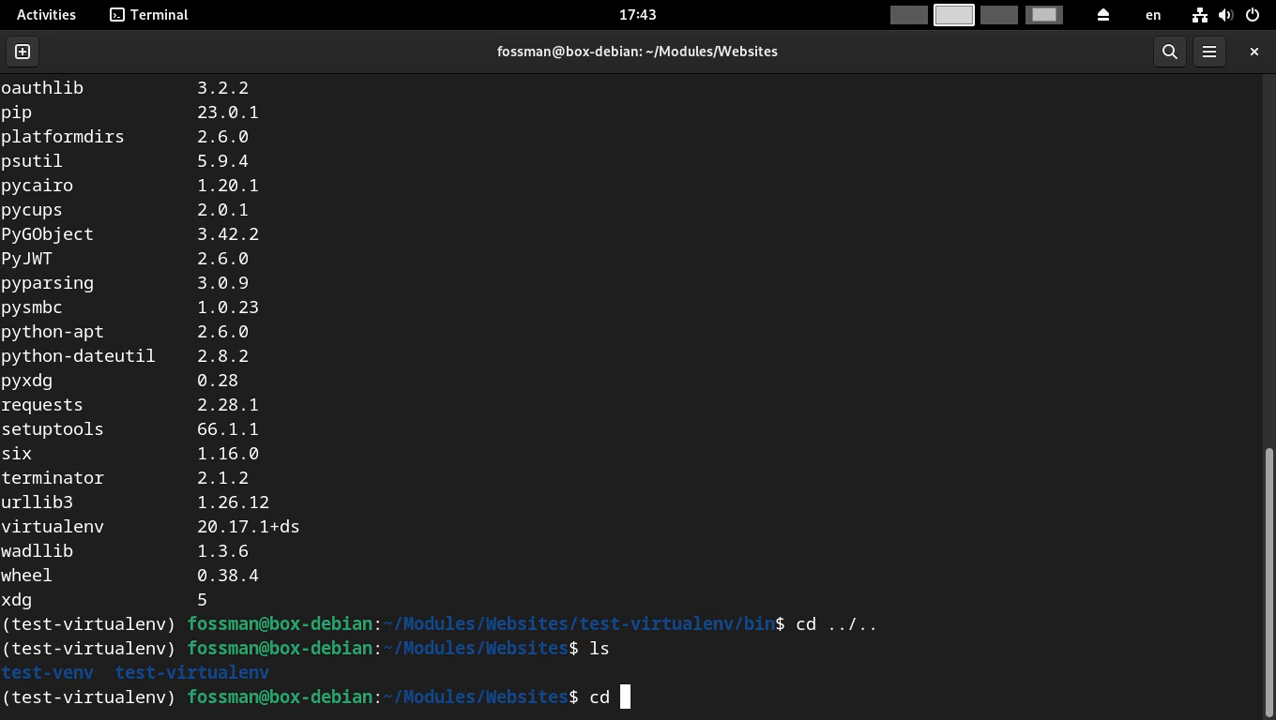
type("test-venu")
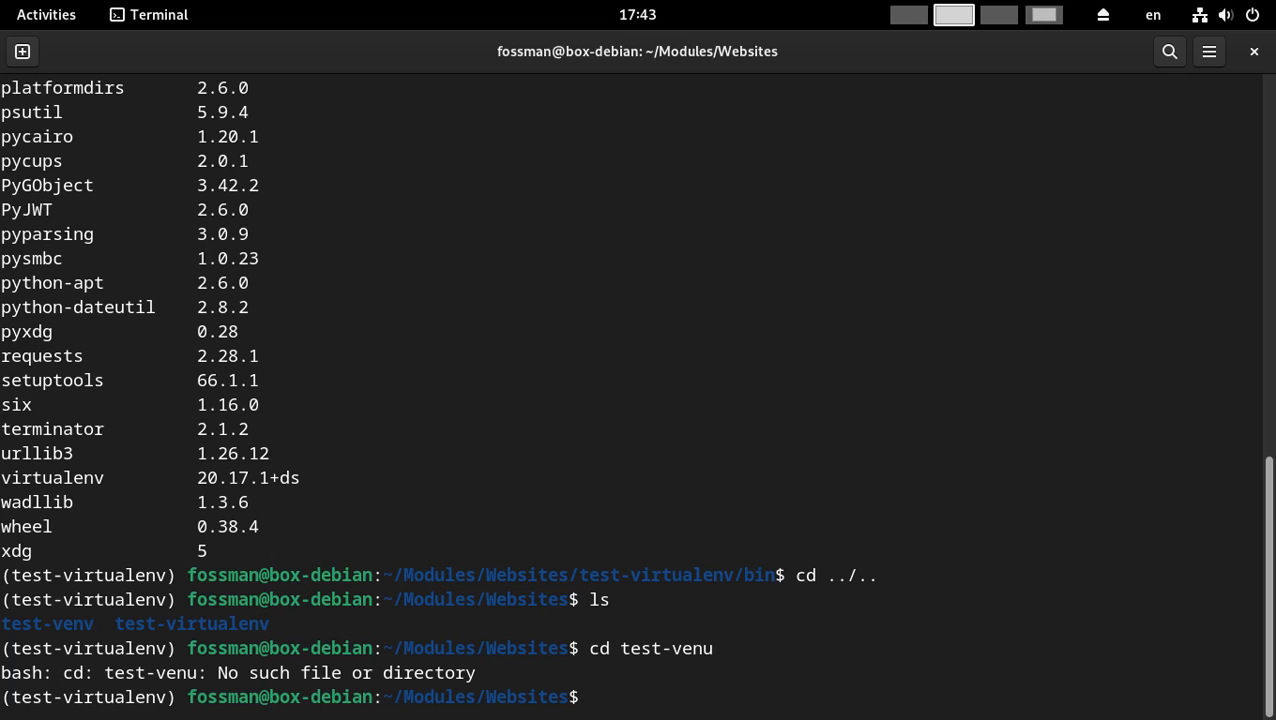
type("cd test")
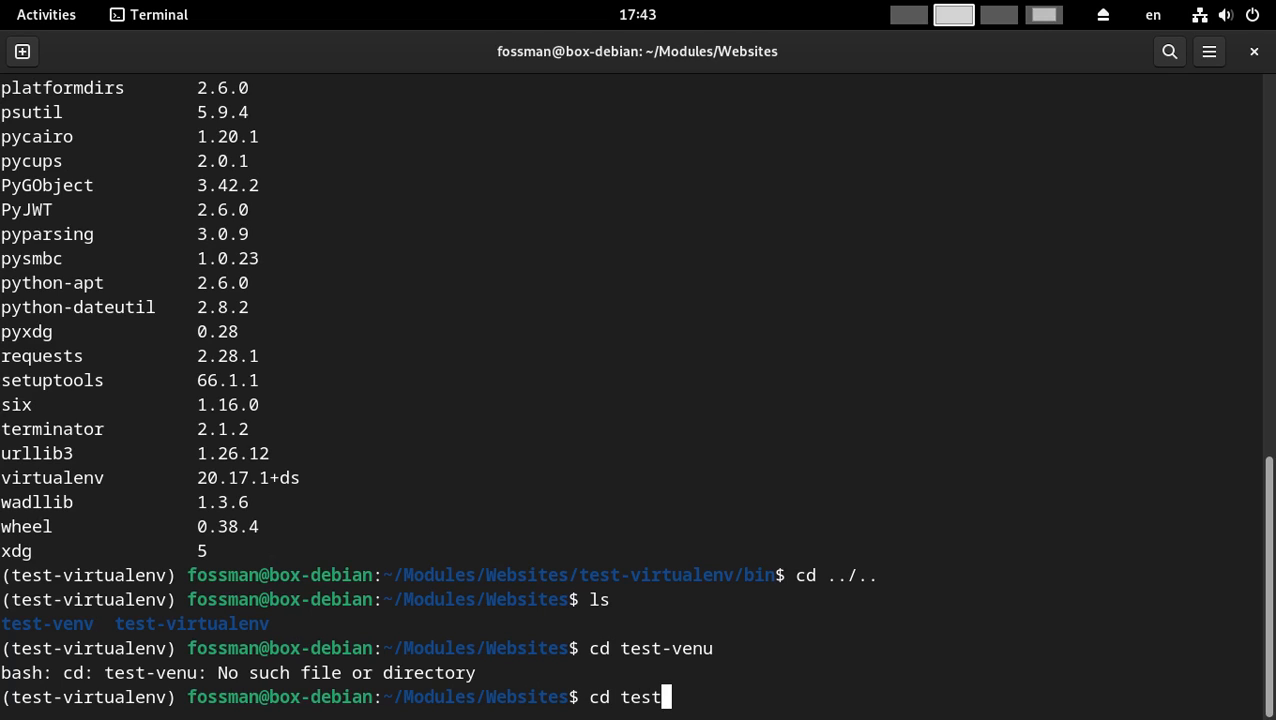
type("-")
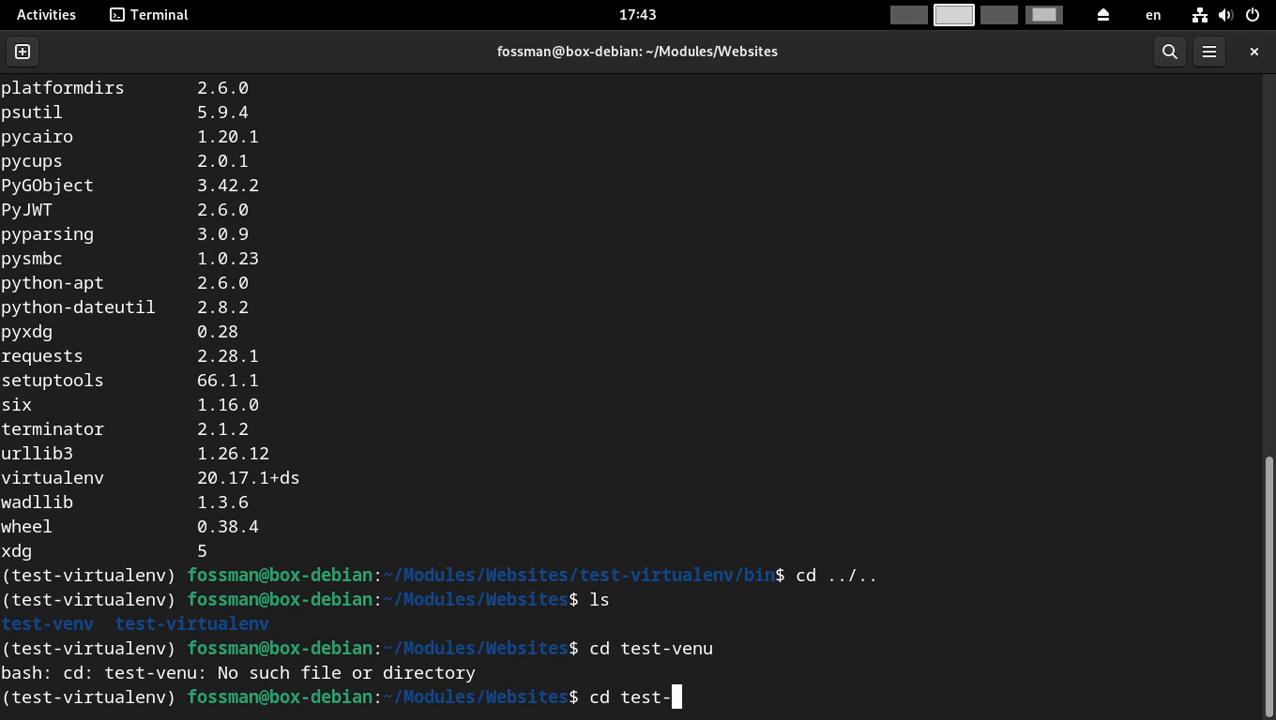
type("ven")
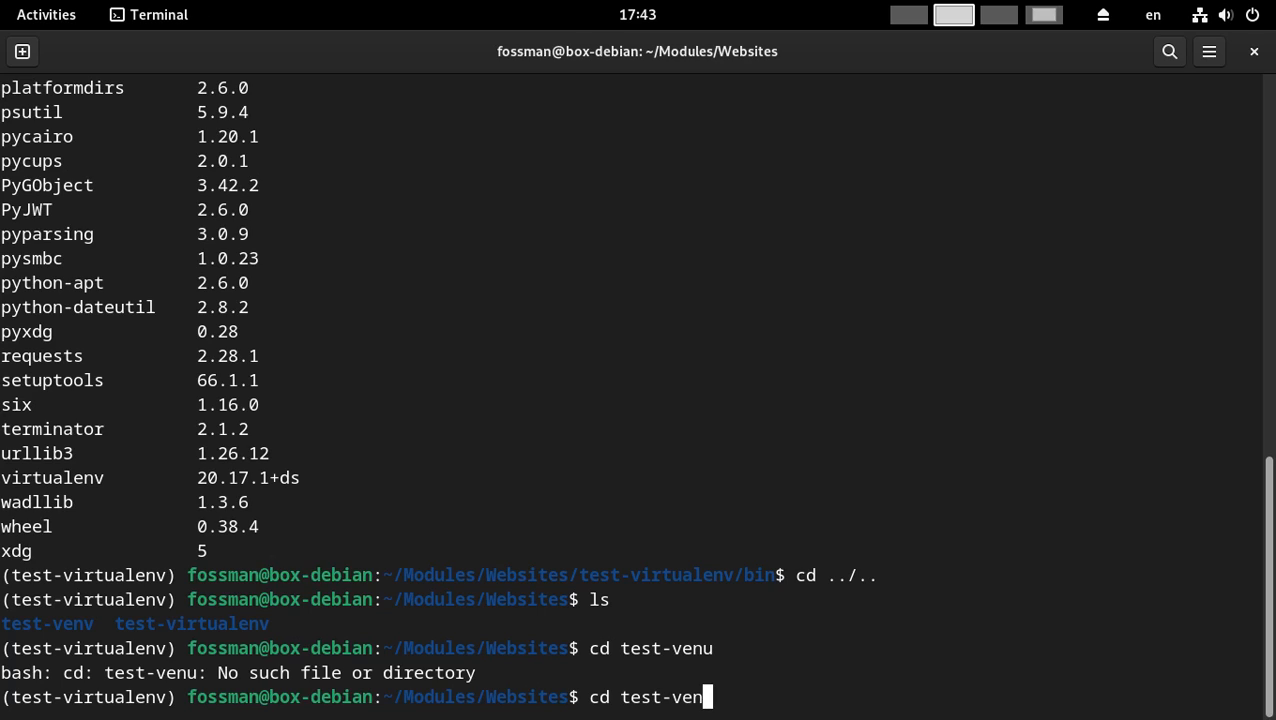
type("u")
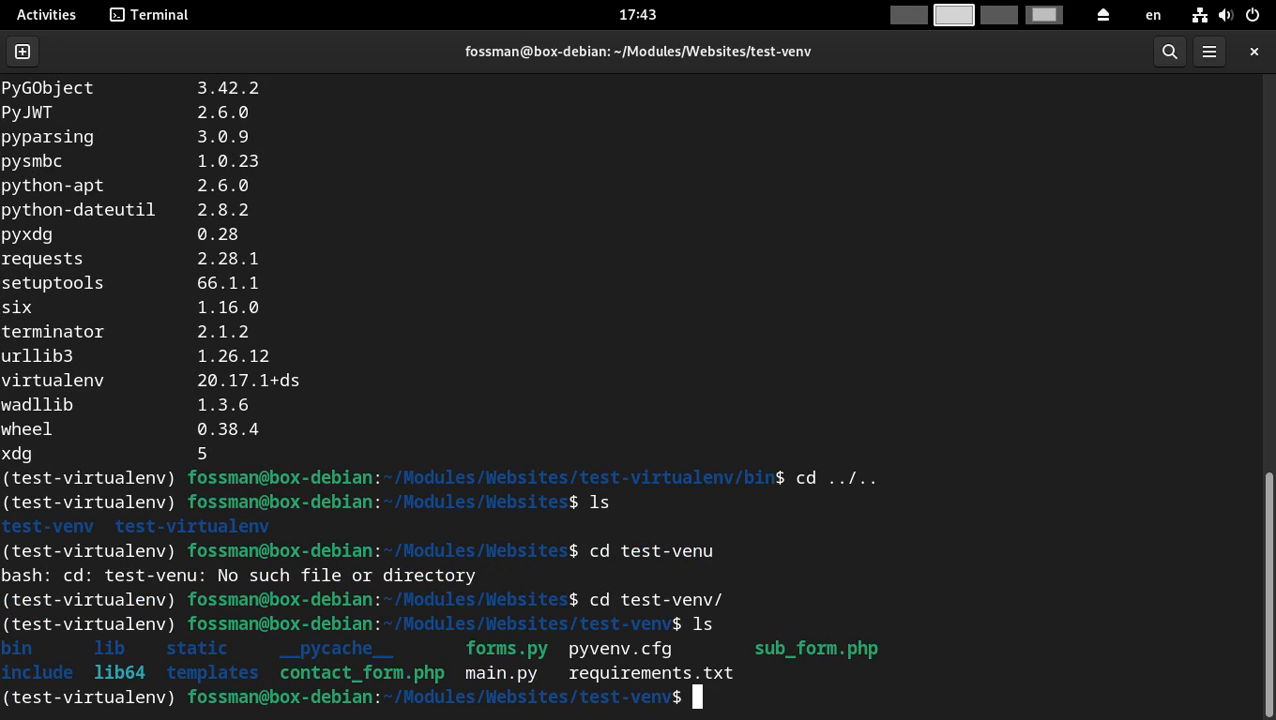
cd into test-venv's bin folder and clear the screen
type("cd bin/")
type("ls")
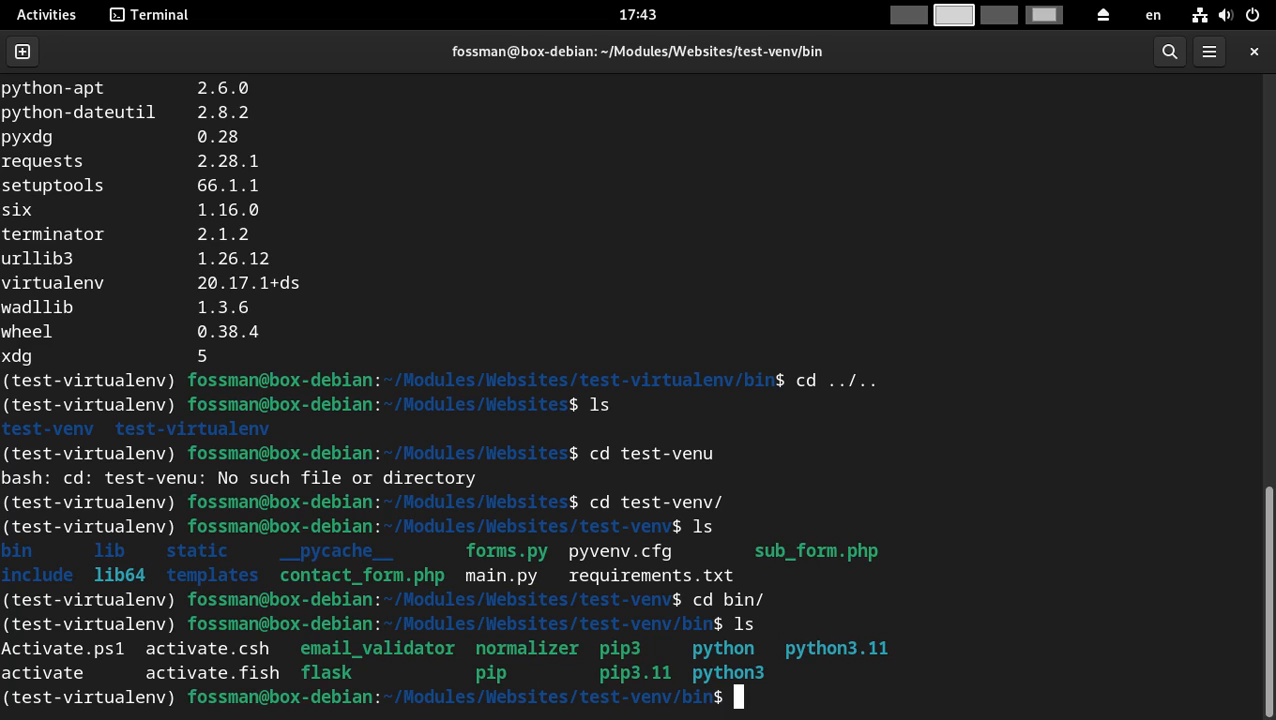
type("clesar")
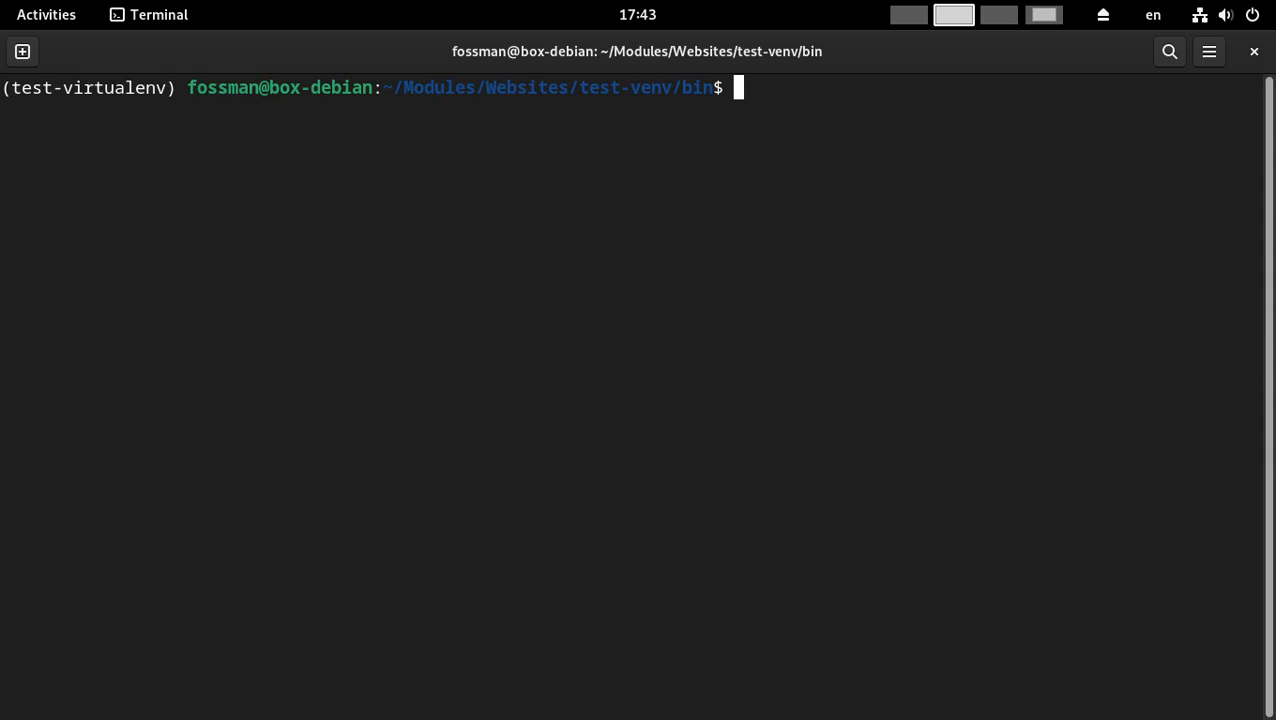
Deactivate test-virtualenv, source test-venv's activate, and run 'pip3 list' showing Flask, Flask-Mail, SQLAlchemy, WTForms
type("deactivate")
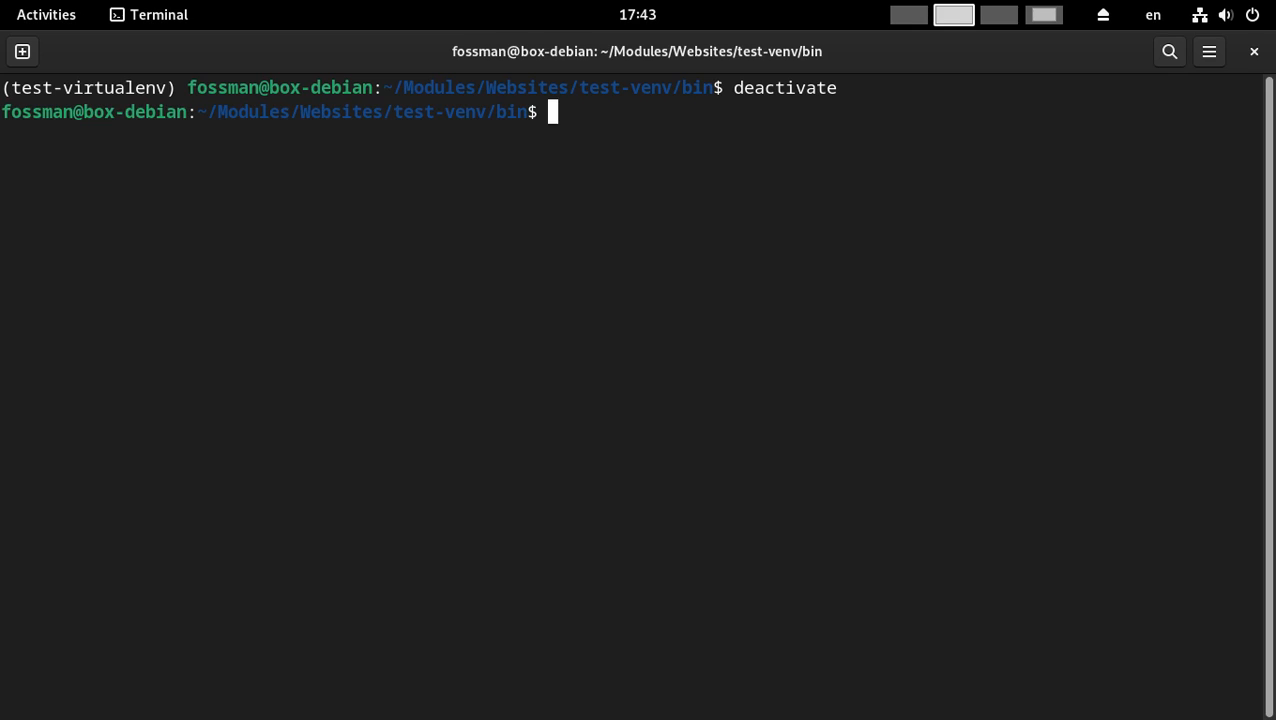
type("ls")
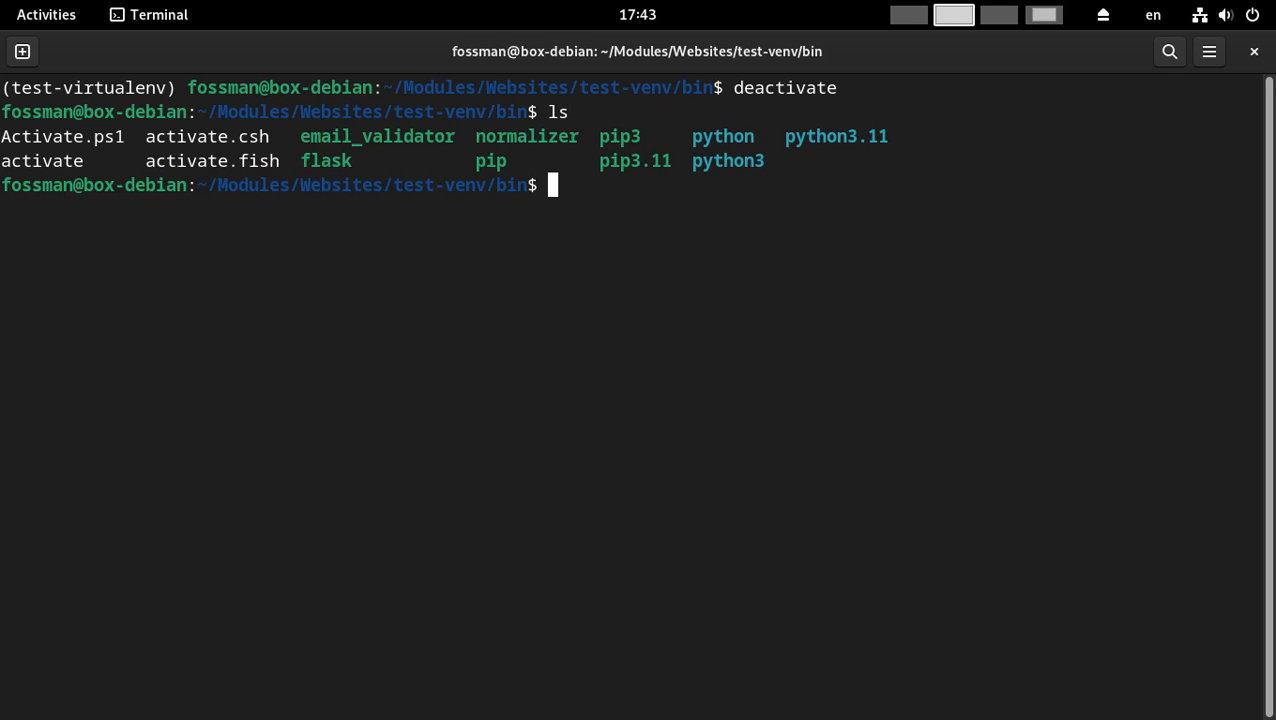
type("source")
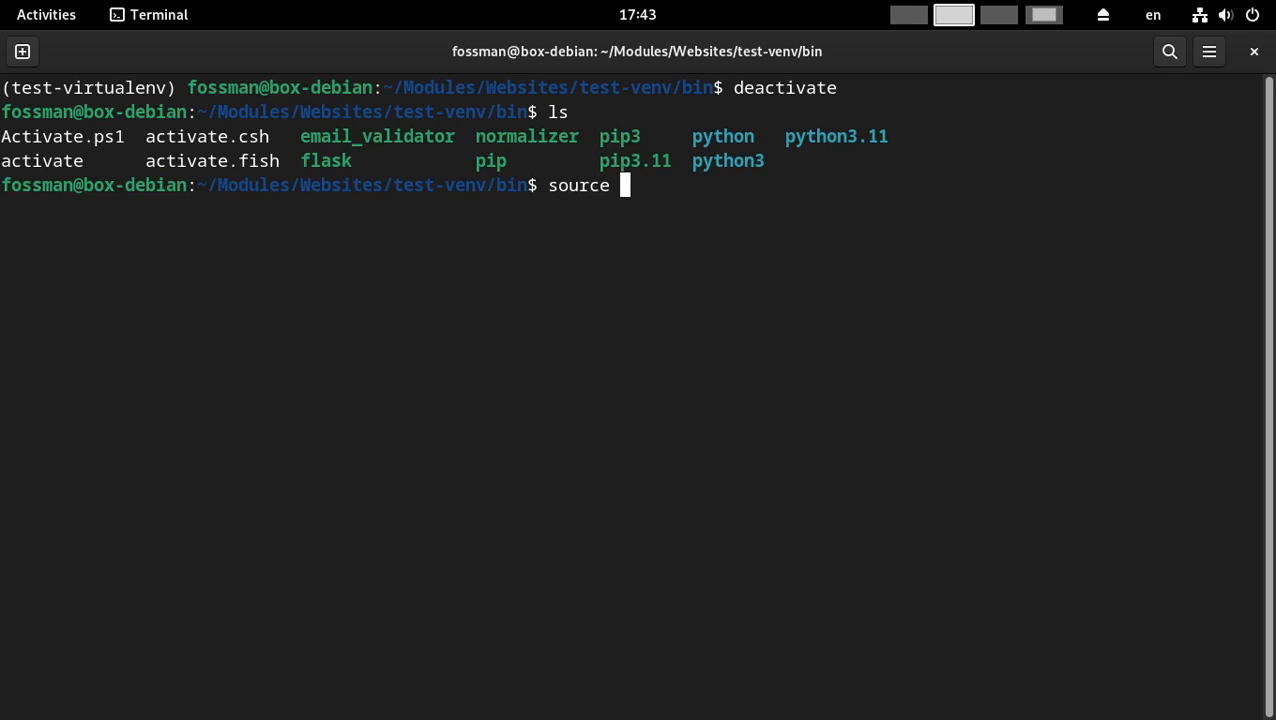
type("activate")
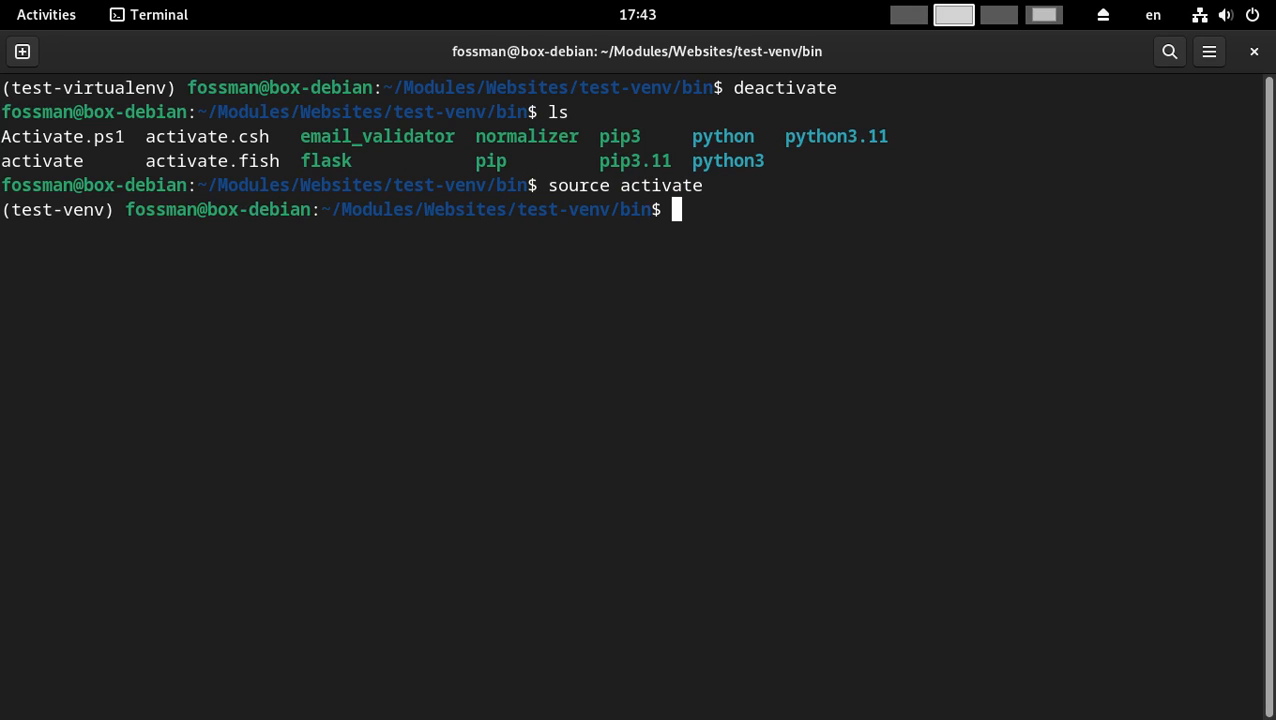
mouse_move(140, 344)
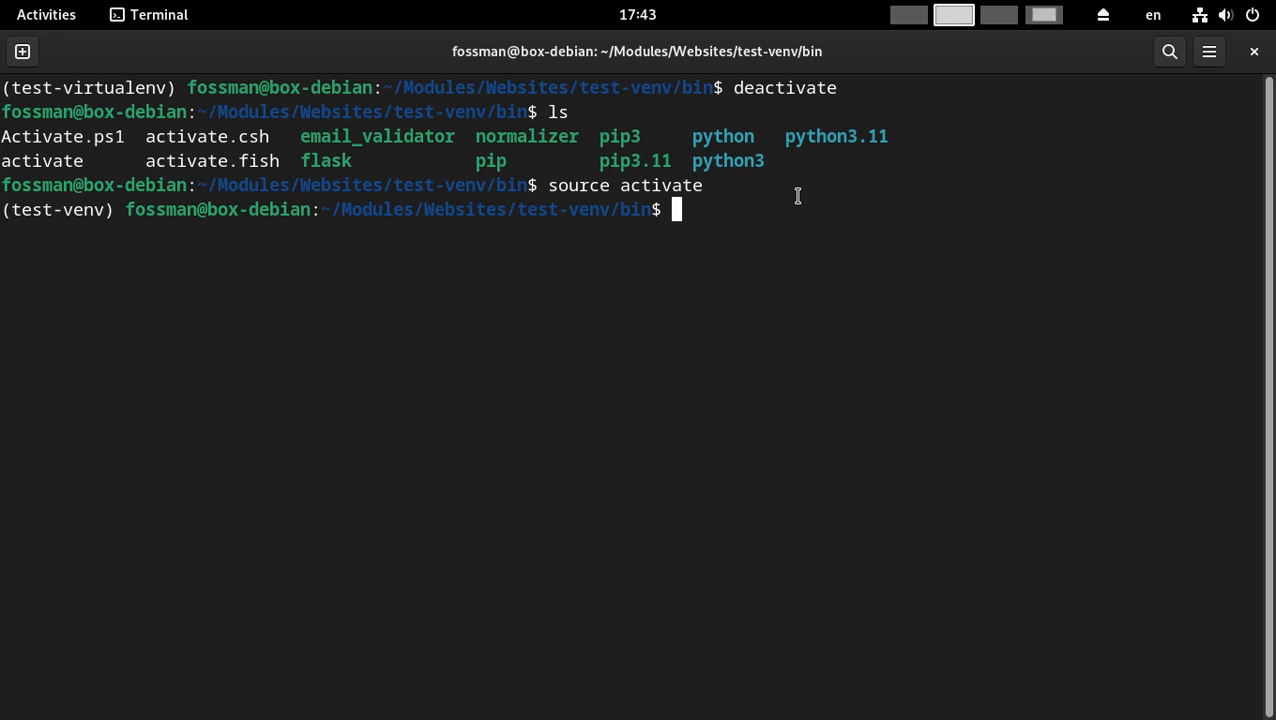
type("pip3 list")
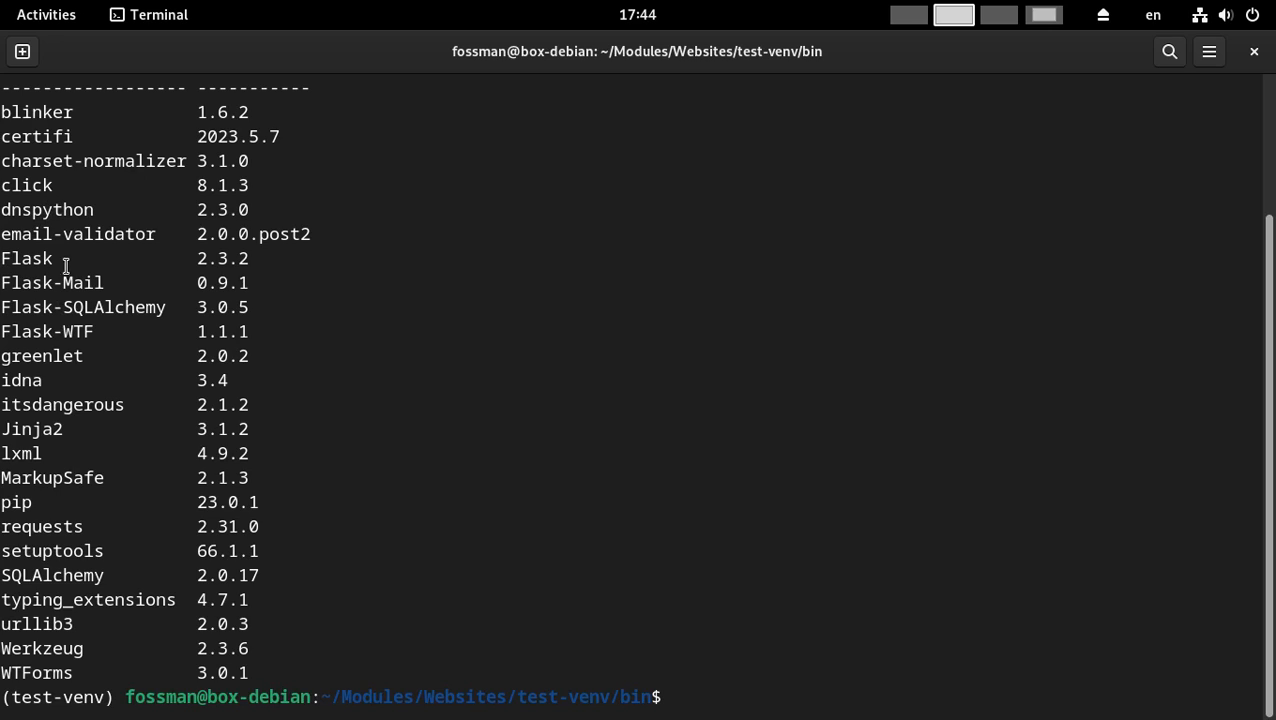
mouse_move(76, 610)
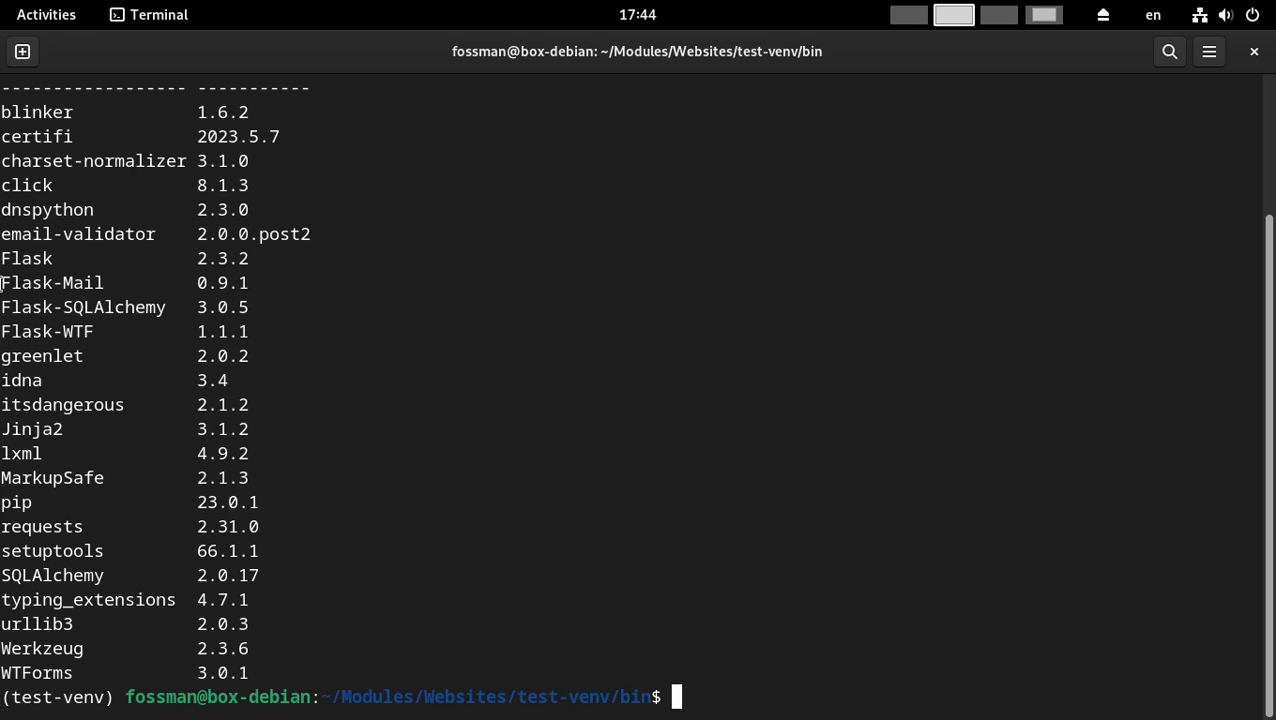
mouse_move(902, 448)
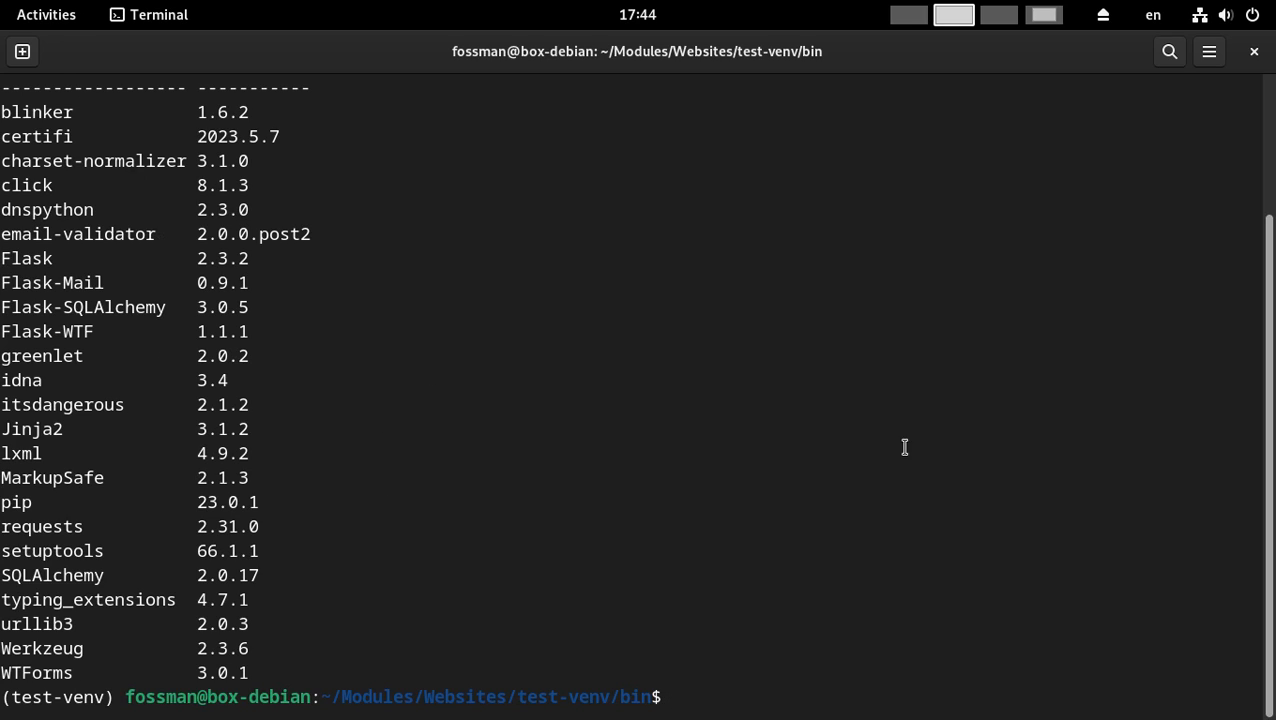
mouse_move(832, 630)
type("l")
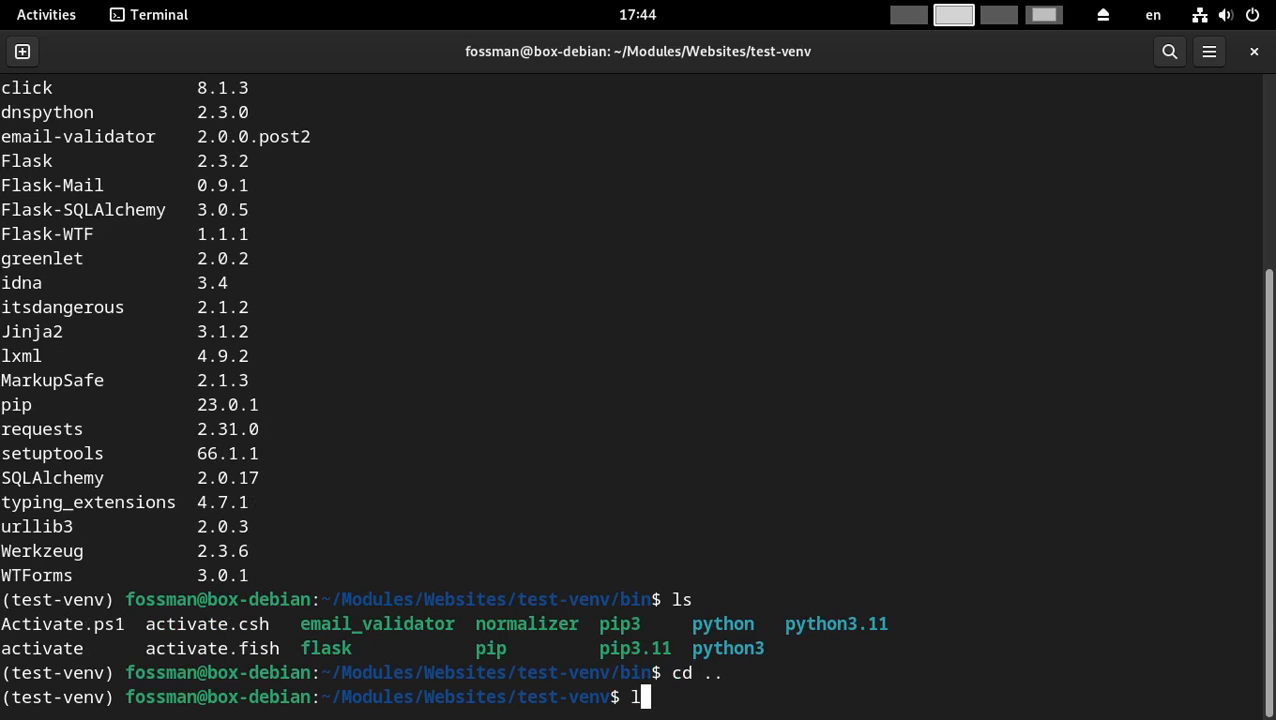
Launch the Flask development server with python3 main.py, serving on 127.0.0.1:5000 in debug mode
type("py")
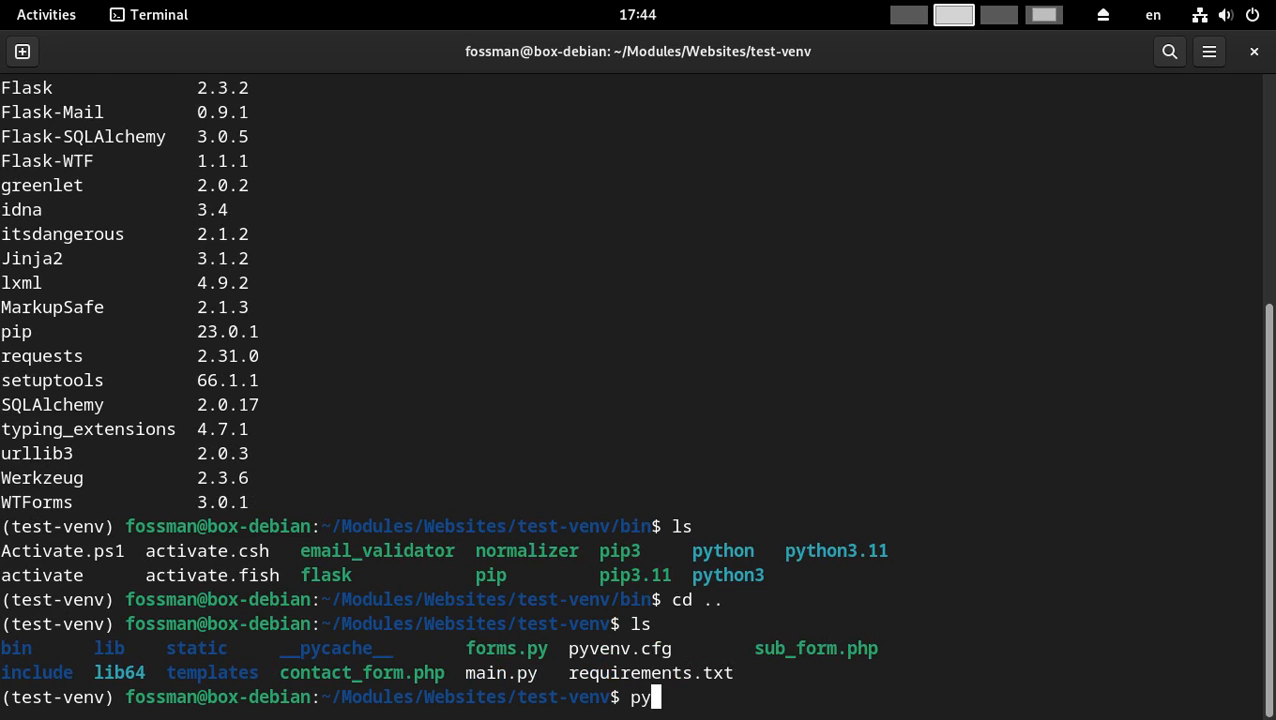
type("thon3 main.py")
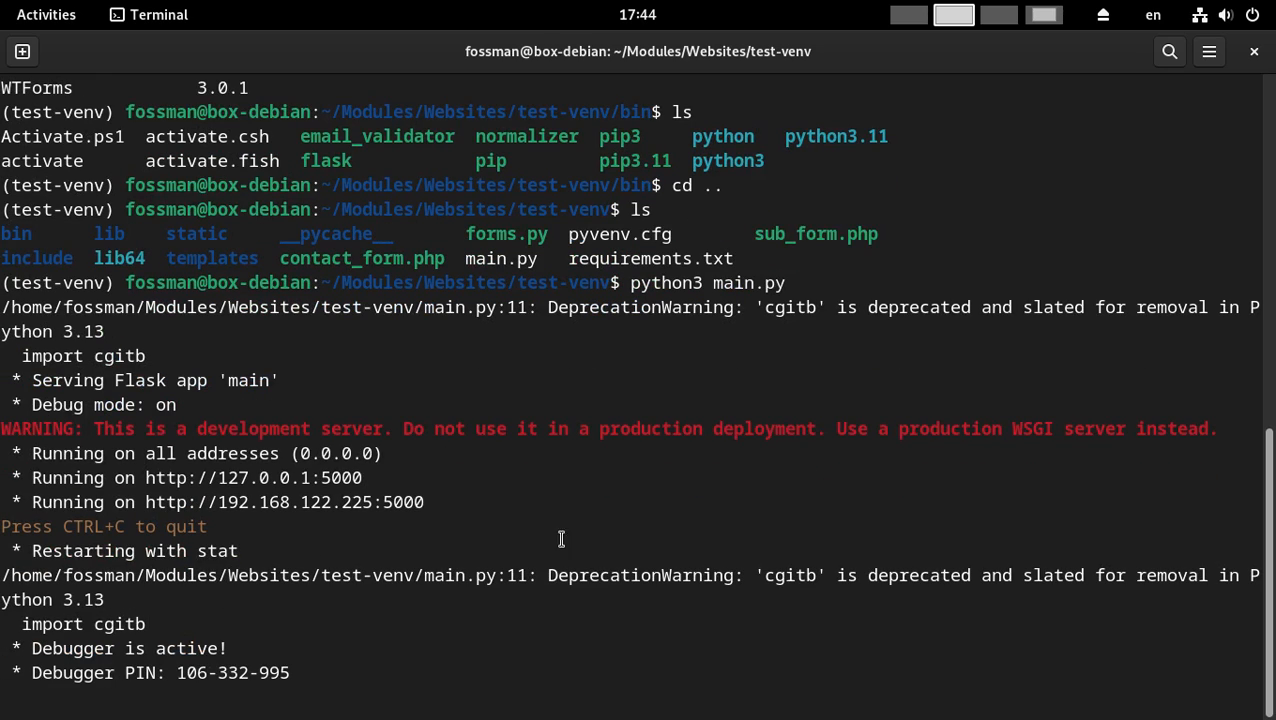
mouse_move(908, 16)
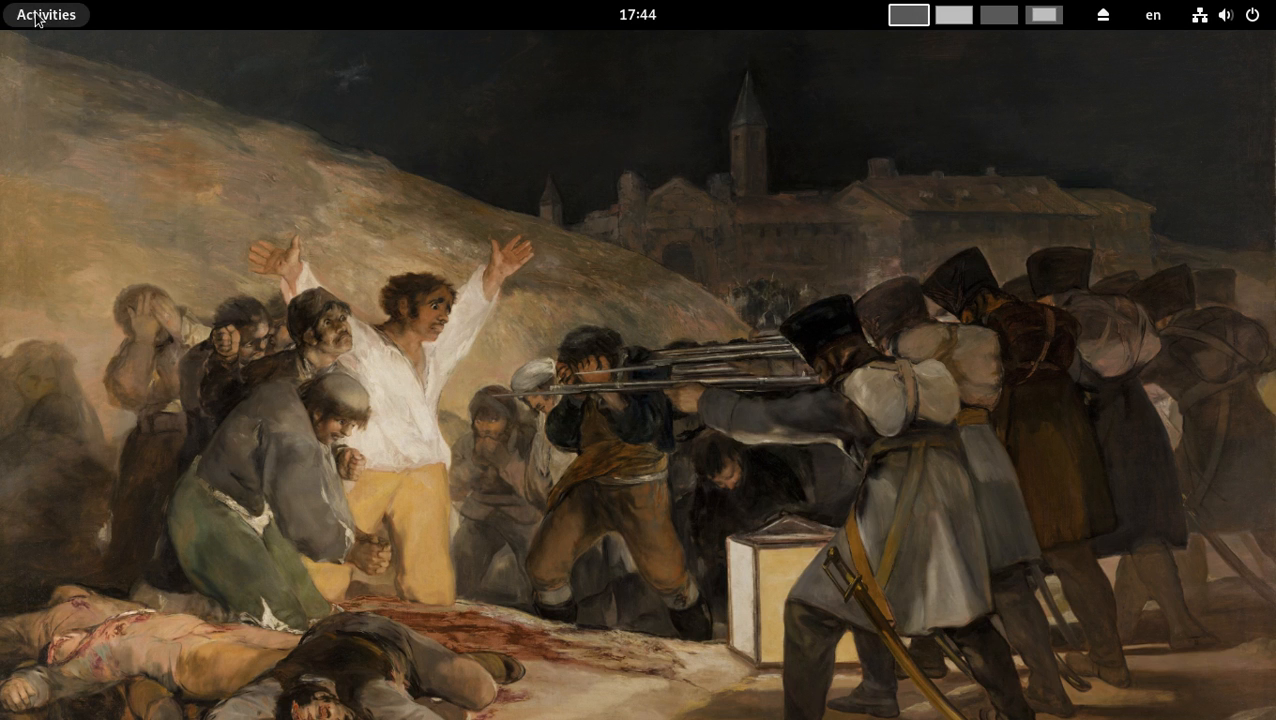
Bring up Firefox and load the locally served site at 127.0.0.1:5000, fixing the mistyped address
left_click(490, 656)
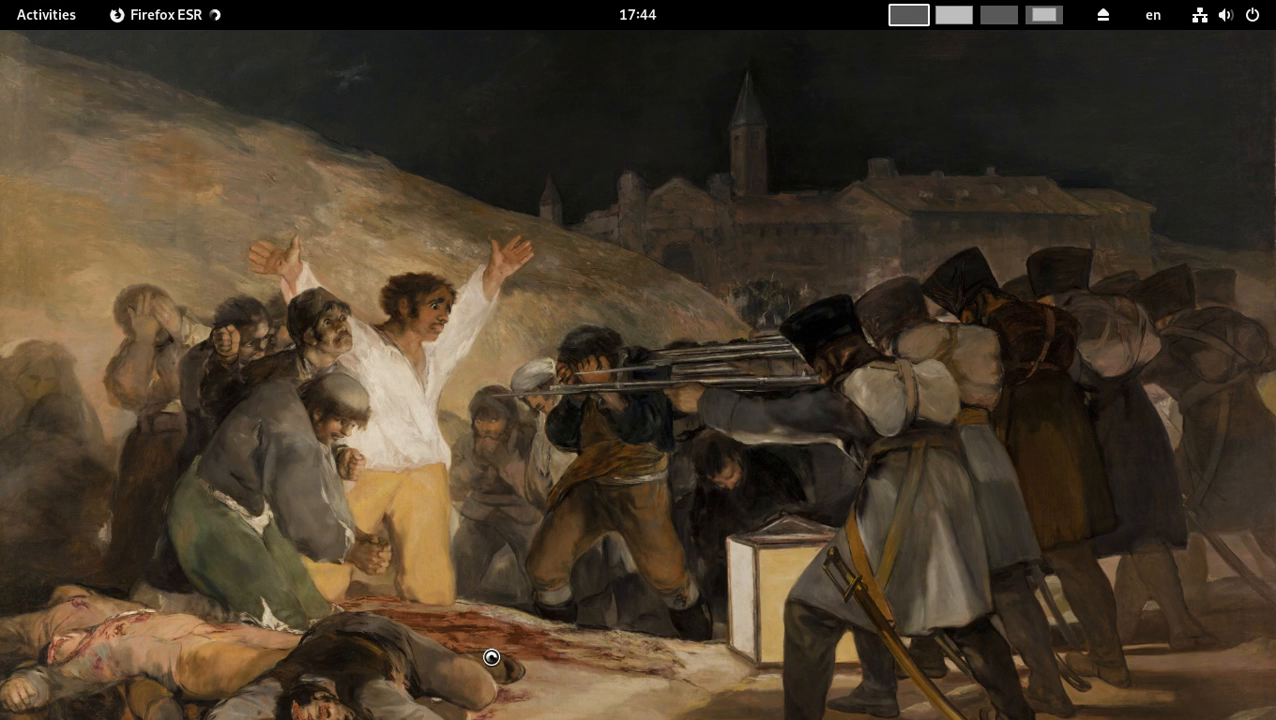
left_click(156, 14)
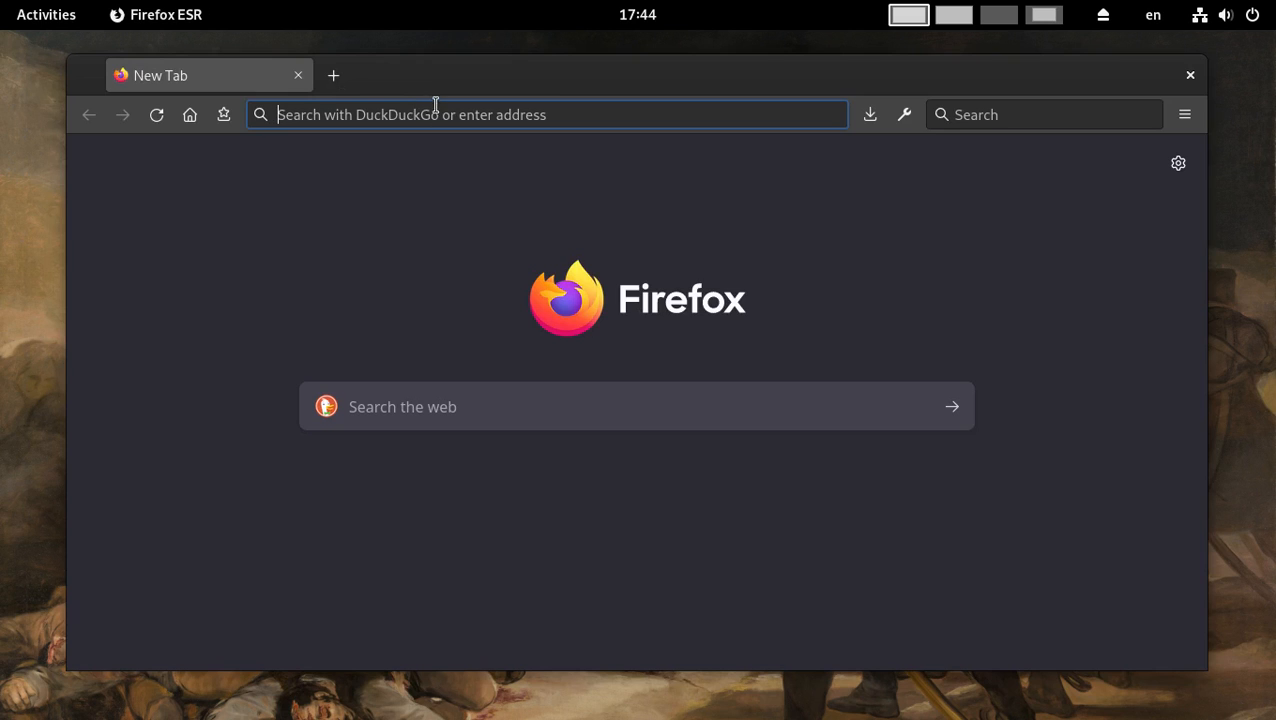
type("1")
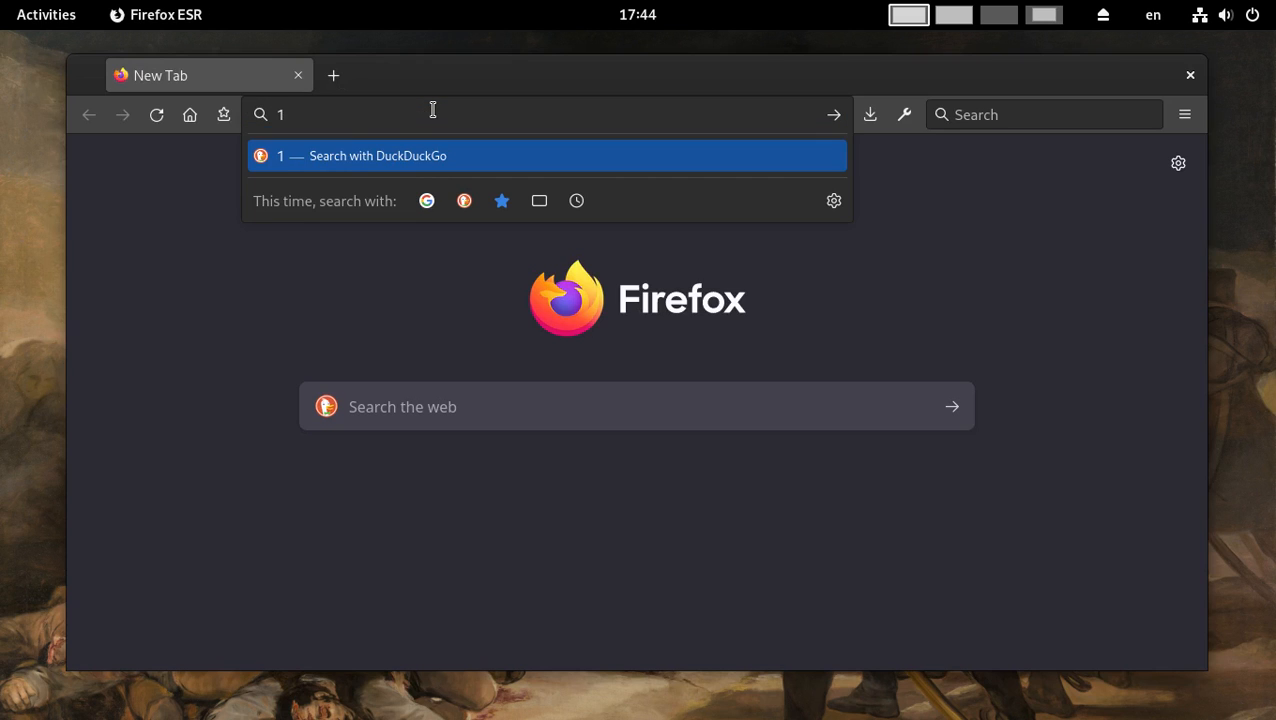
type("27.0.0.1:5000")
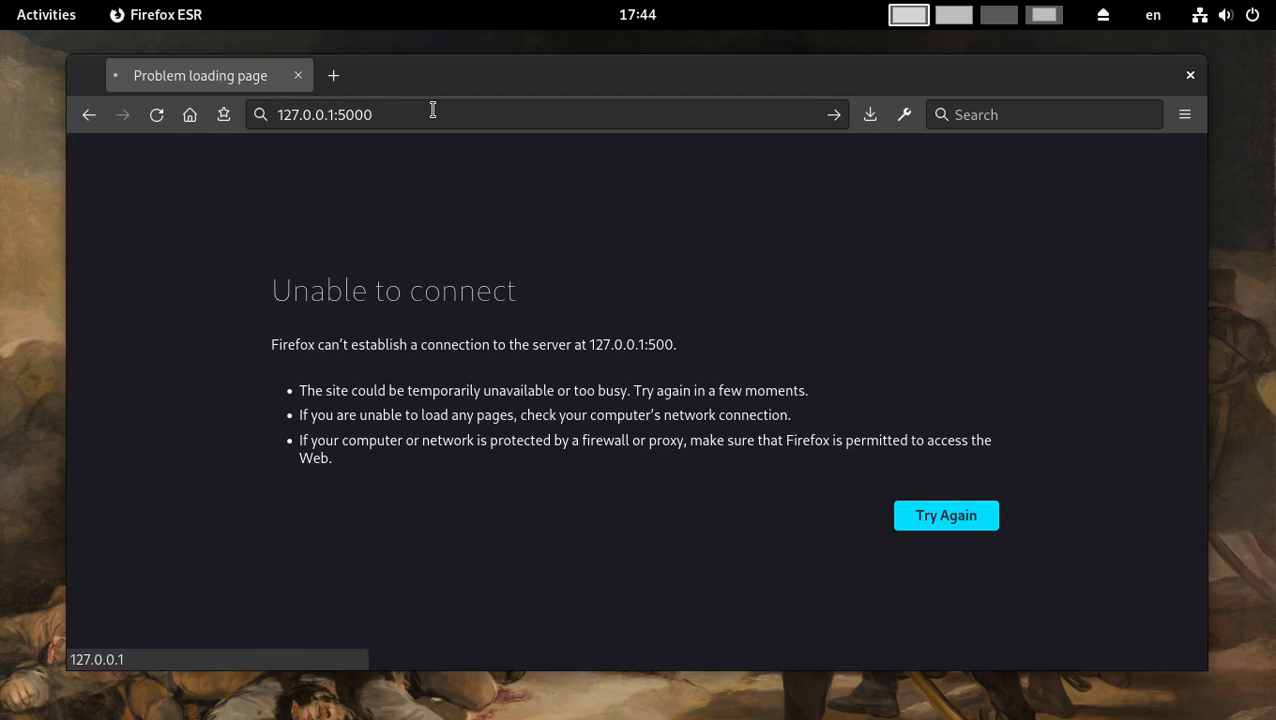
left_click(944, 516)
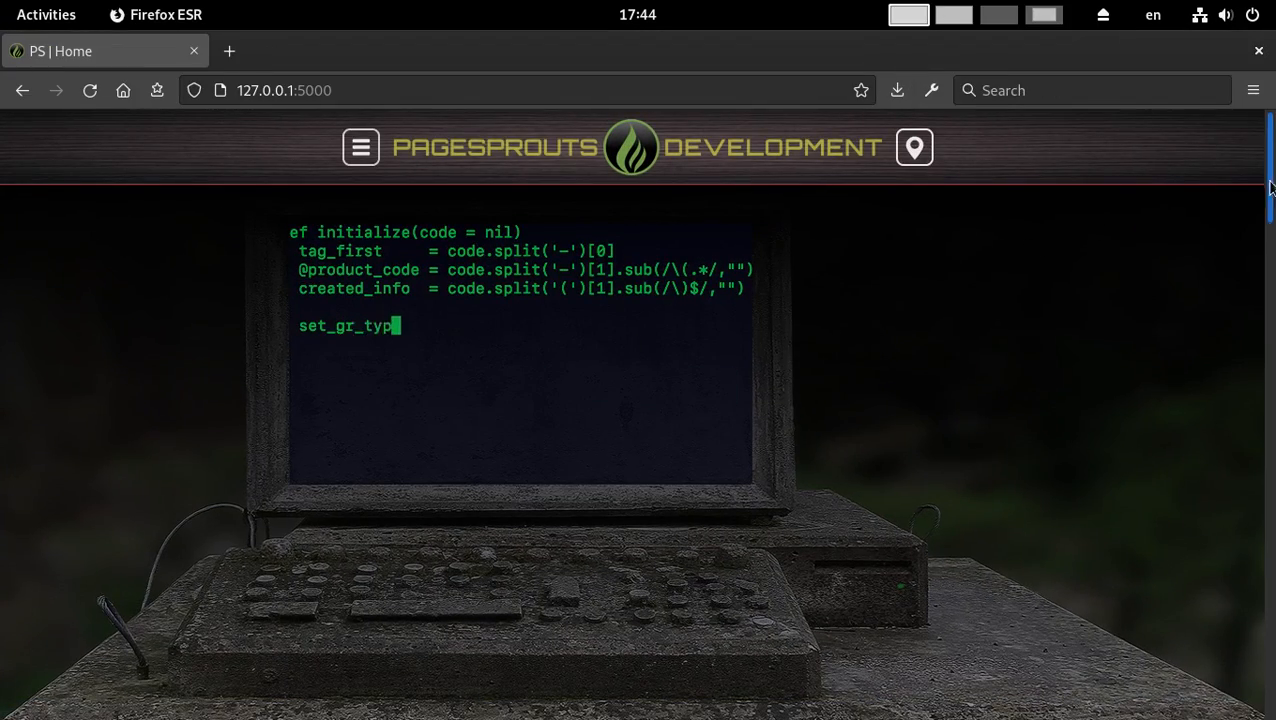
type("e(ta")
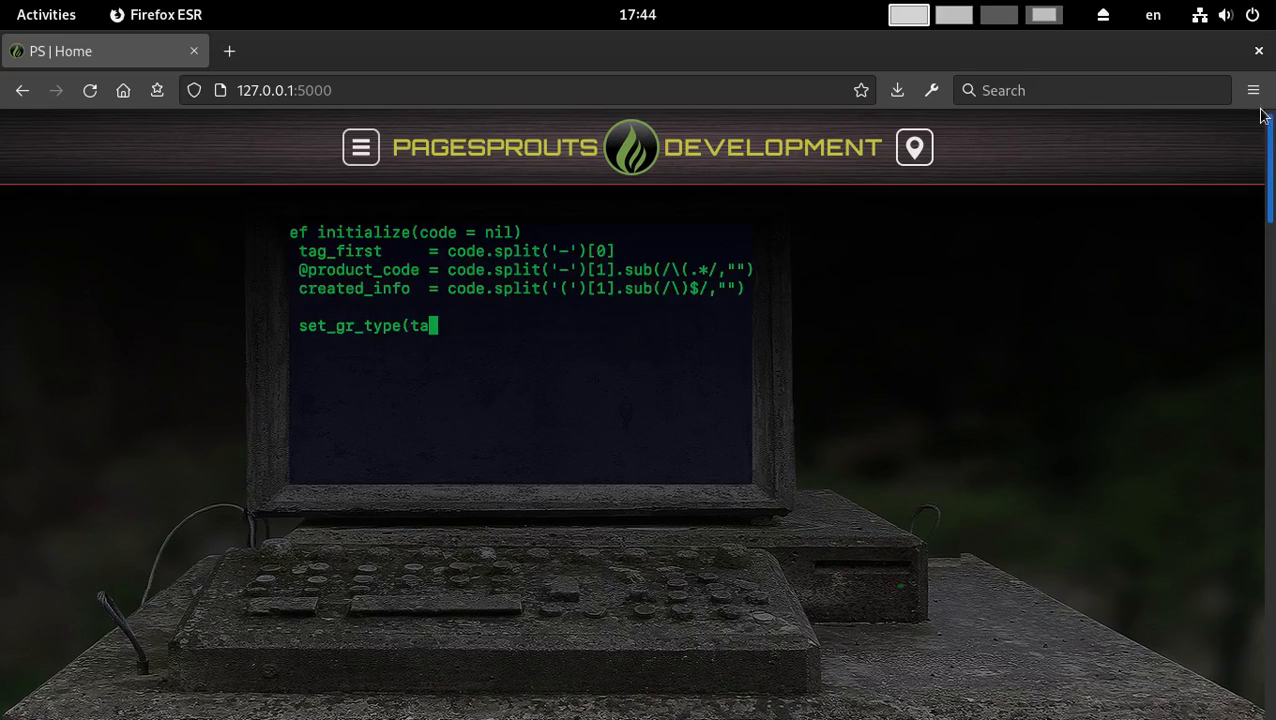
Navigate via the site menu to the GNU/Linux page and read through its bootable USB instructions
left_click(360, 148)
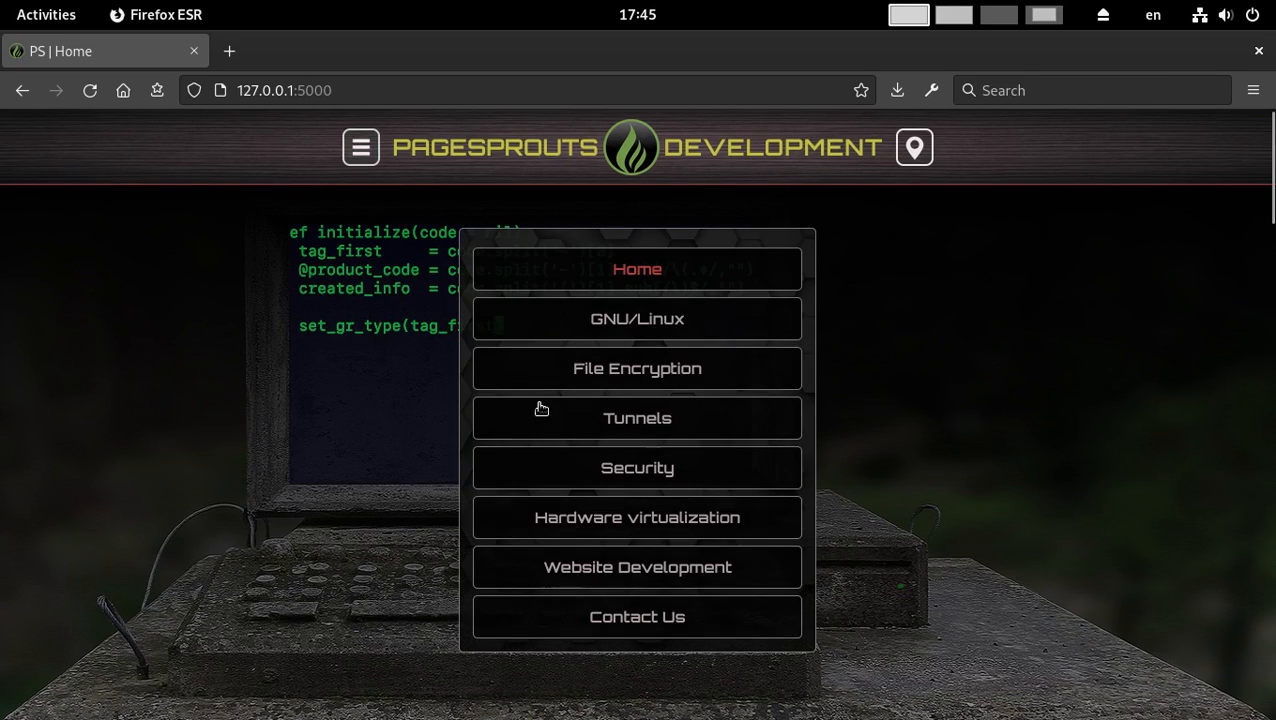
left_click(636, 318)
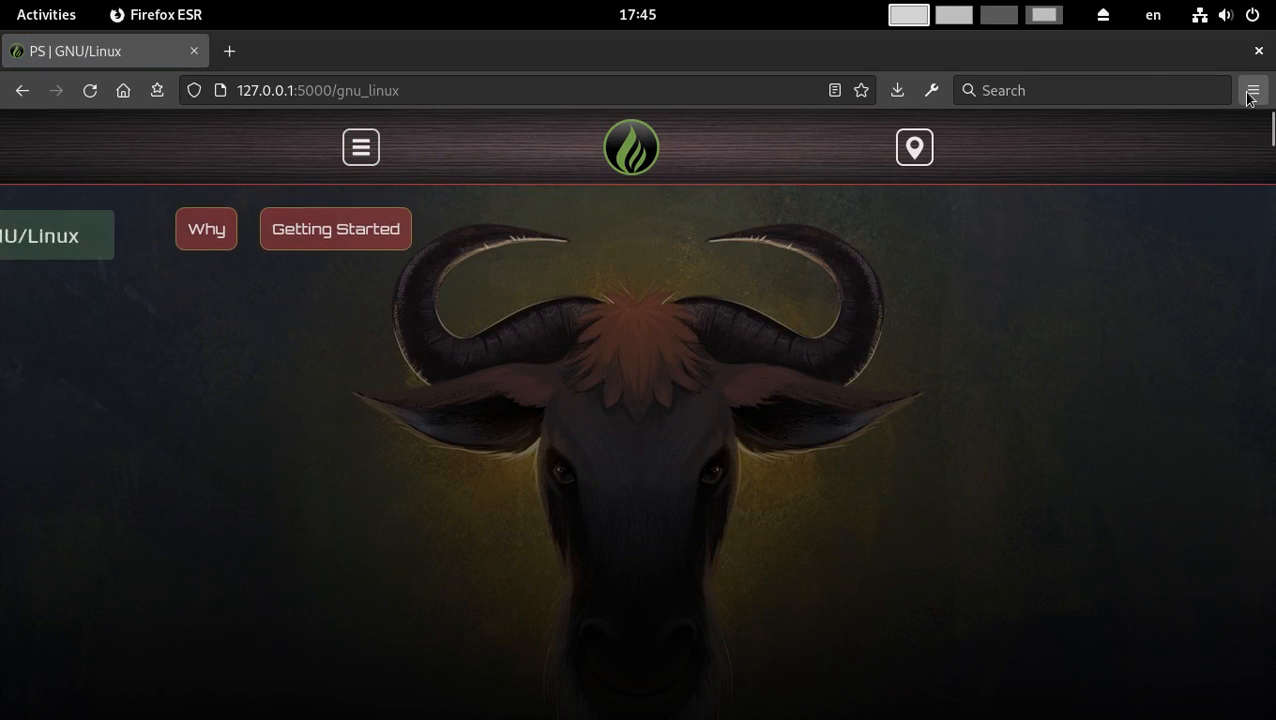
scroll("down", 3)
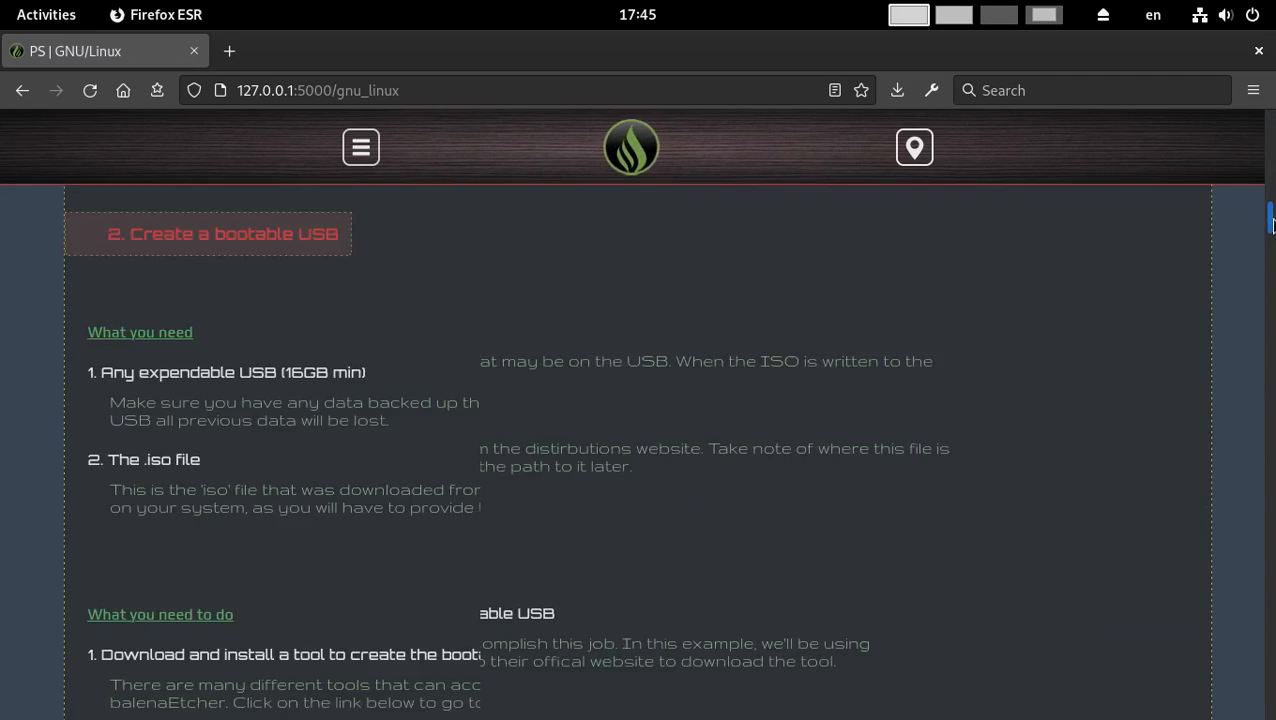
scroll("down", 3)
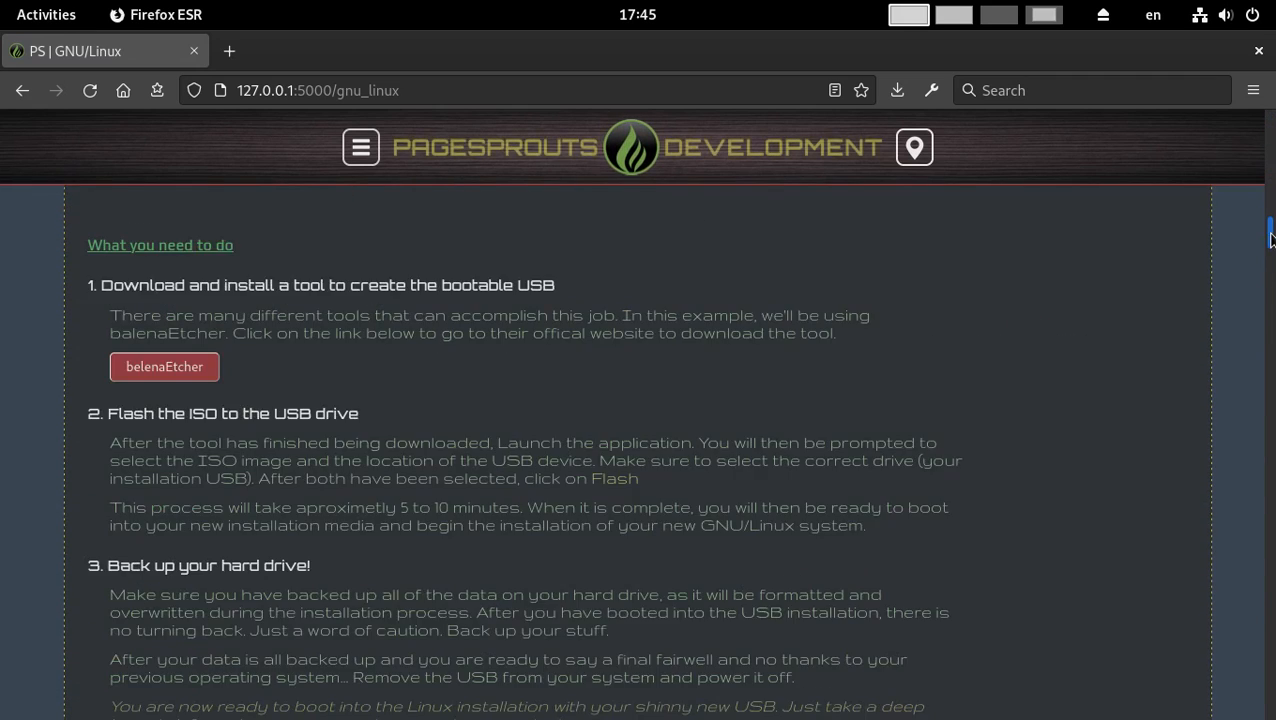
scroll("down", 3)
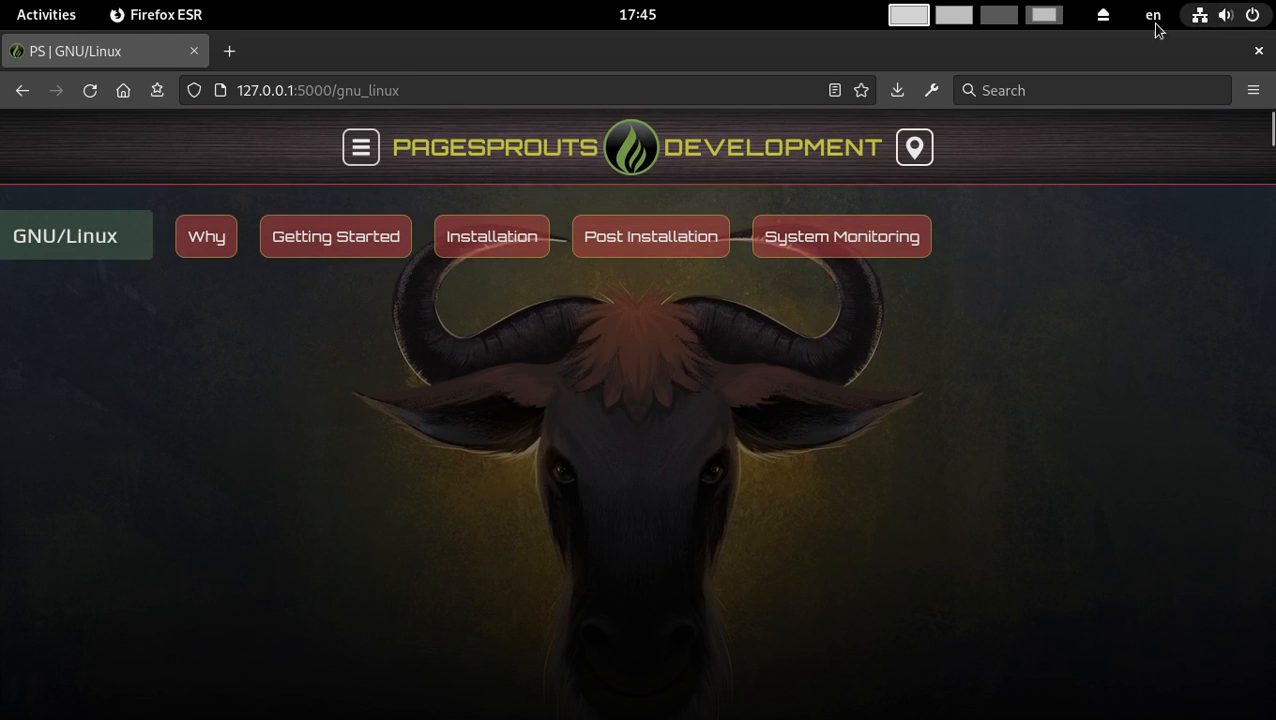
mouse_move(952, 14)
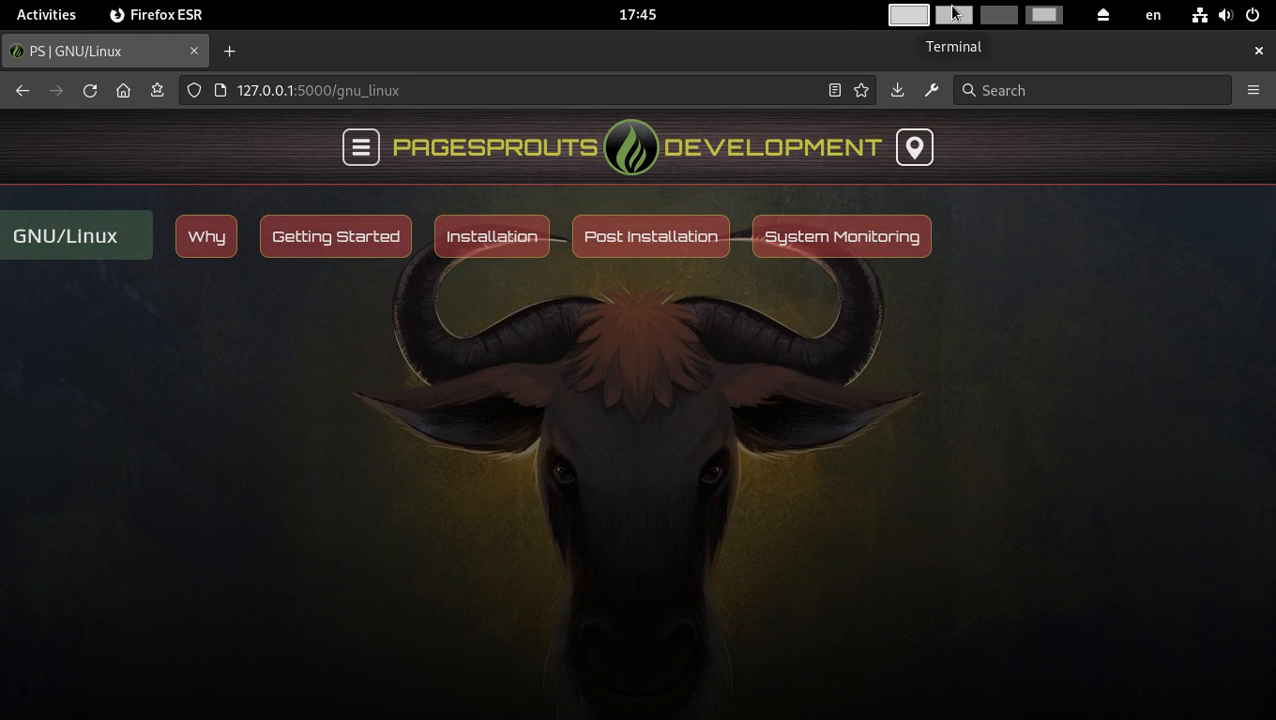
left_click(952, 14)
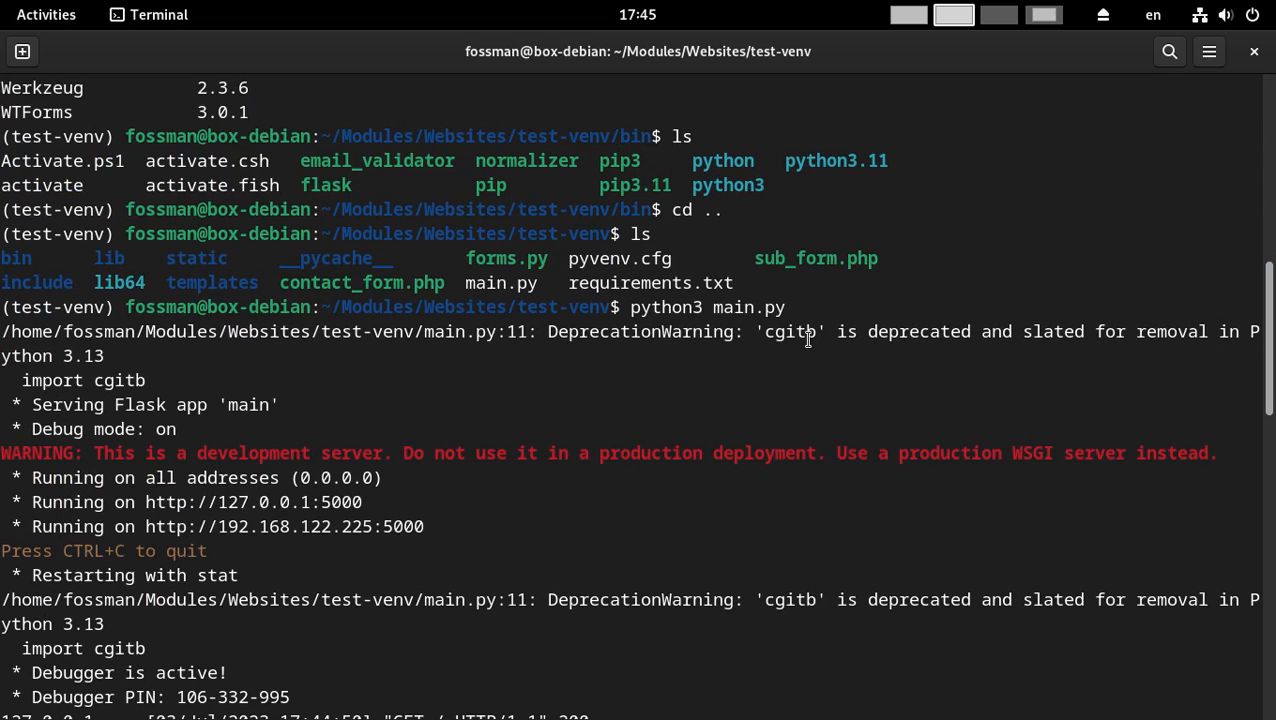
mouse_move(800, 378)
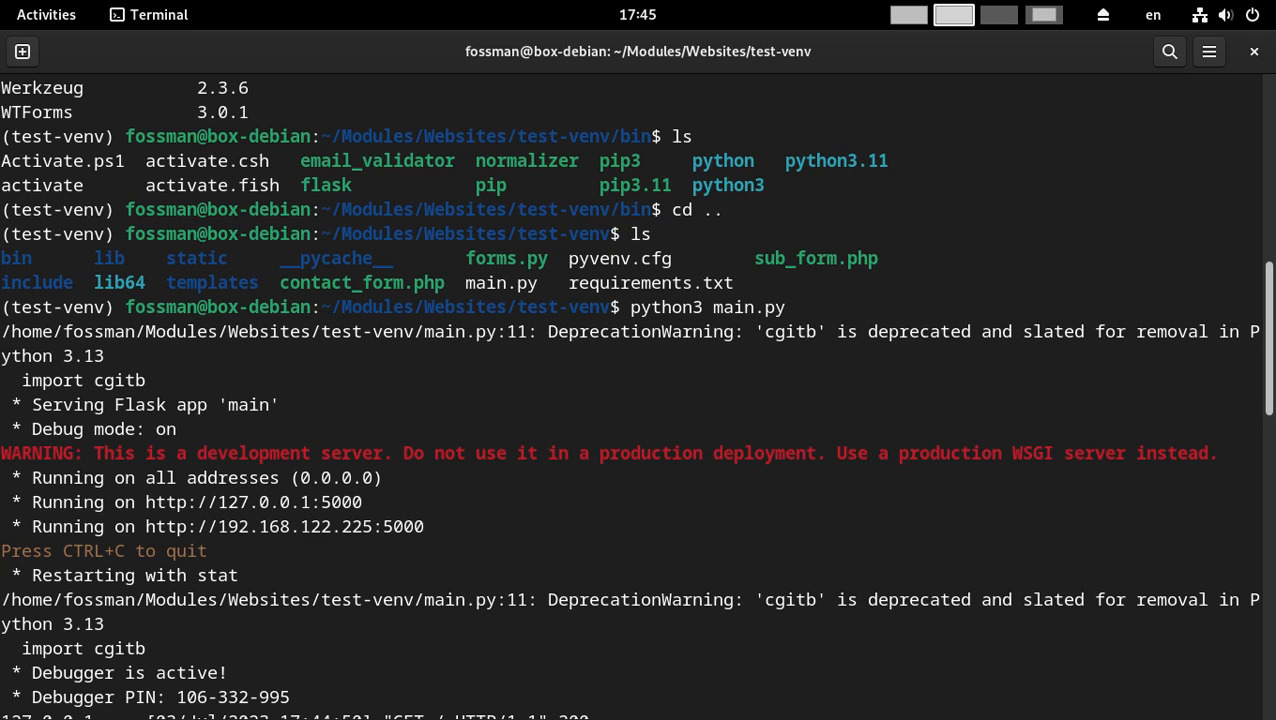
Review the Flask request log and stop the server with Ctrl+C
scroll("down", 3)
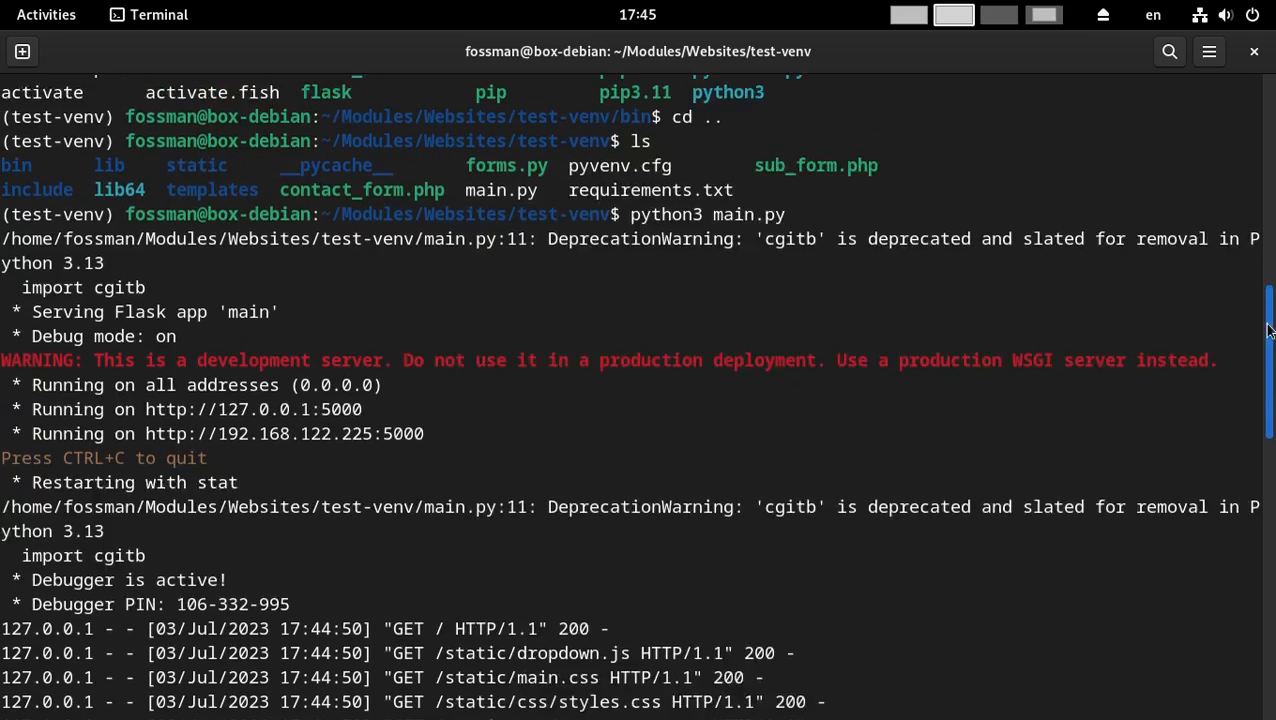
scroll("down", 3)
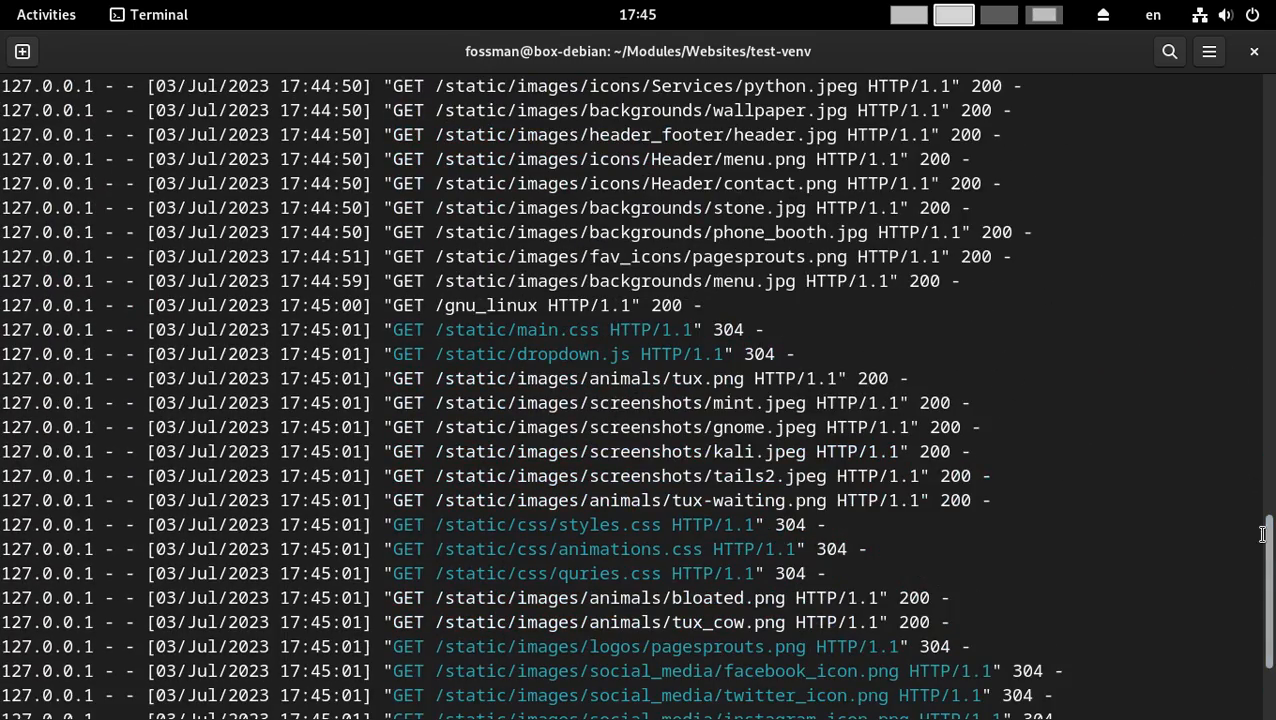
scroll("down", 3)
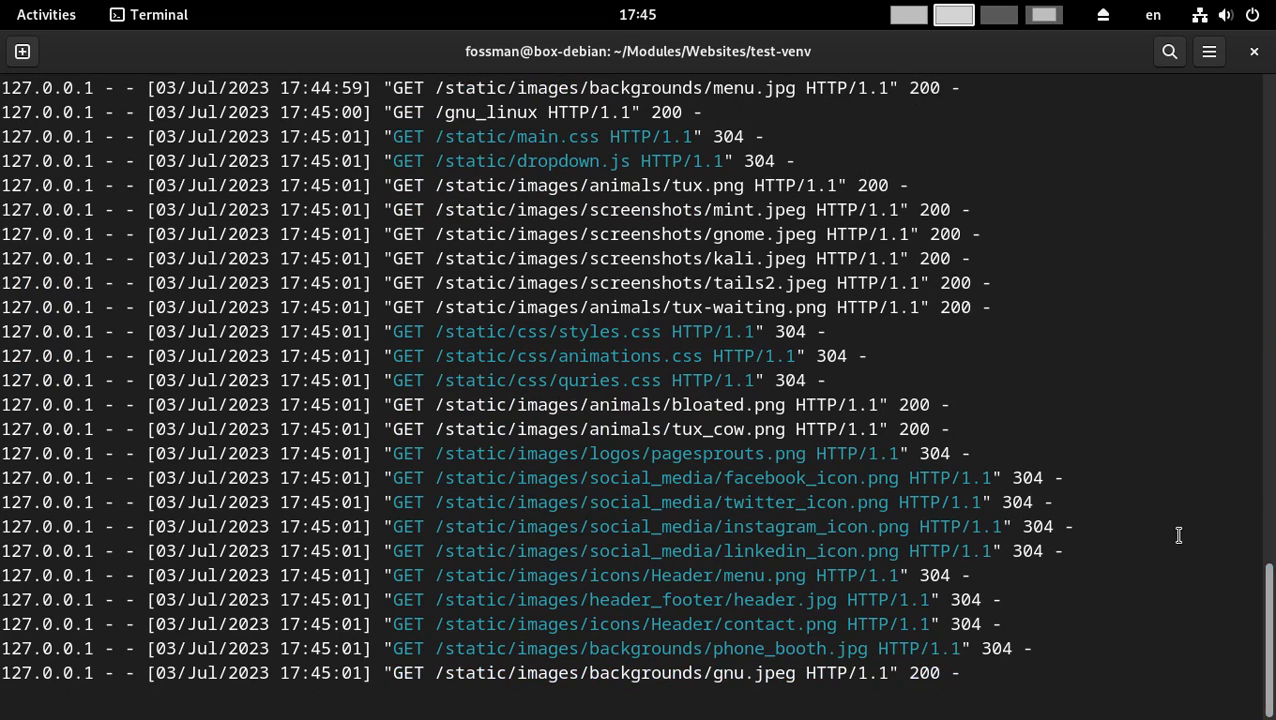
key("ctrl+c")
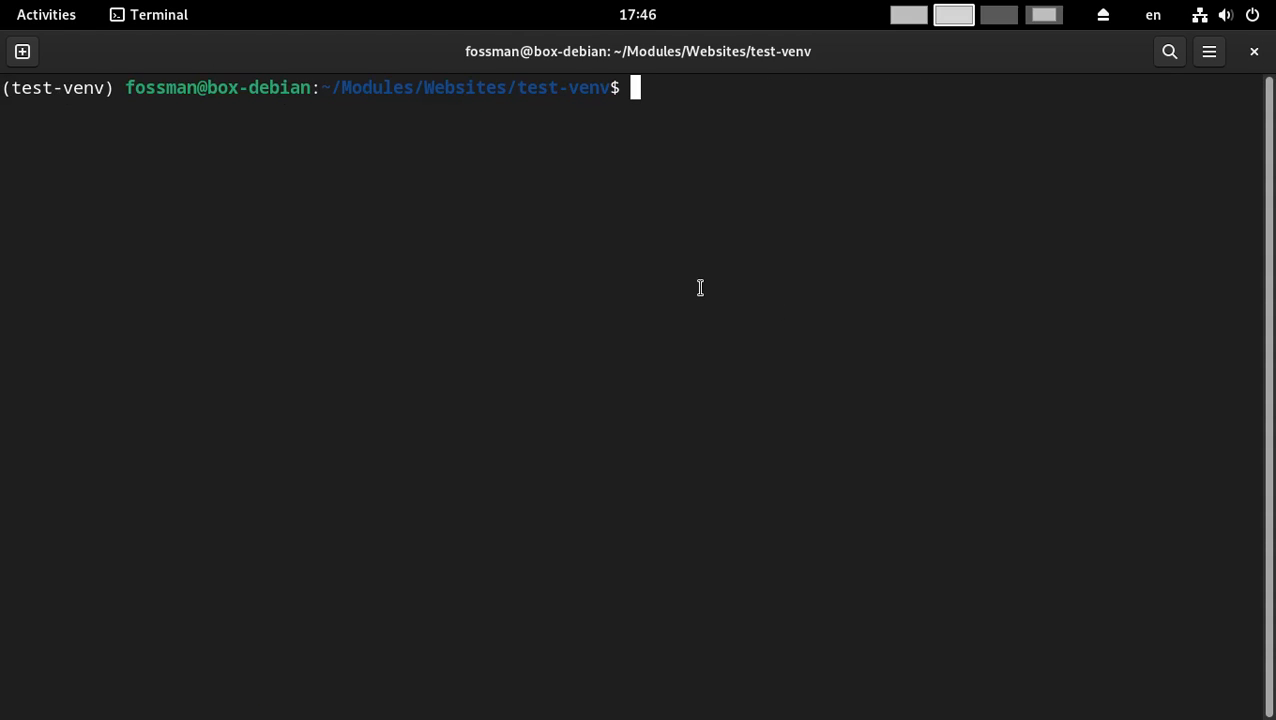
Deactivate test-venv and exit the shell, closing the terminal back to the desktop
type("deact")
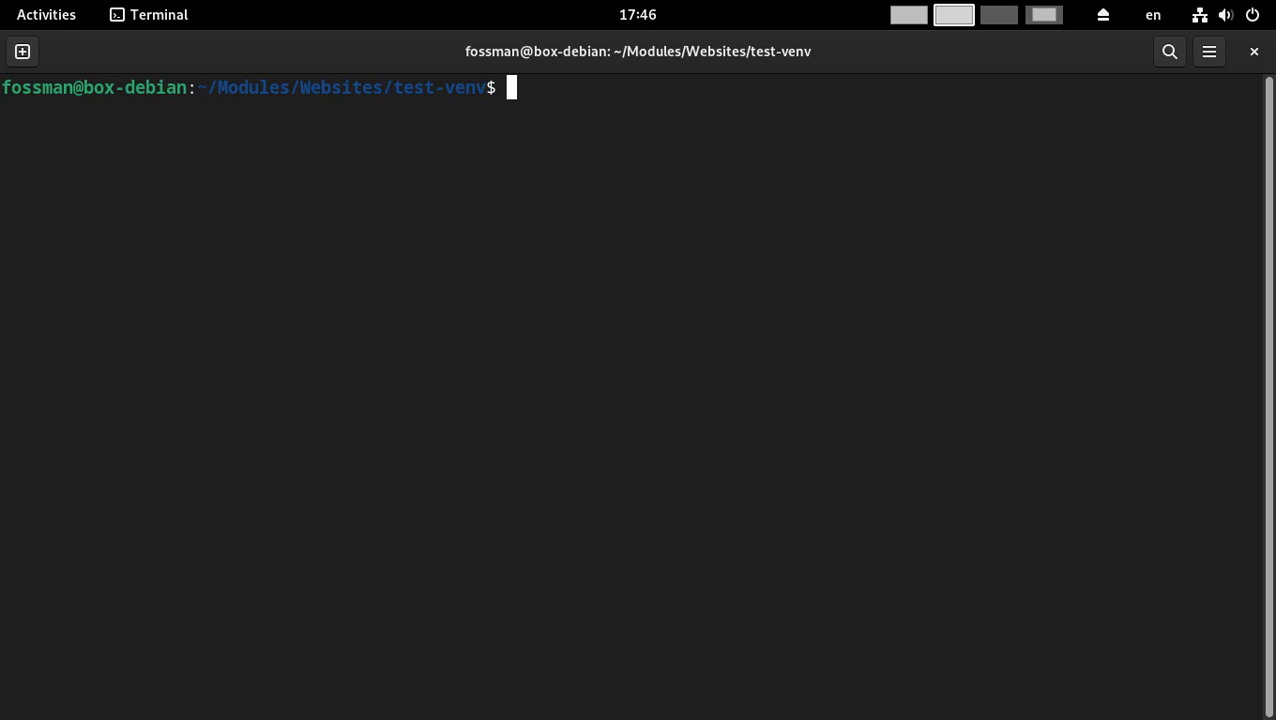
type("exit")
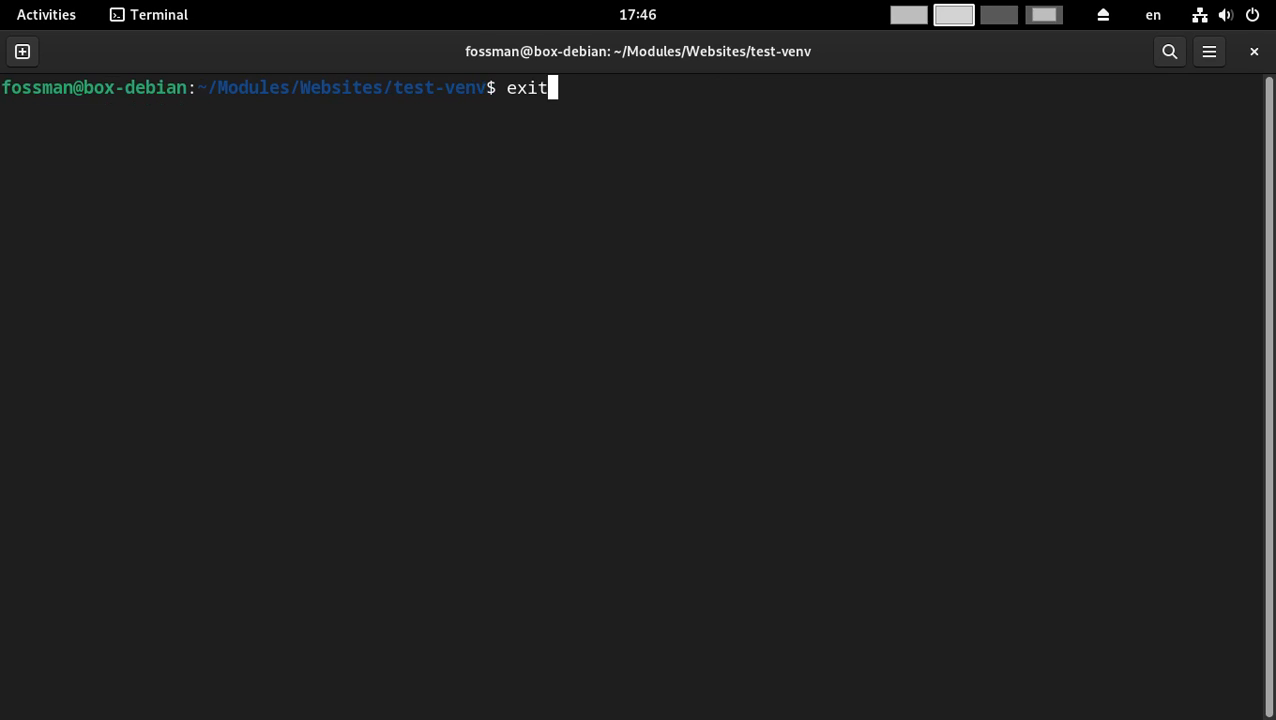
key("Return")
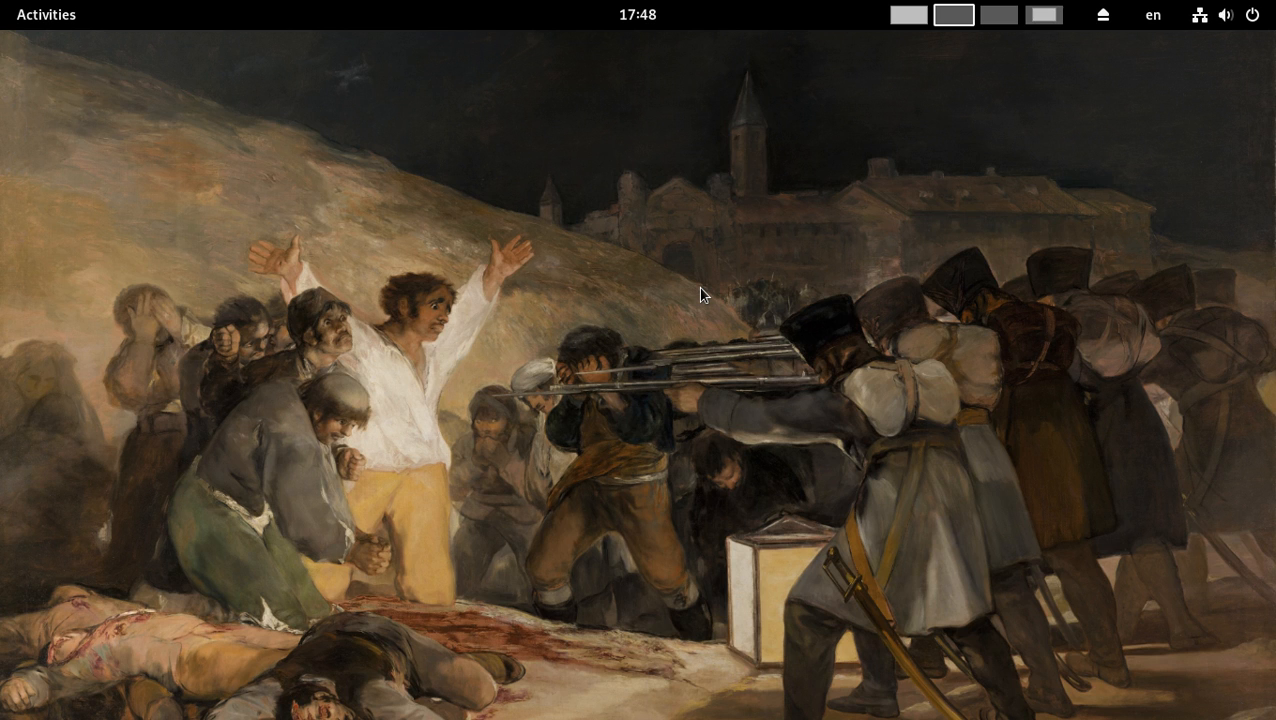
mouse_move(1244, 40)
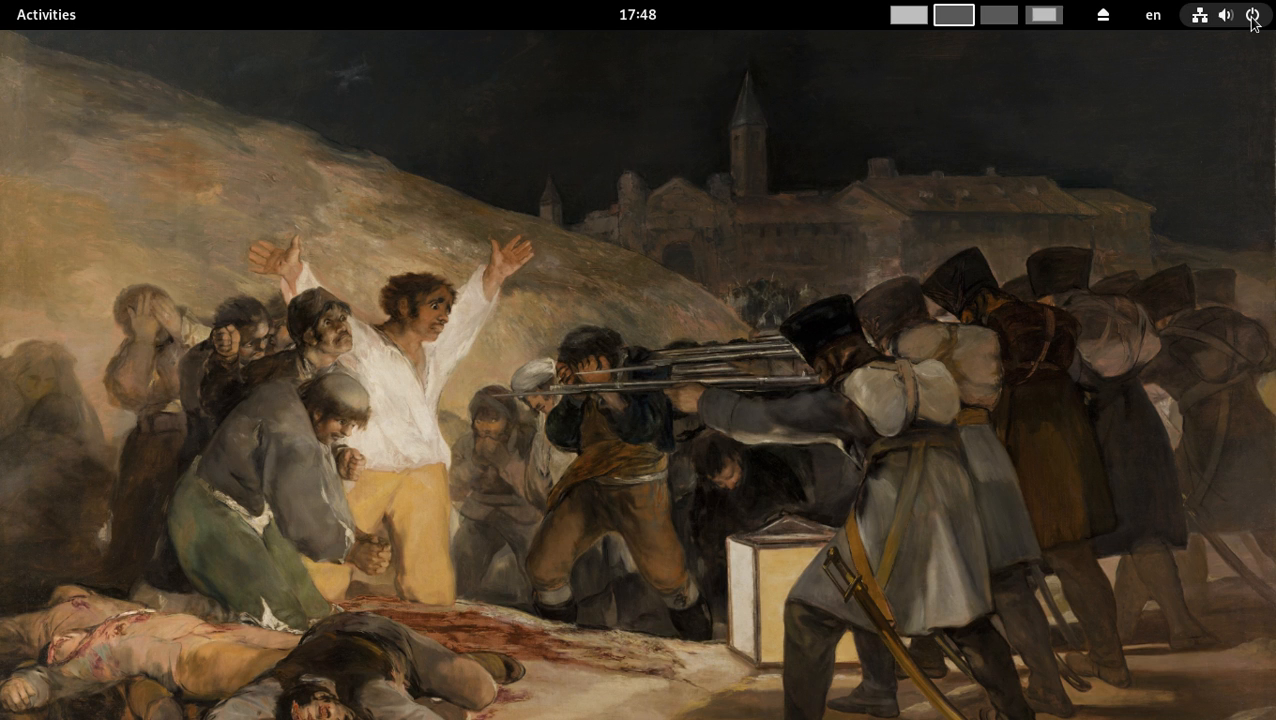
left_click(1252, 16)
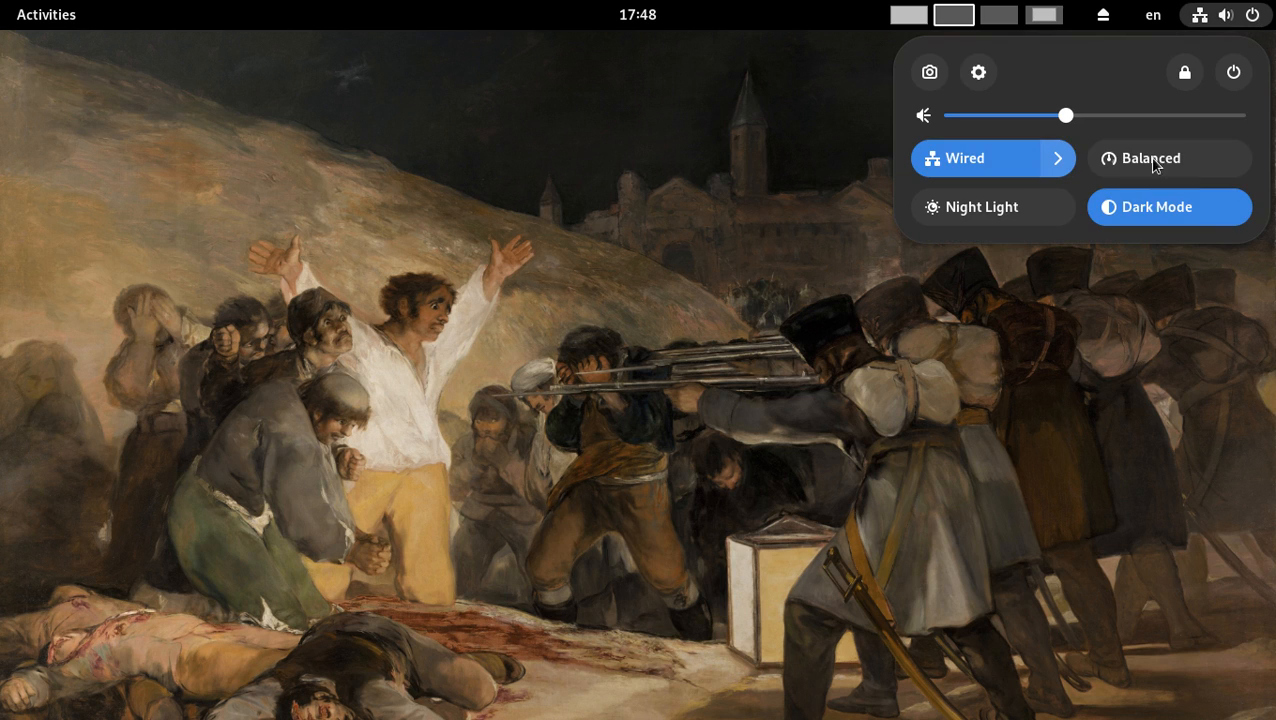
mouse_move(1148, 68)
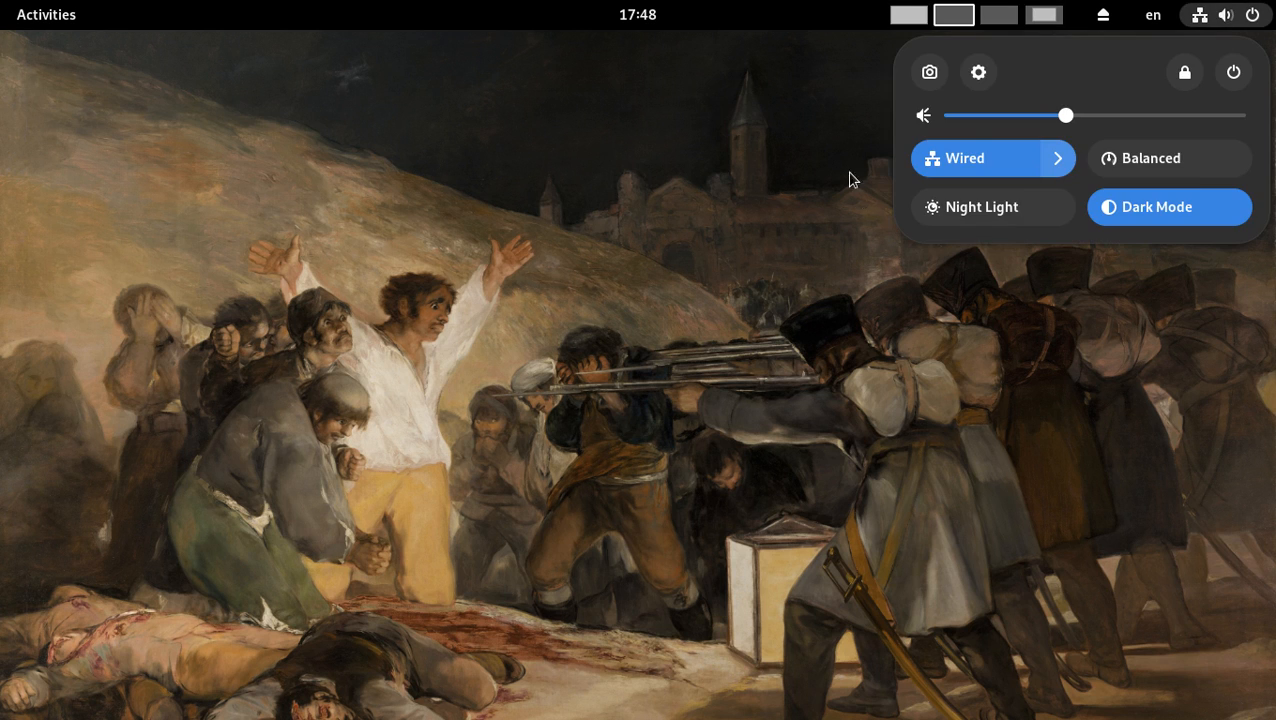
mouse_move(936, 380)
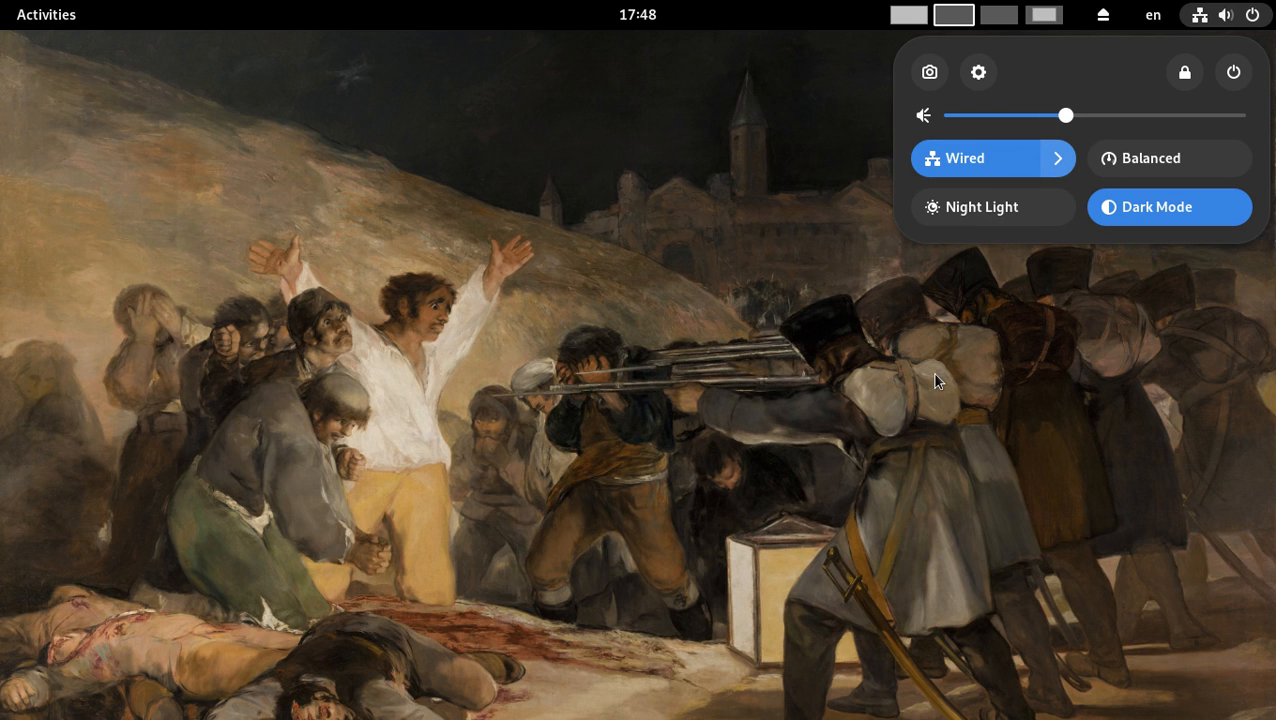
mouse_move(968, 322)
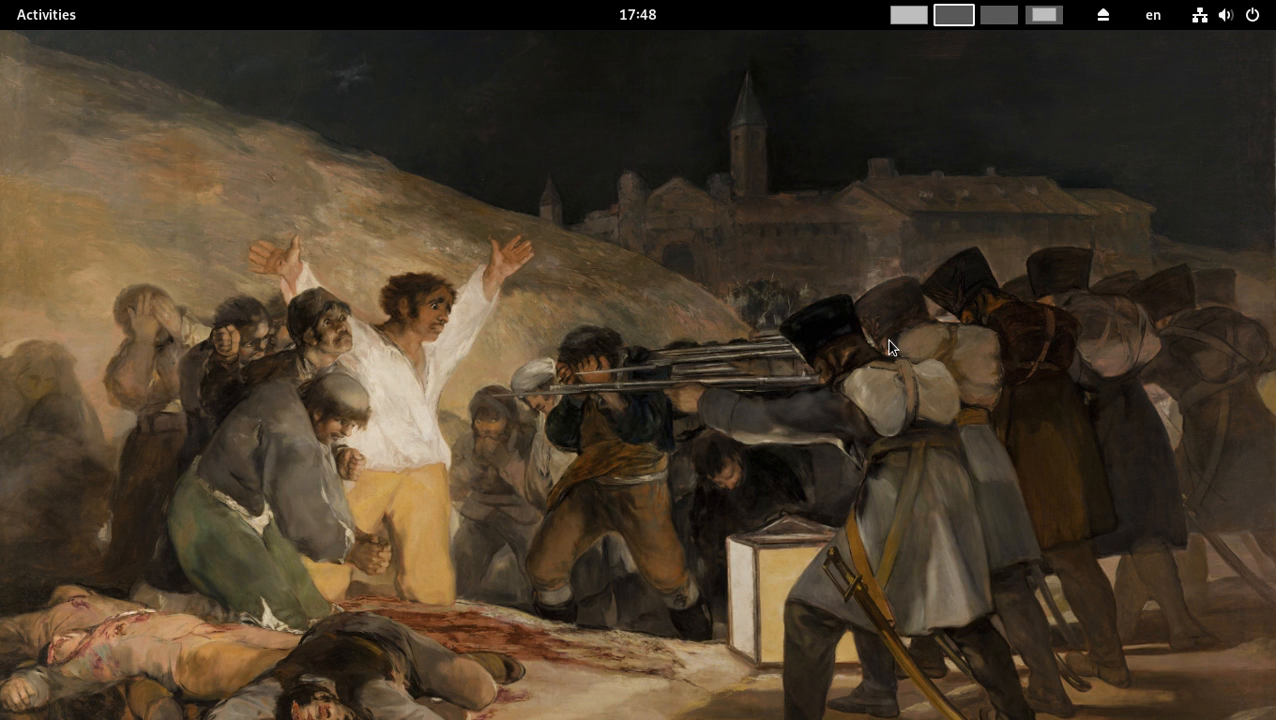
mouse_move(392, 68)
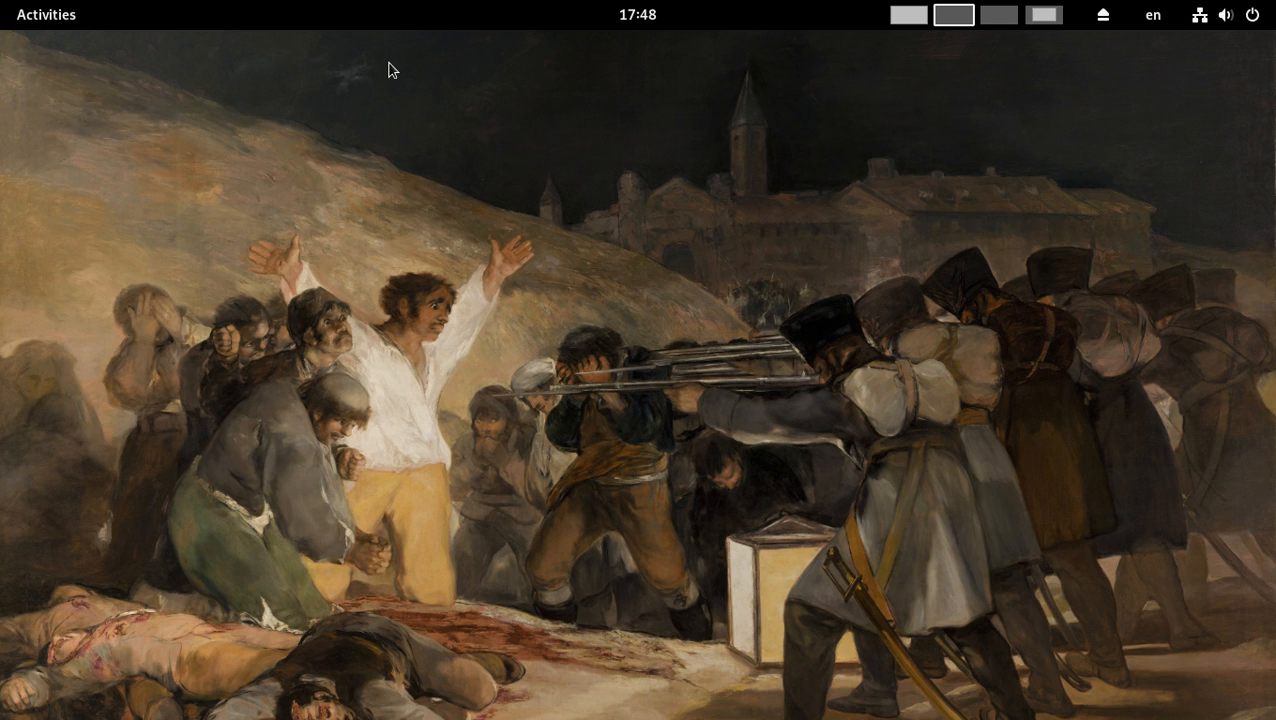